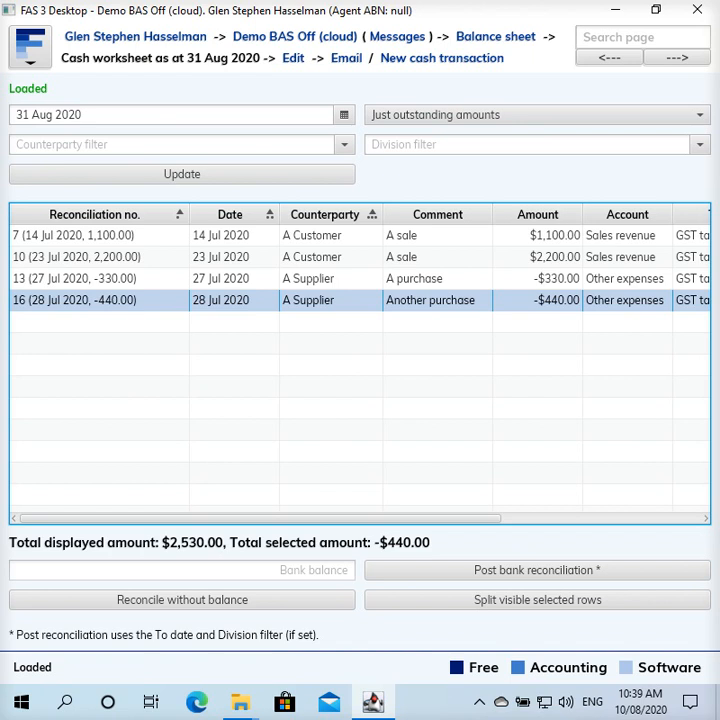
mouse_move(500, 128)
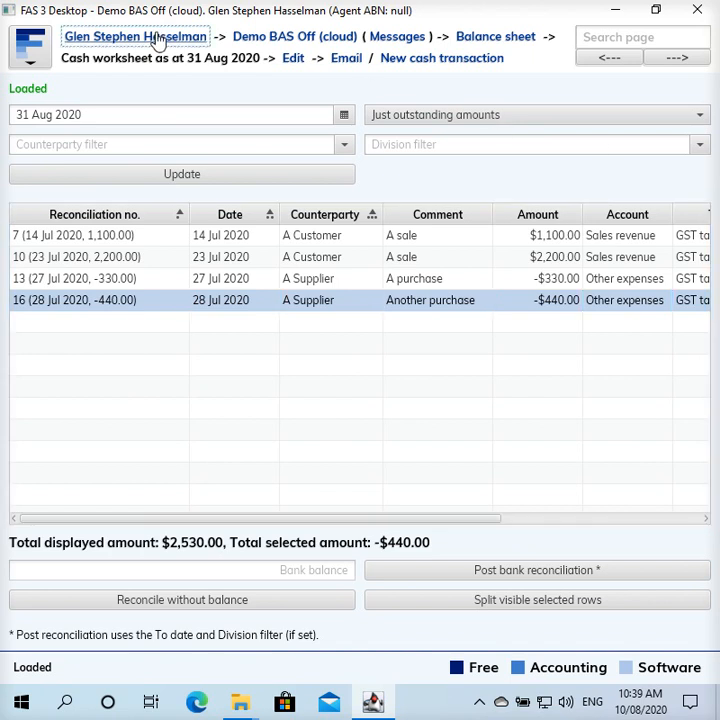
- Open the Demo BAS Off business, view the Other purchases worksheet, then return home
click(135, 36)
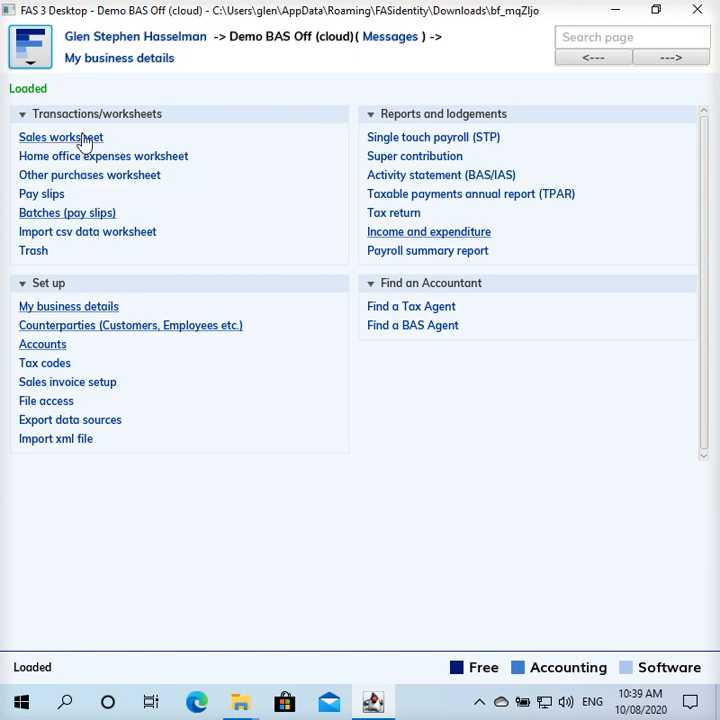
click(61, 137)
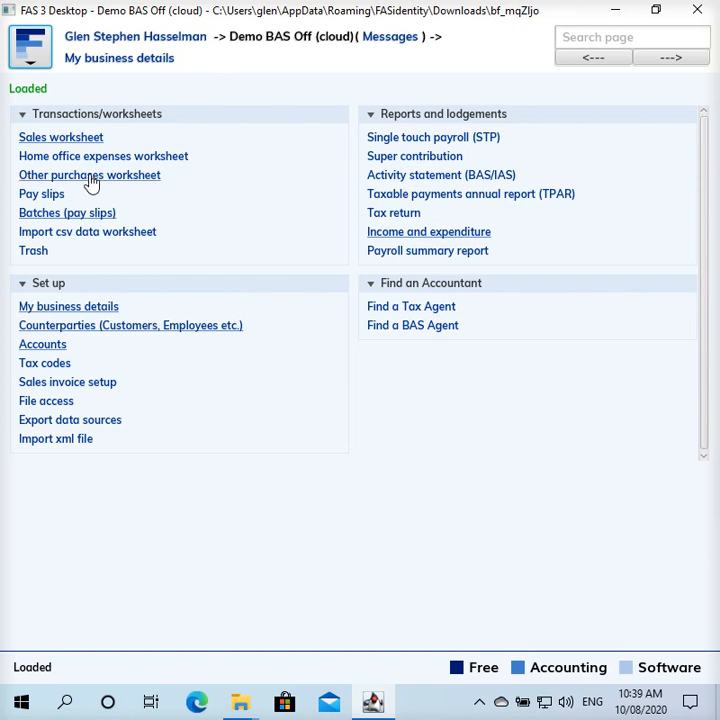
click(89, 175)
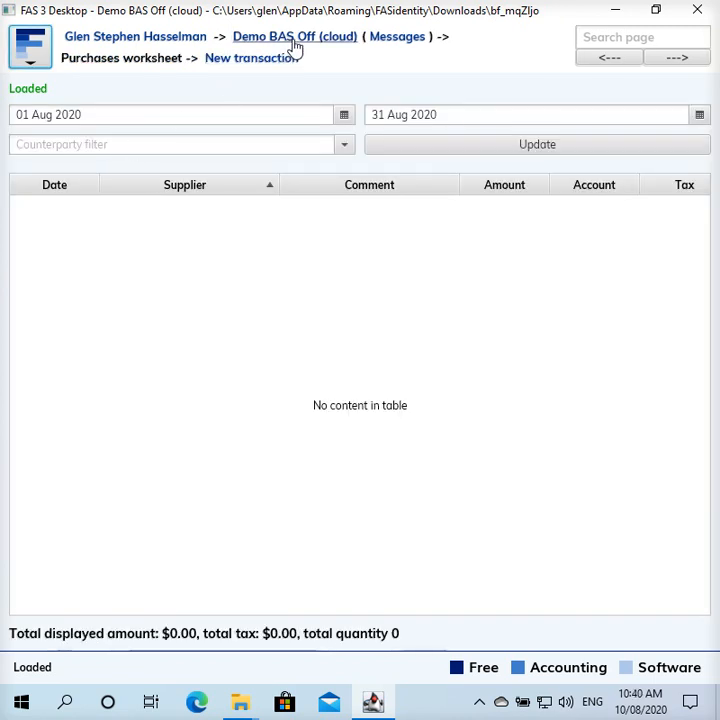
click(273, 36)
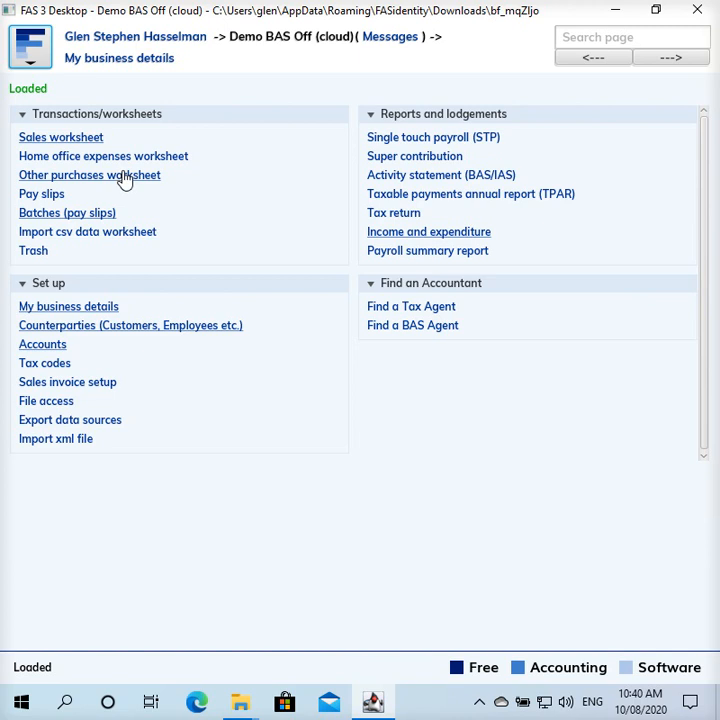
mouse_move(198, 28)
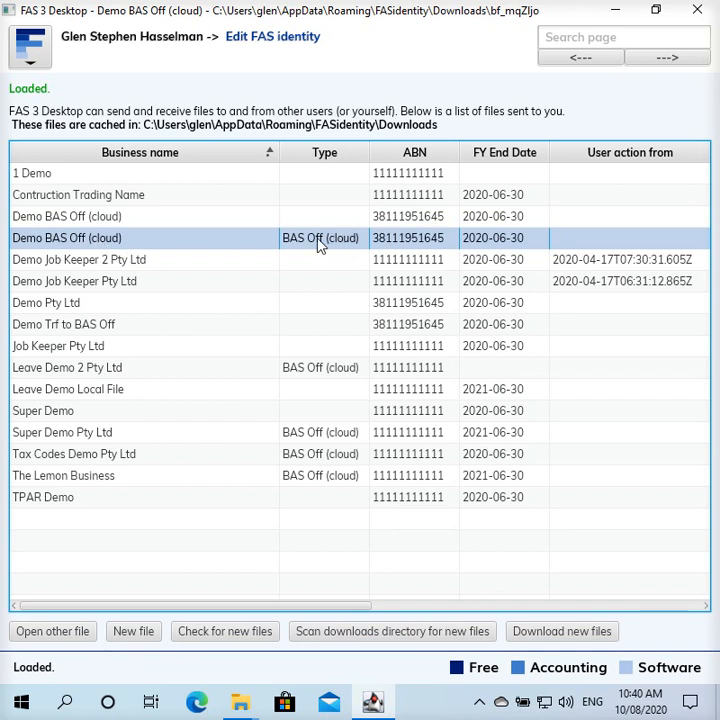
mouse_move(268, 250)
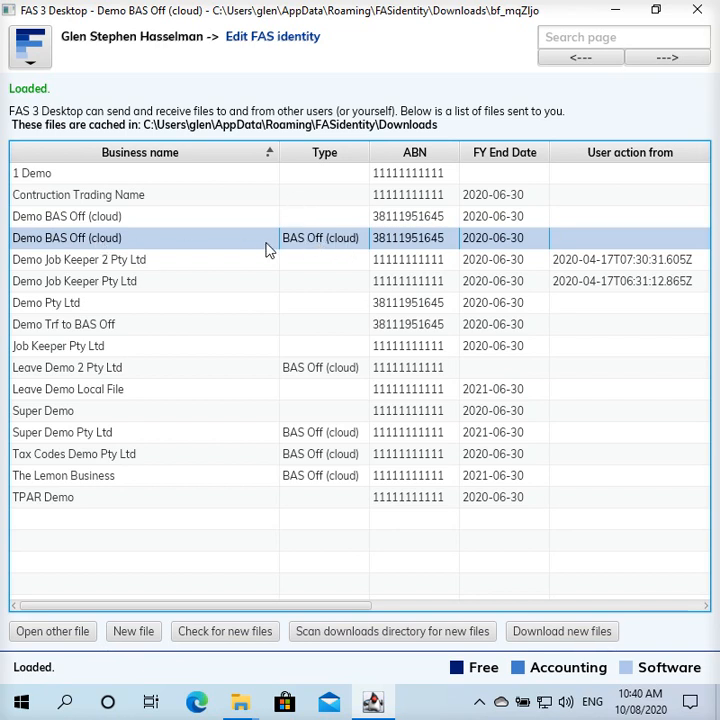
mouse_move(285, 247)
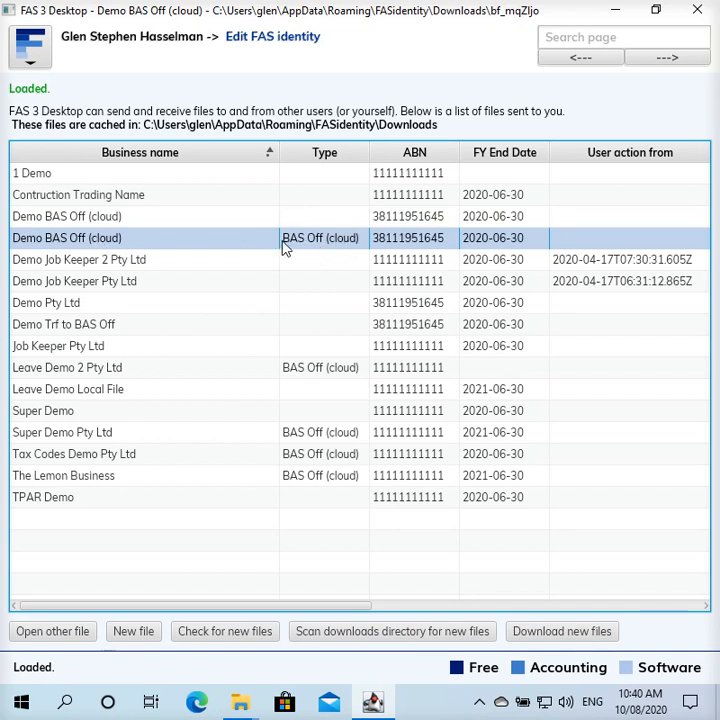
mouse_move(330, 250)
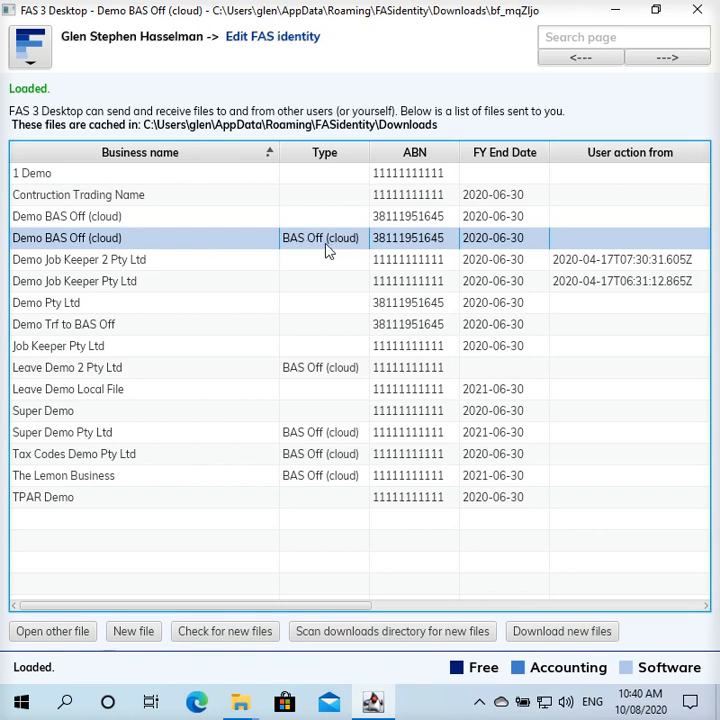
mouse_move(223, 240)
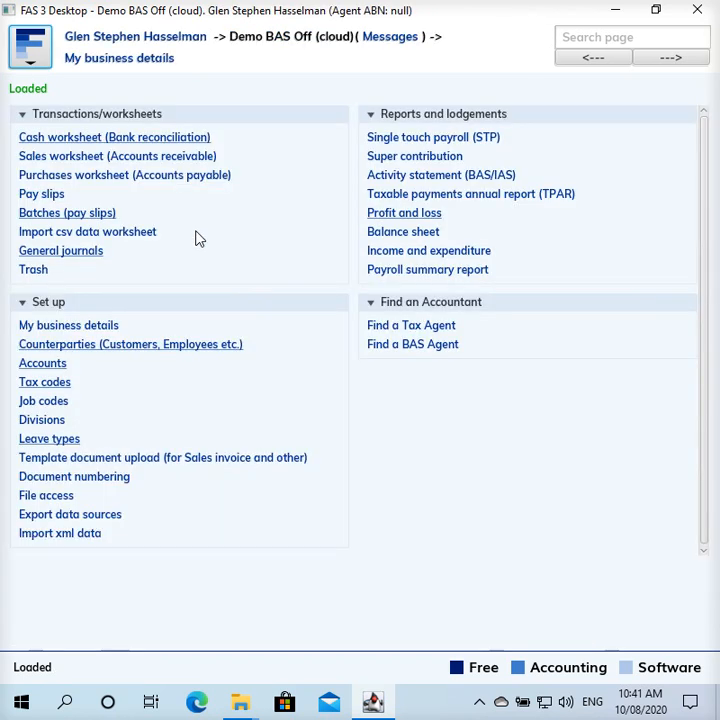
mouse_move(145, 140)
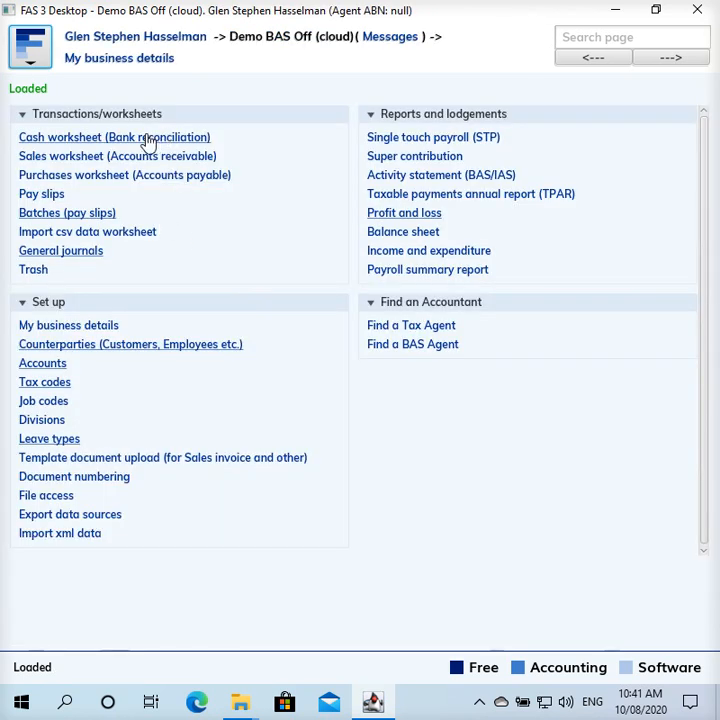
mouse_move(124, 161)
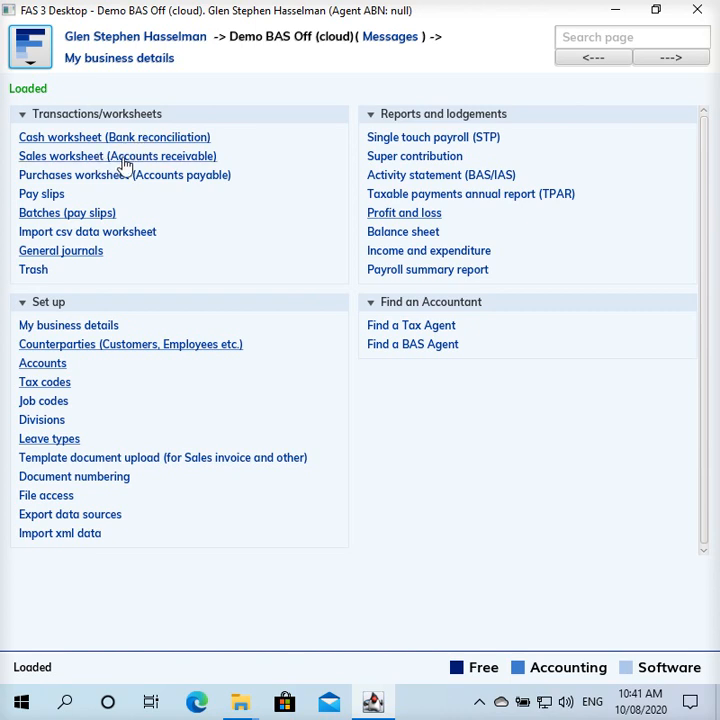
mouse_move(167, 165)
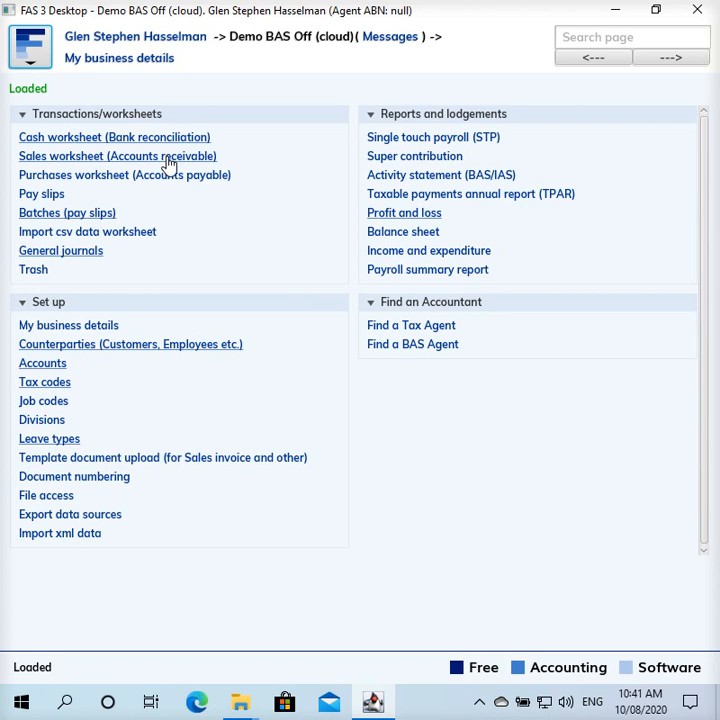
mouse_move(200, 162)
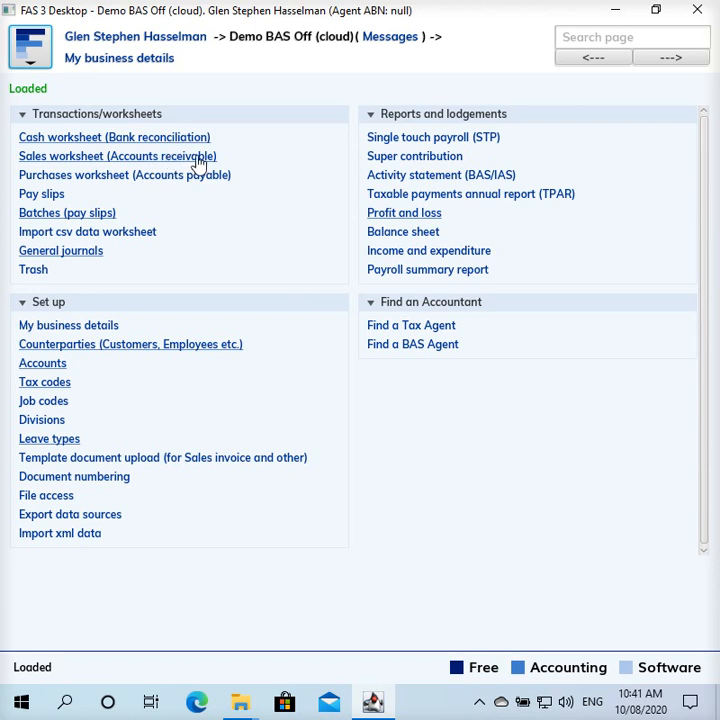
mouse_move(190, 165)
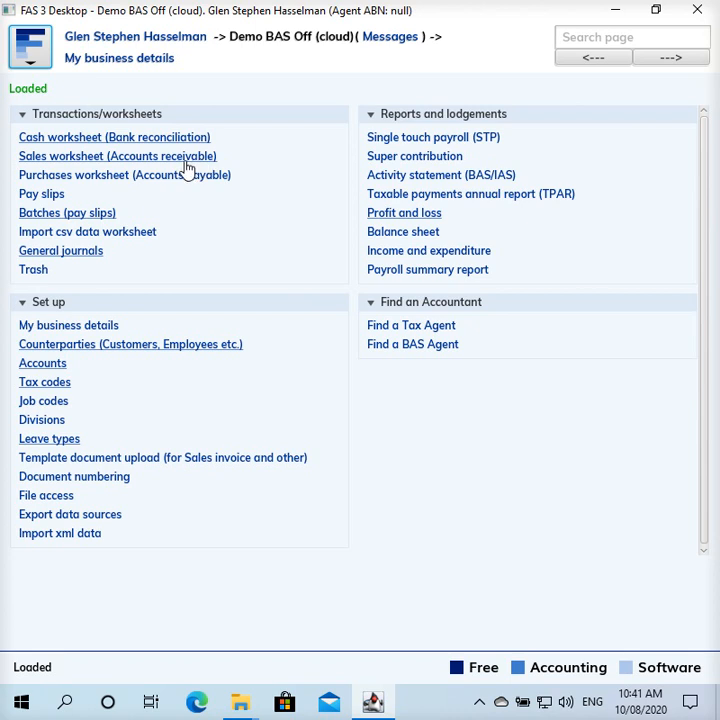
mouse_move(178, 160)
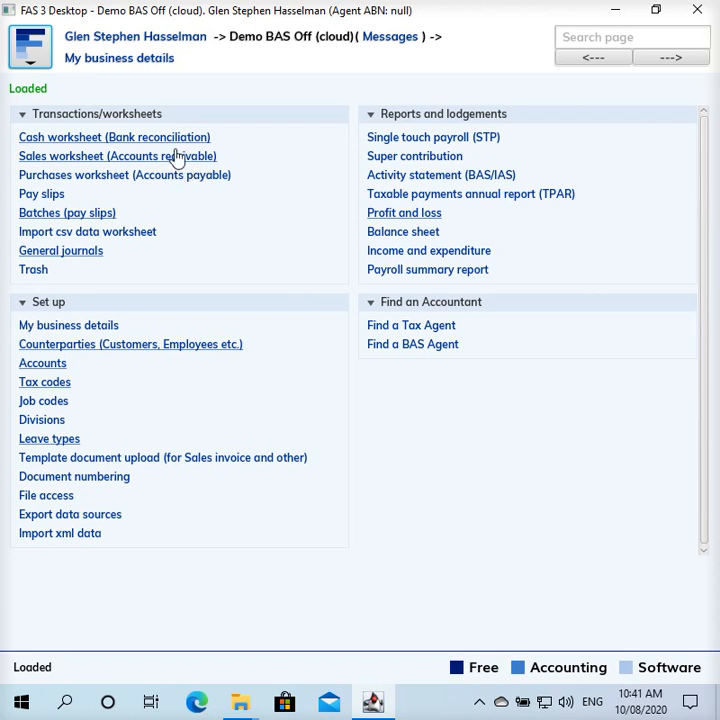
mouse_move(175, 145)
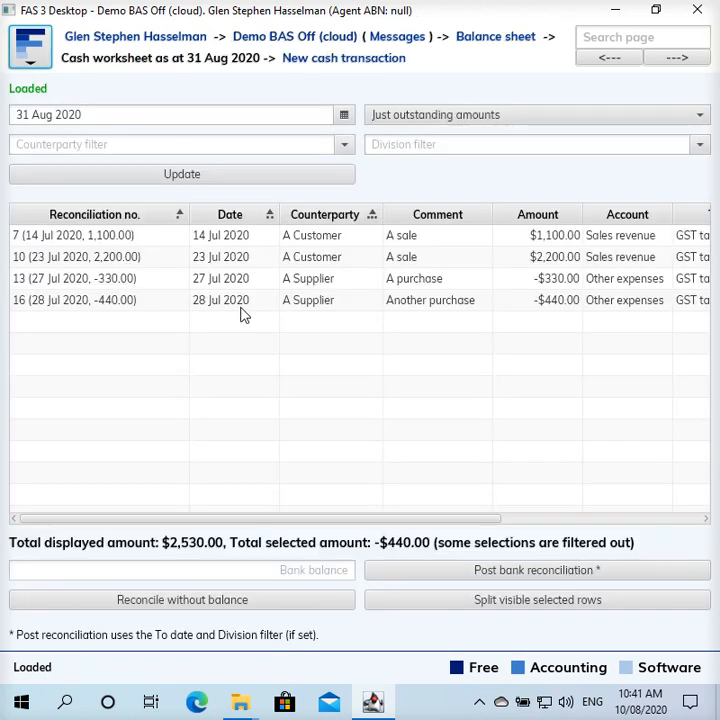
click(90, 235)
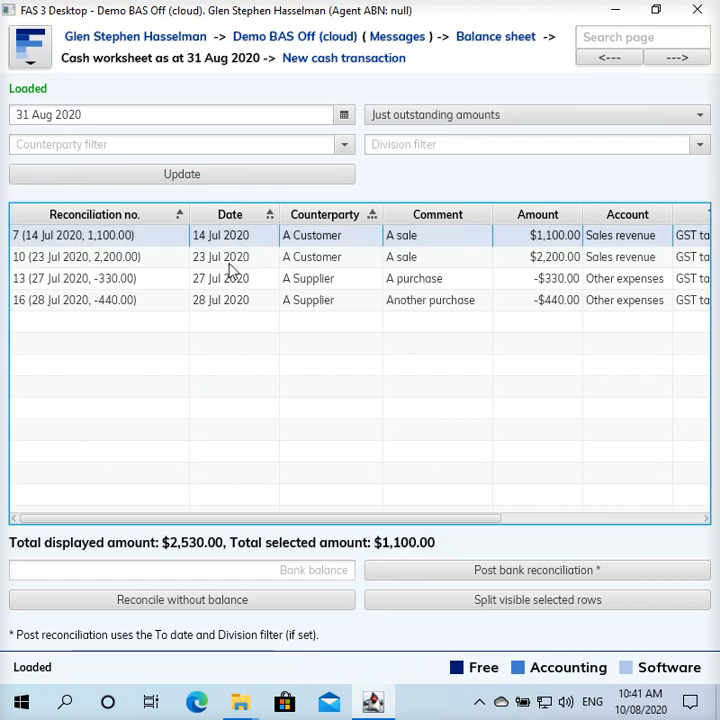
click(230, 300)
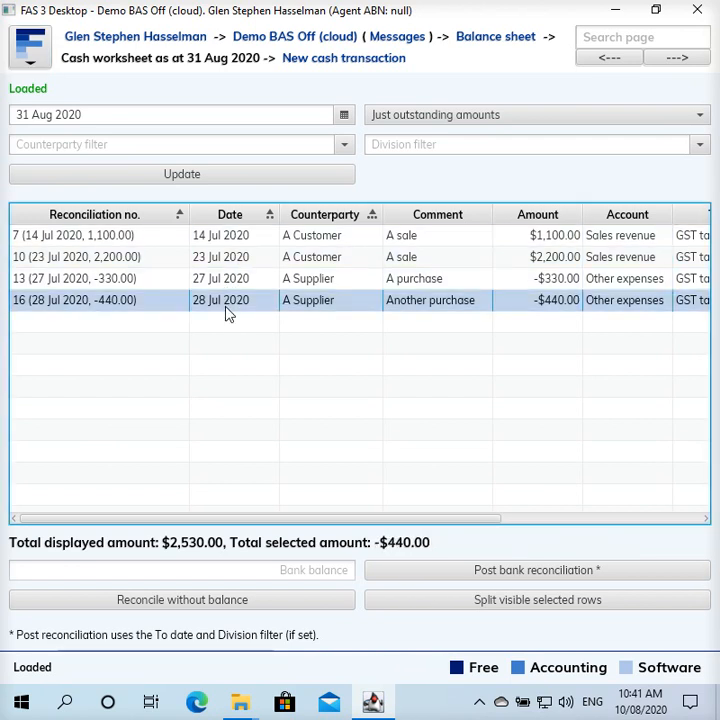
click(400, 257)
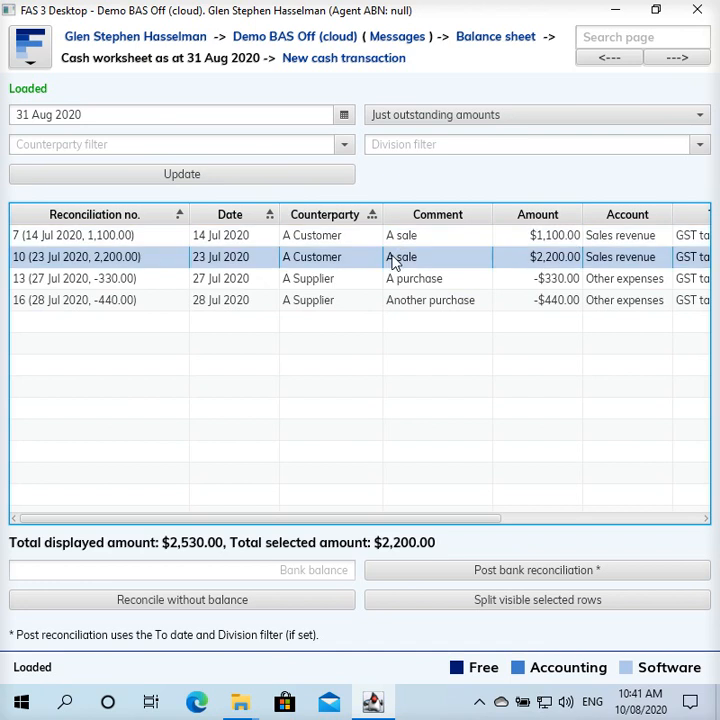
click(360, 300)
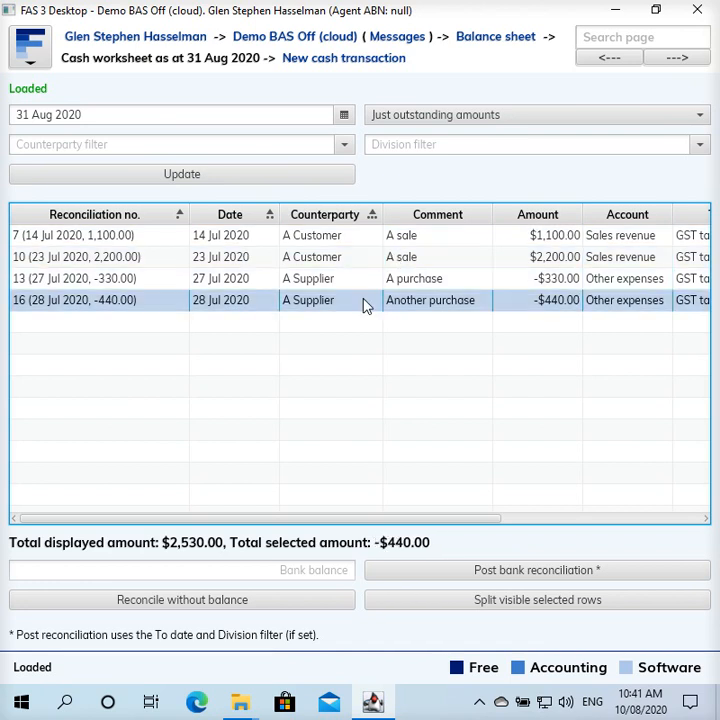
mouse_move(198, 250)
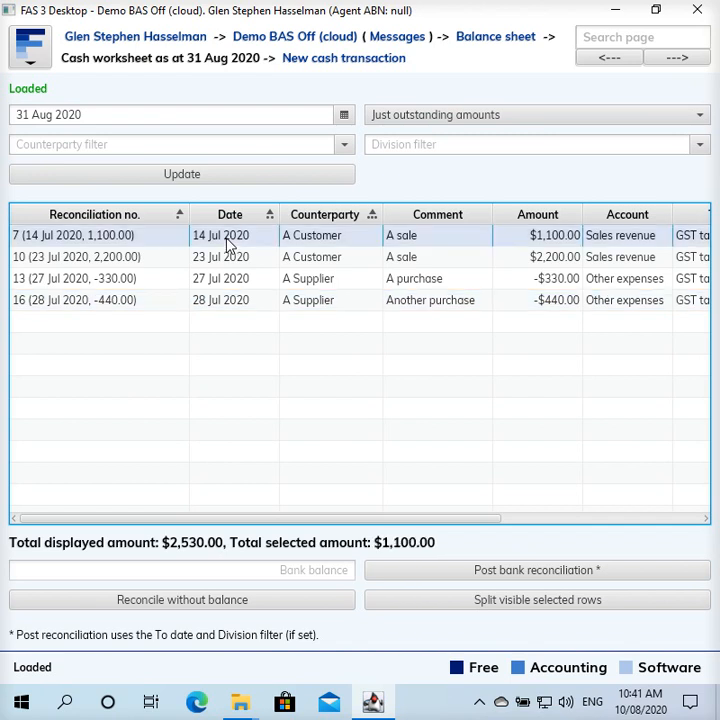
mouse_move(232, 237)
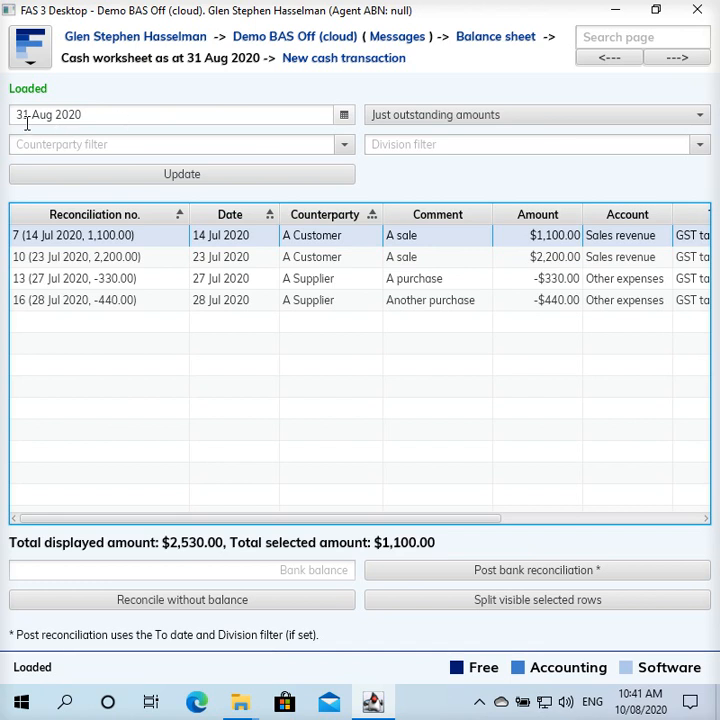
mouse_move(196, 77)
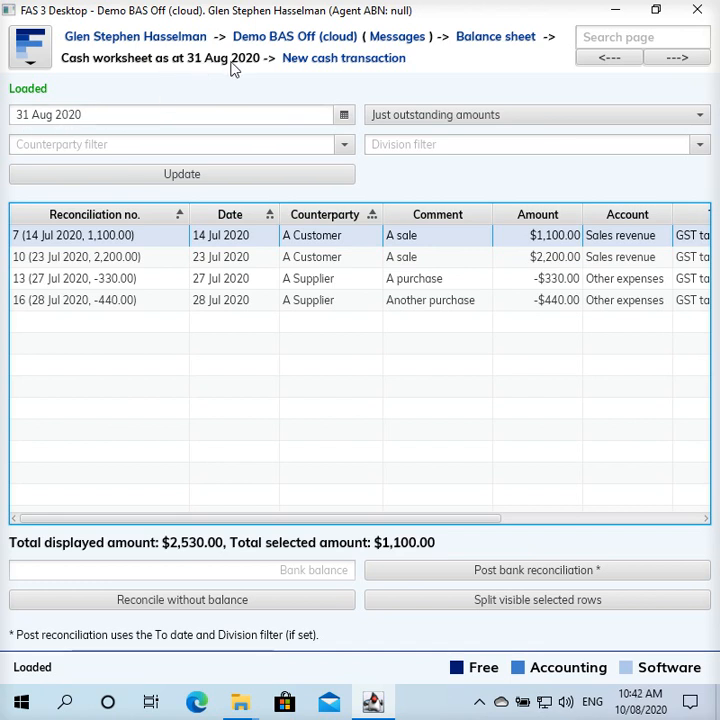
mouse_move(249, 305)
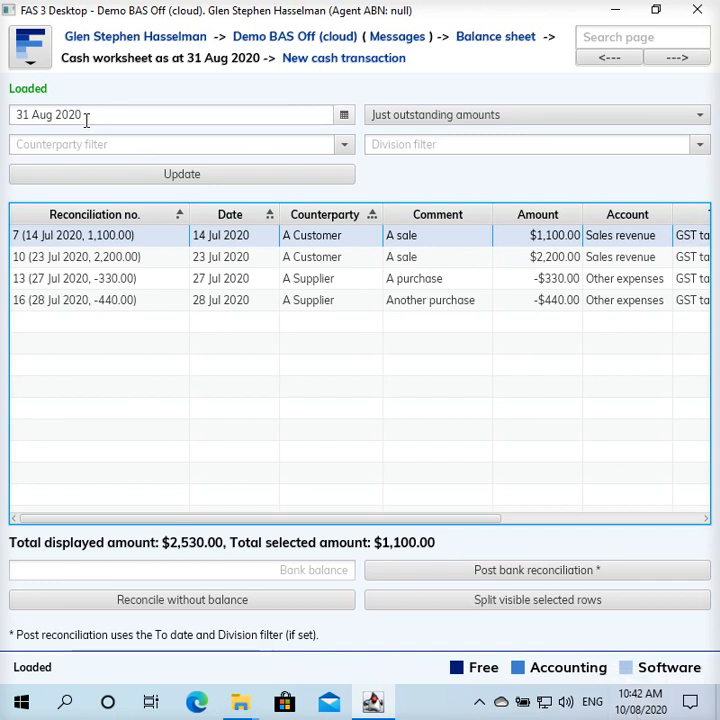
mouse_move(171, 273)
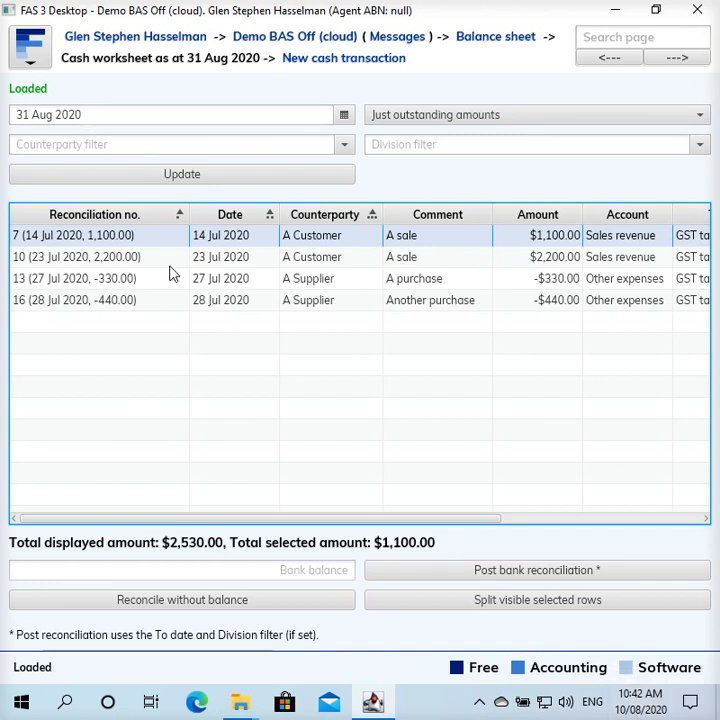
click(344, 114)
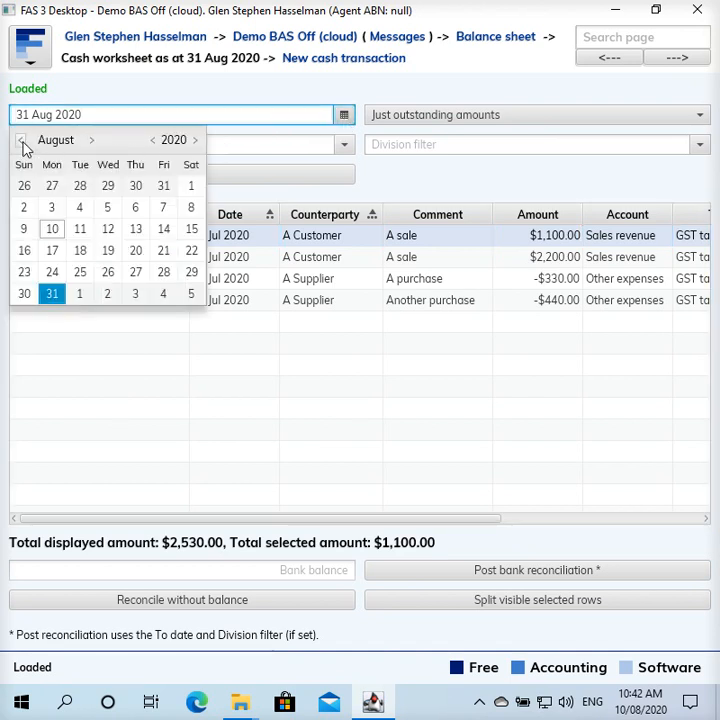
click(22, 139)
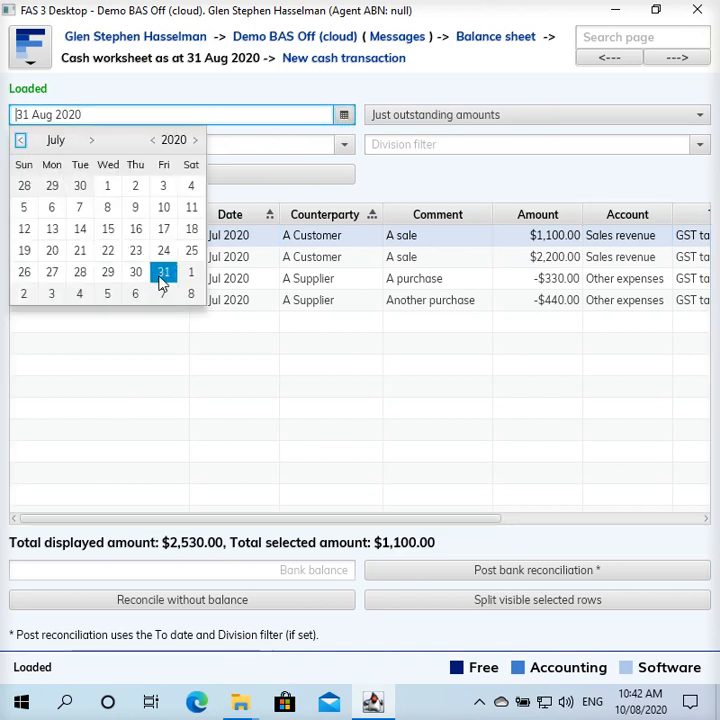
click(163, 272)
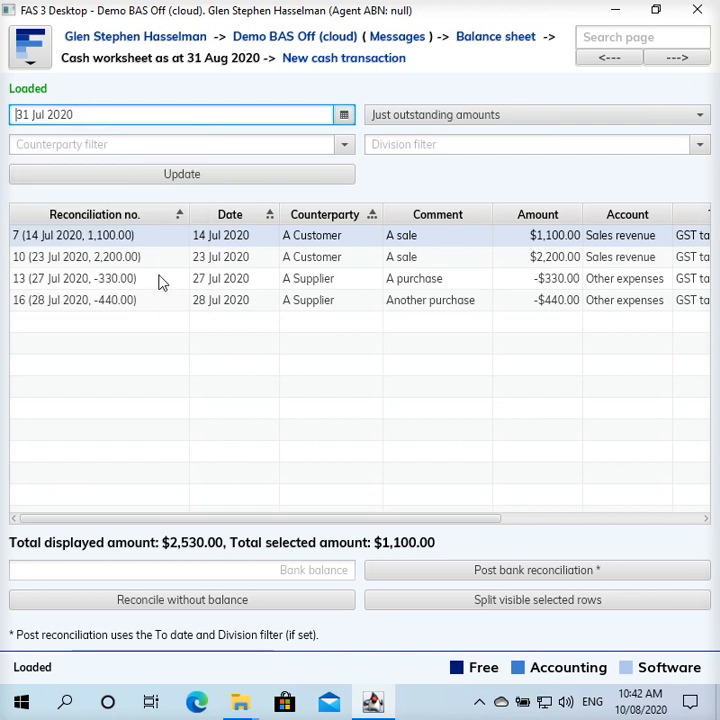
mouse_move(210, 266)
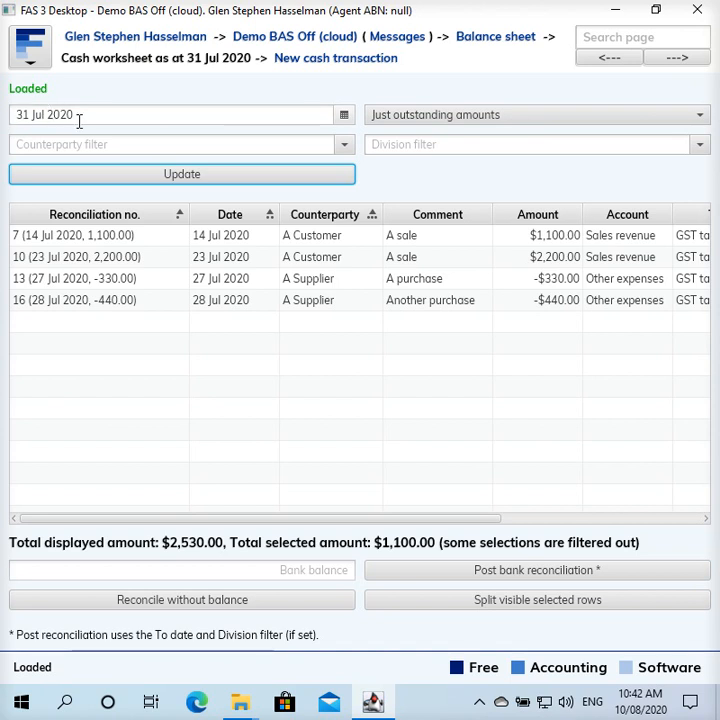
mouse_move(220, 245)
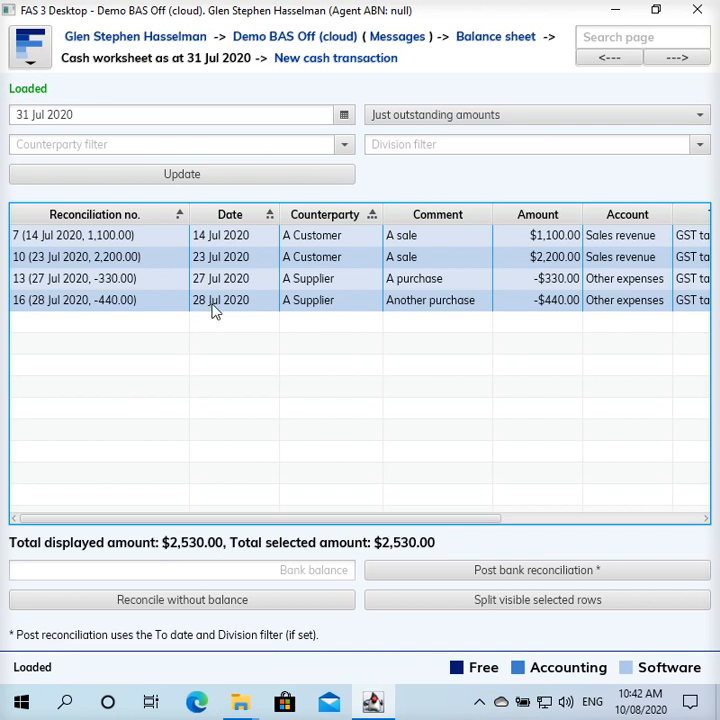
mouse_move(305, 307)
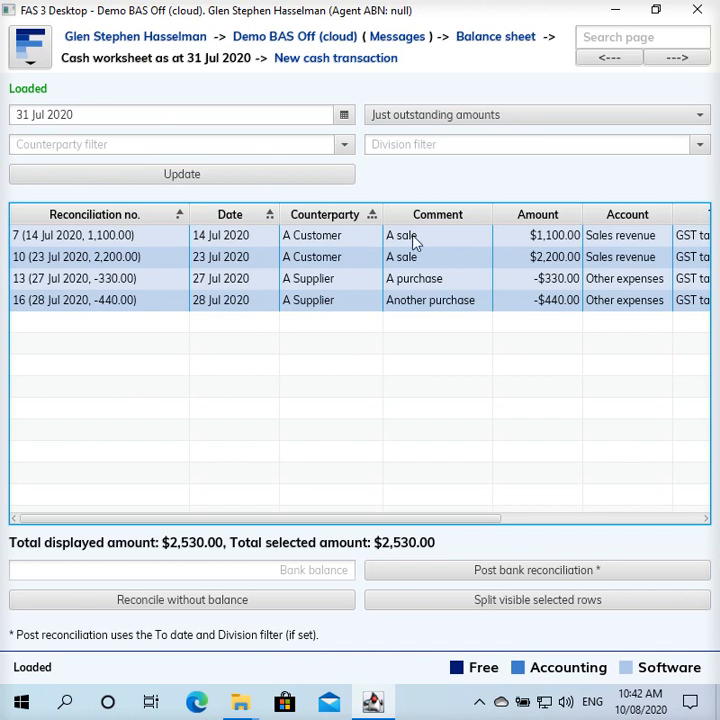
mouse_move(311, 240)
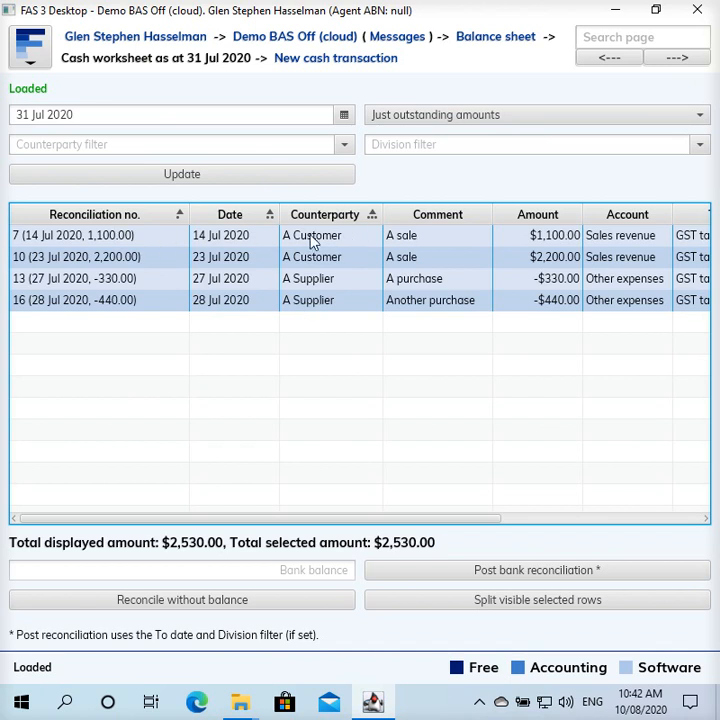
mouse_move(250, 243)
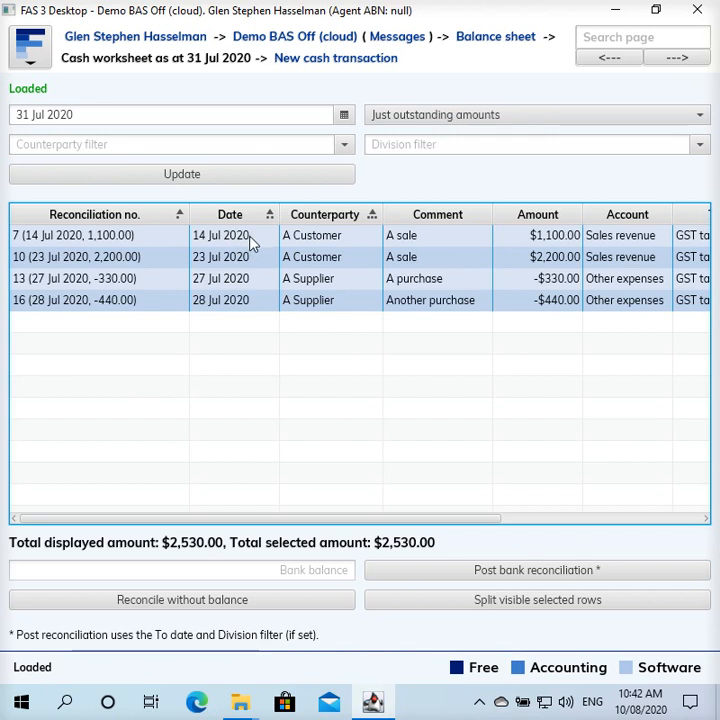
mouse_move(231, 314)
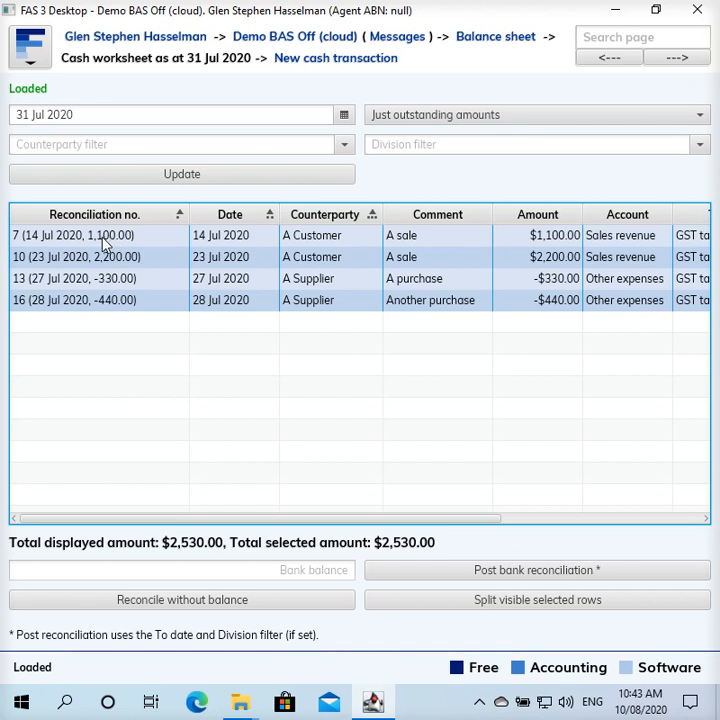
- Create a new cash-received transaction and set its date back to 30 Jun 2020
click(95, 235)
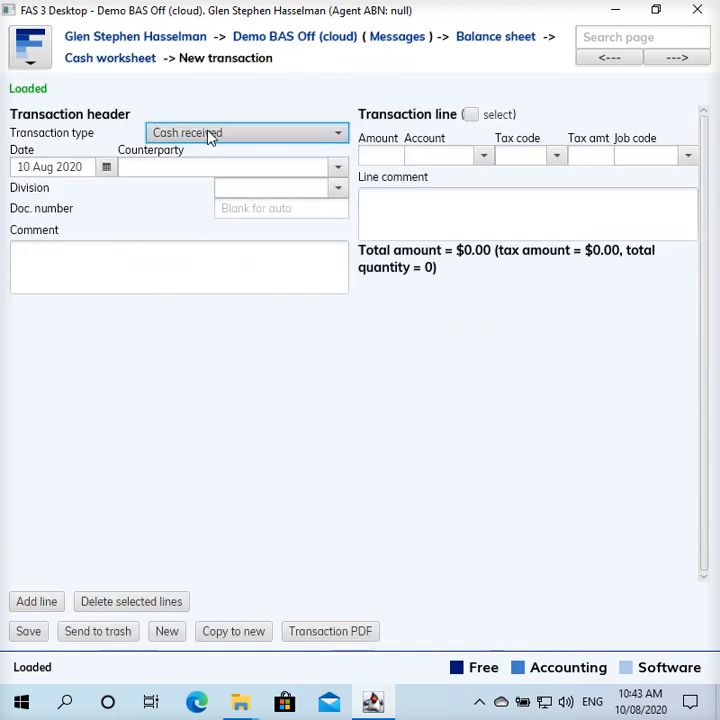
click(106, 166)
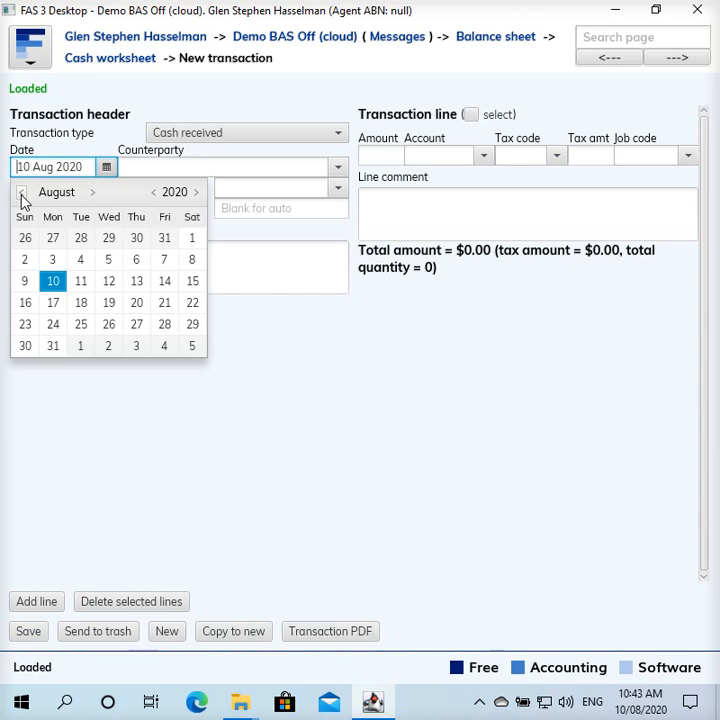
click(22, 192)
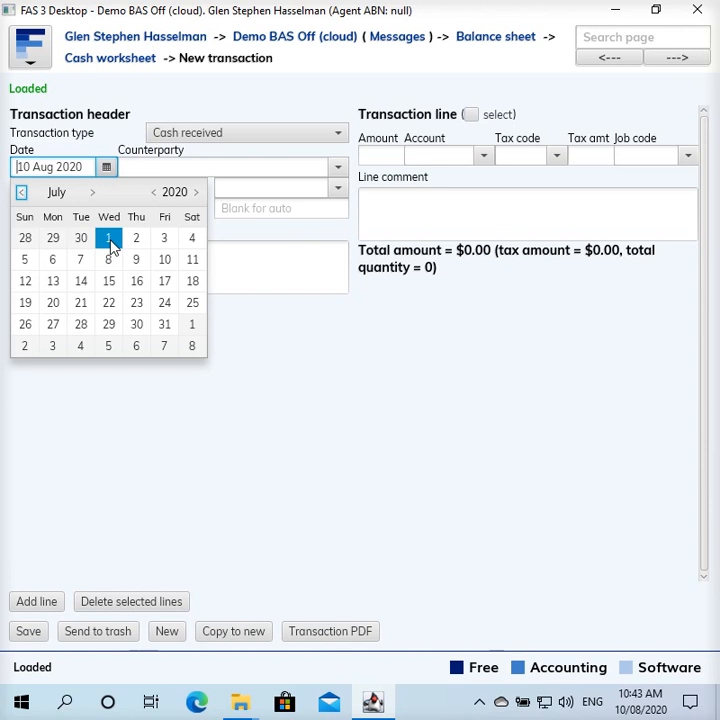
mouse_move(80, 237)
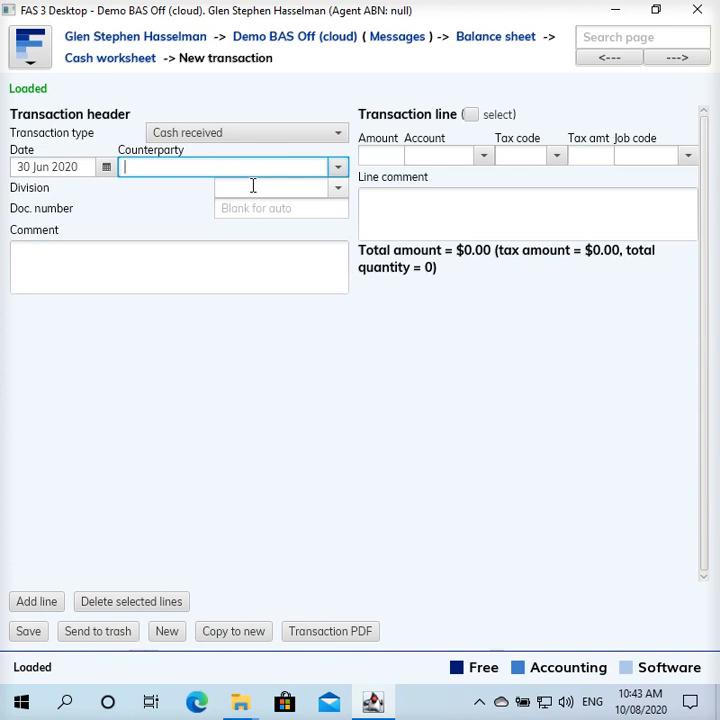
text(n)
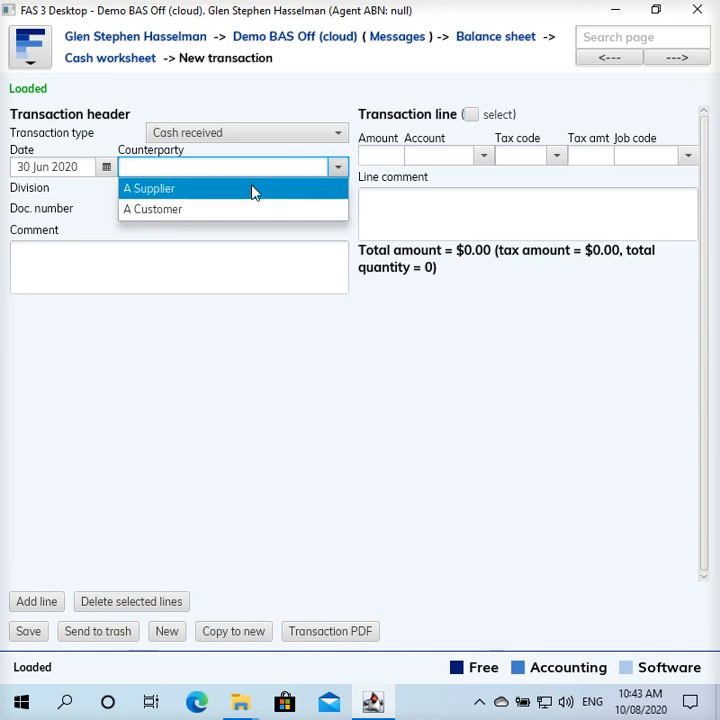
mouse_move(106, 166)
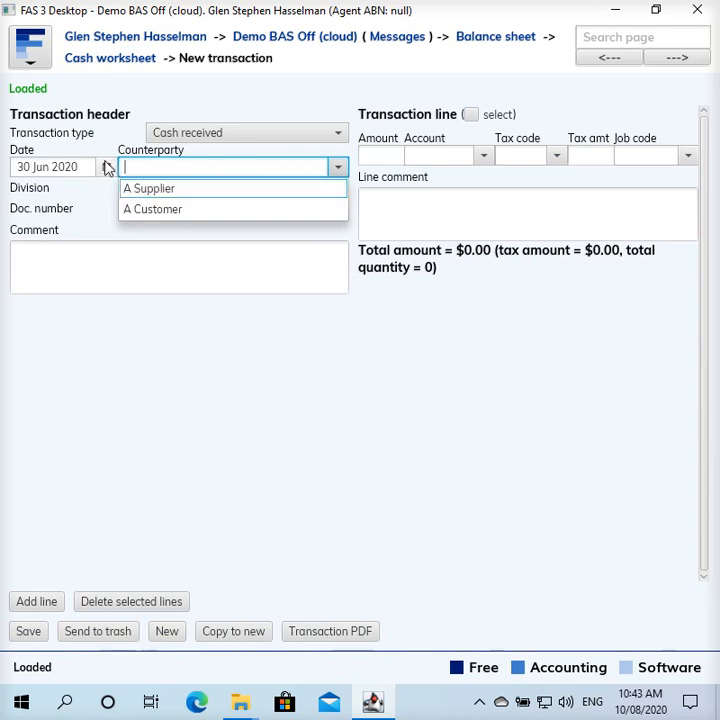
click(107, 166)
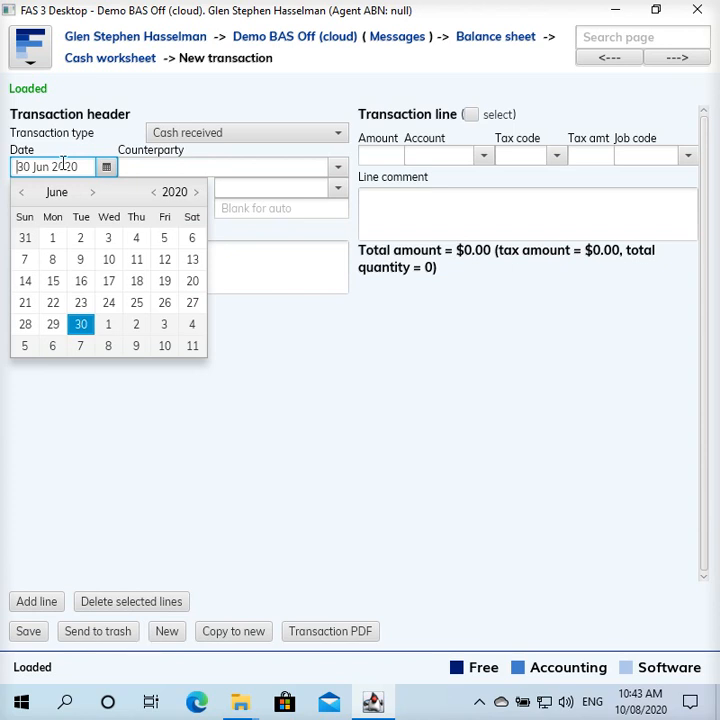
click(80, 324)
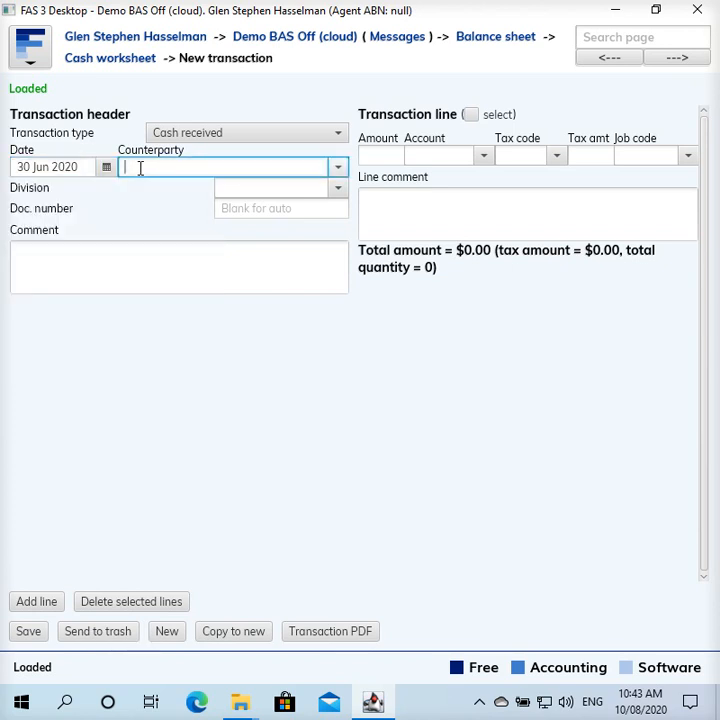
text(n)
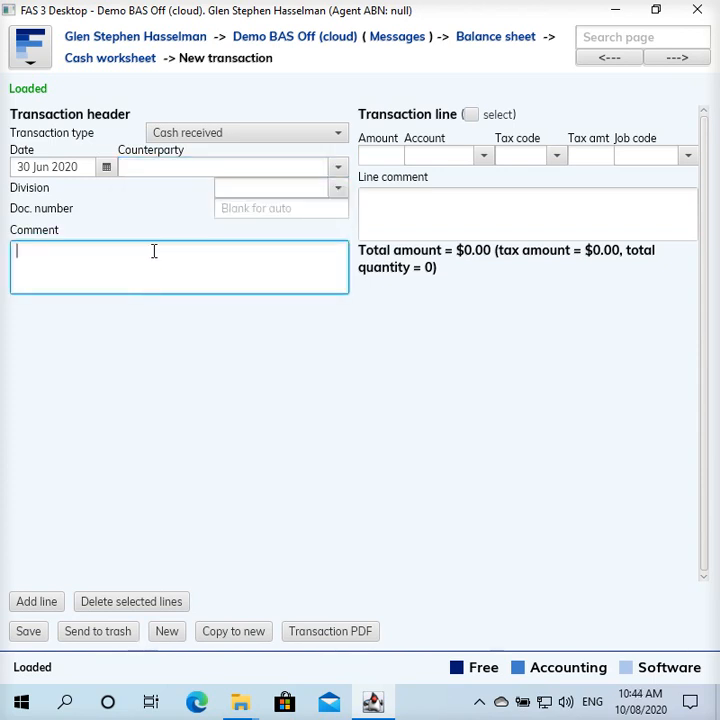
mouse_move(203, 261)
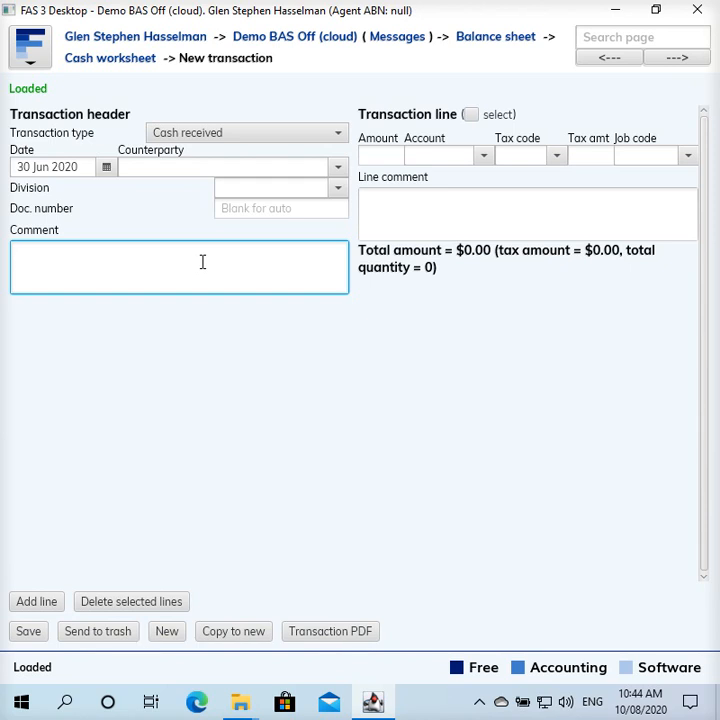
click(180, 267)
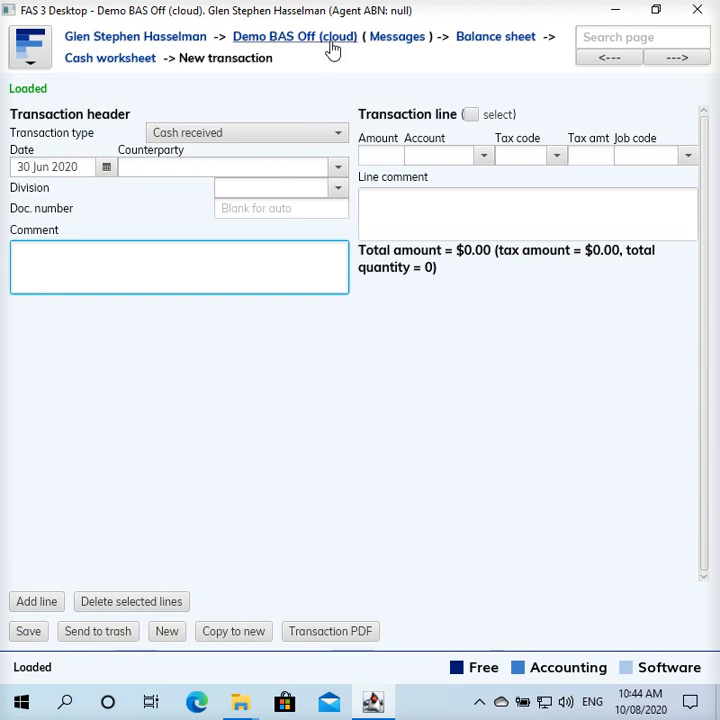
- From the Demo BAS Off home page, create and save the counterparty 'Not applicable'
click(293, 36)
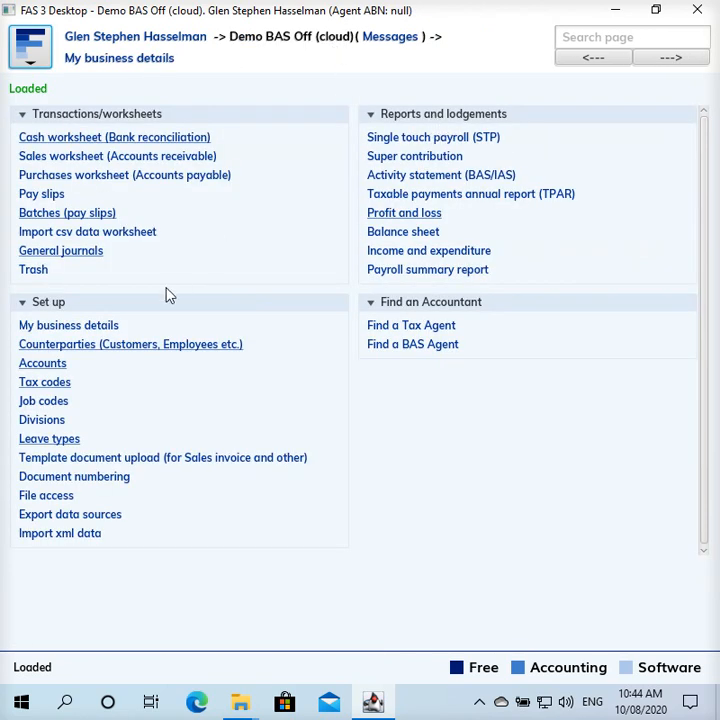
click(130, 344)
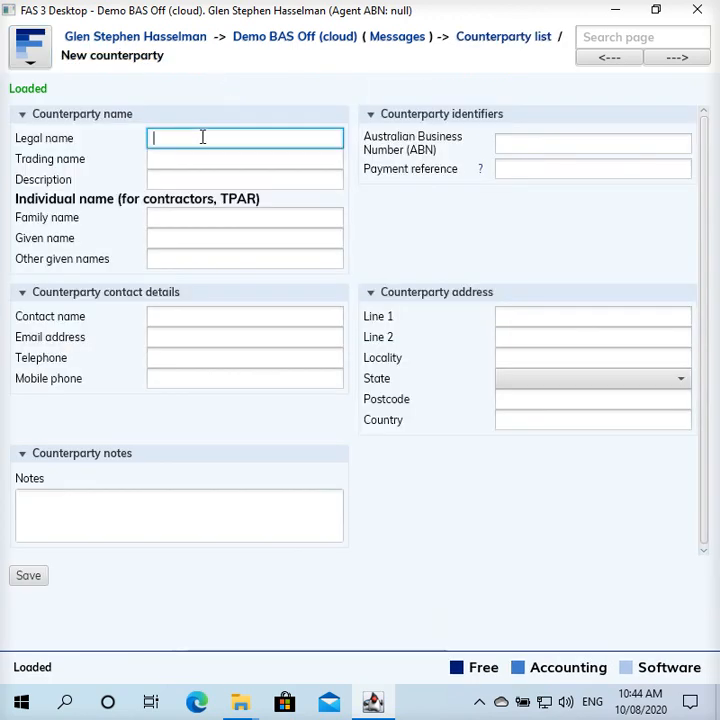
text(Not app)
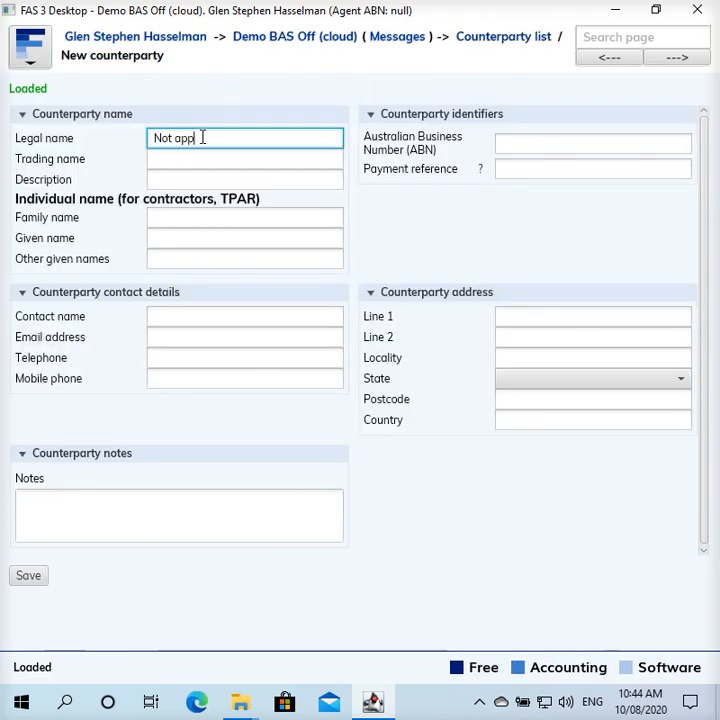
text(icable)
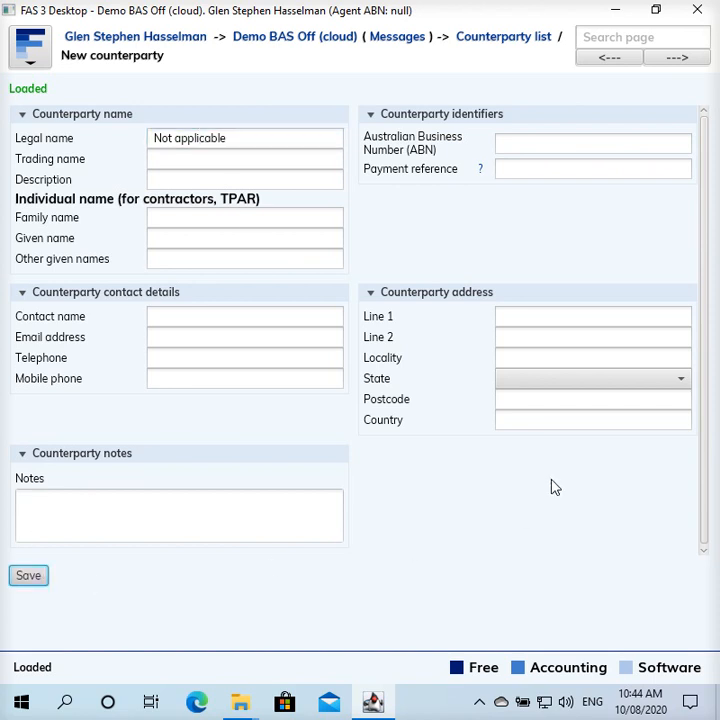
click(28, 575)
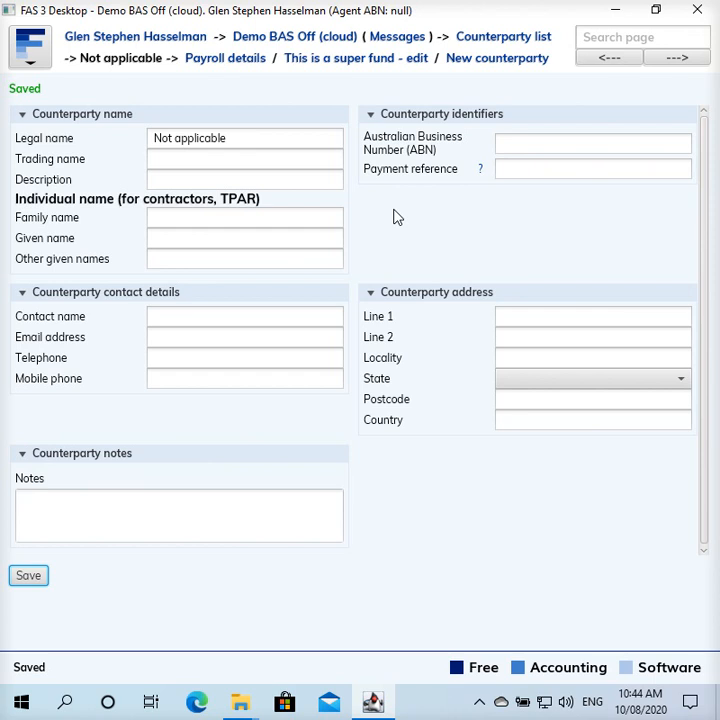
mouse_move(324, 85)
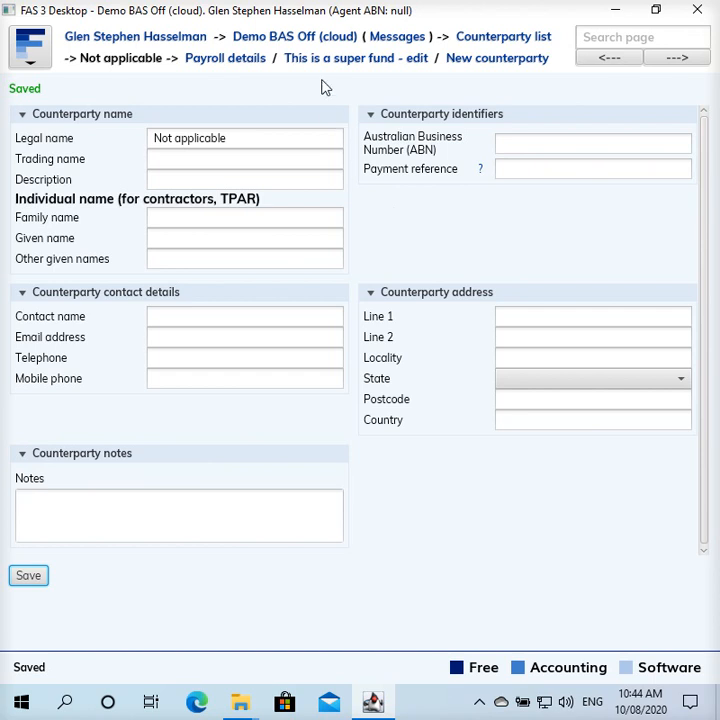
mouse_move(295, 36)
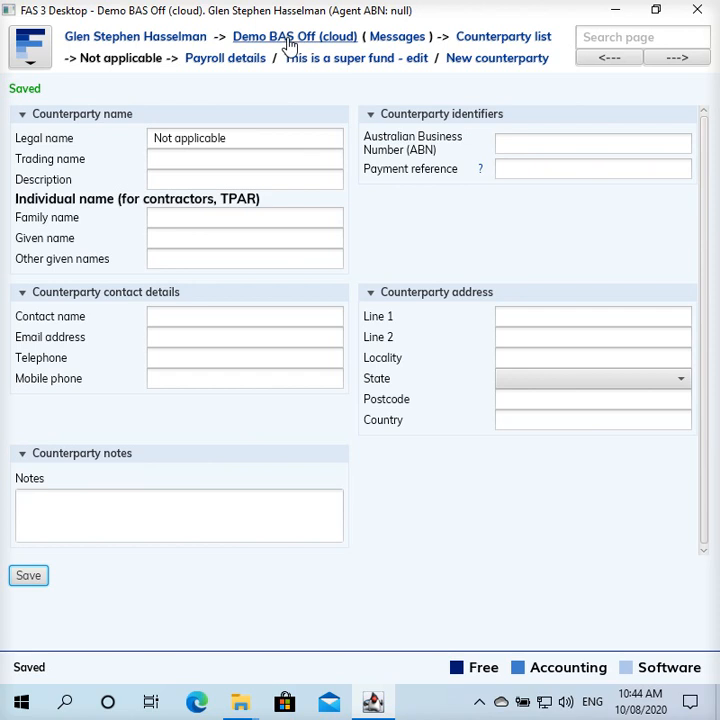
mouse_move(286, 48)
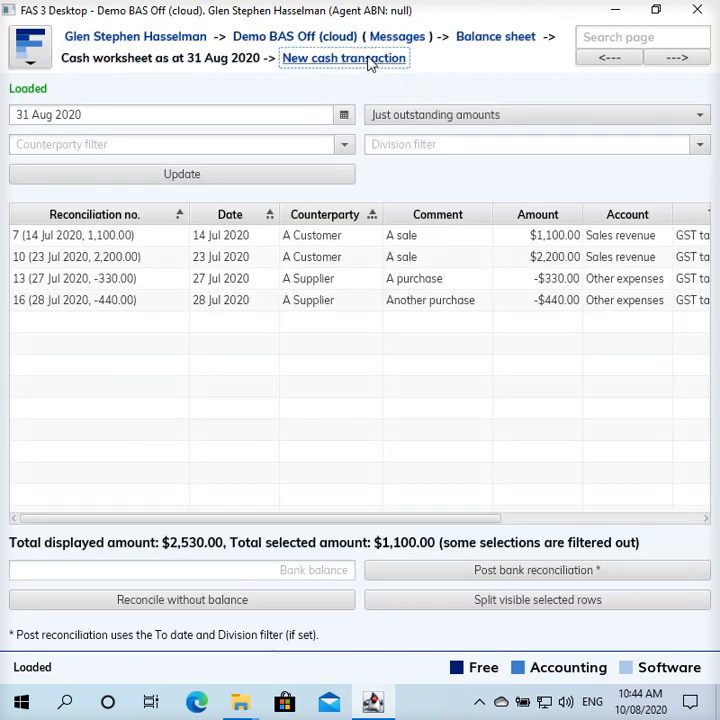
- Start a cash receipt for Not applicable, commented 'Opening balance', for $100.00
click(343, 57)
text(not)
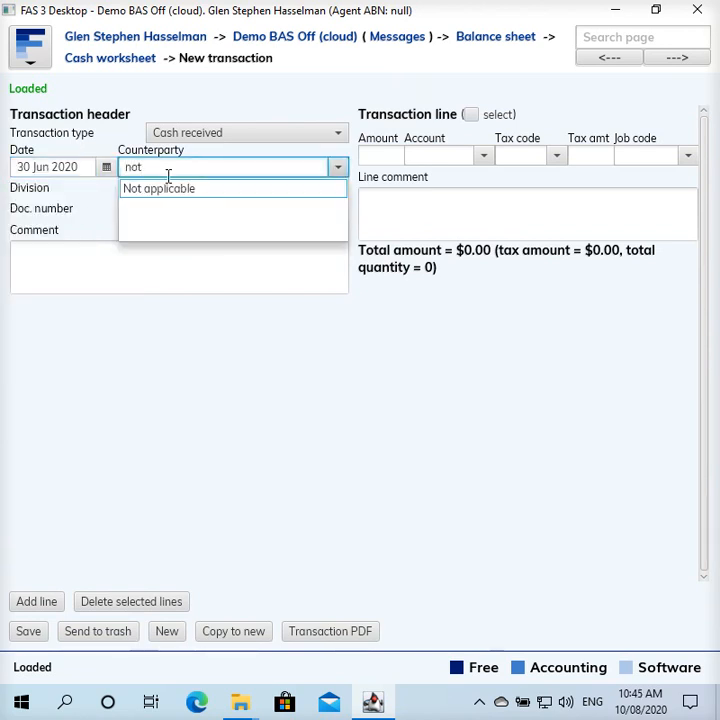
click(159, 188)
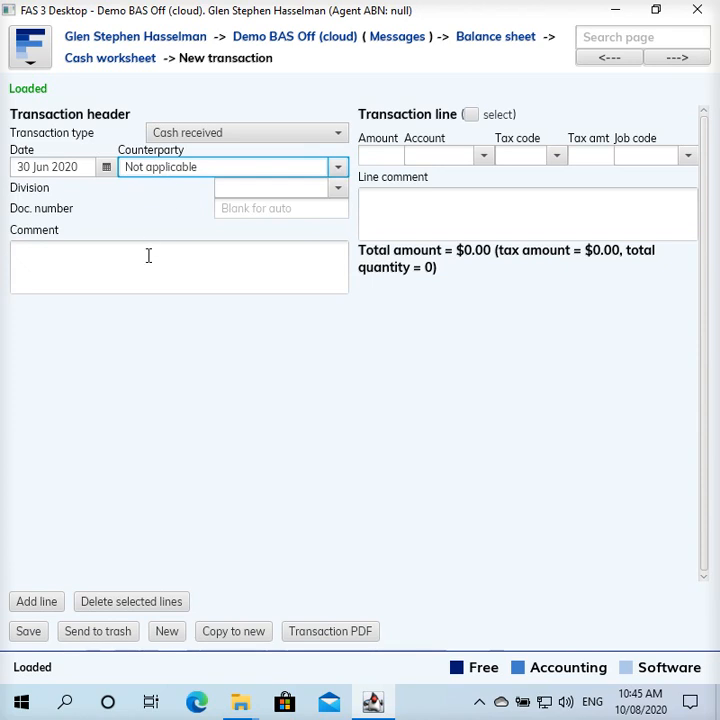
text(Opening)
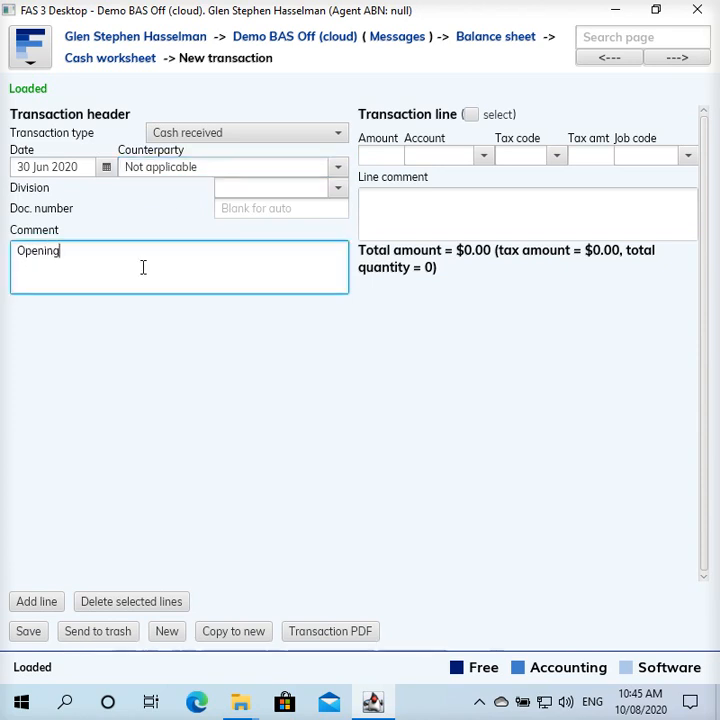
text(balance)
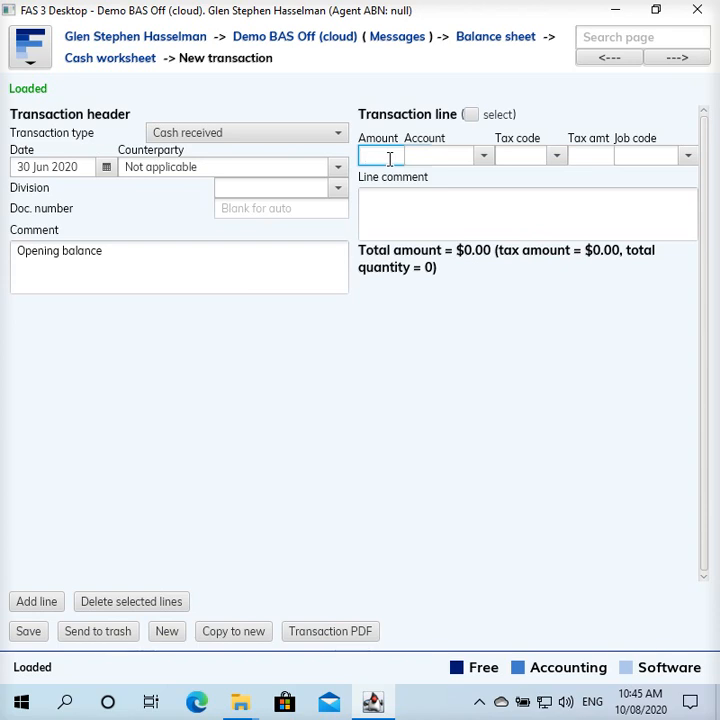
text(100.00)
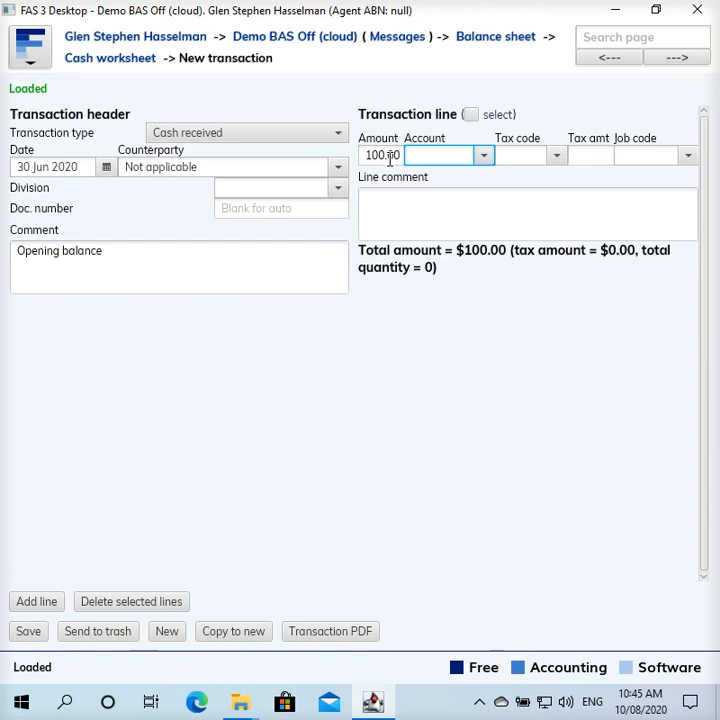
- Set the line's account to Loan repayments and tax code to GST not applicable
text(ca)
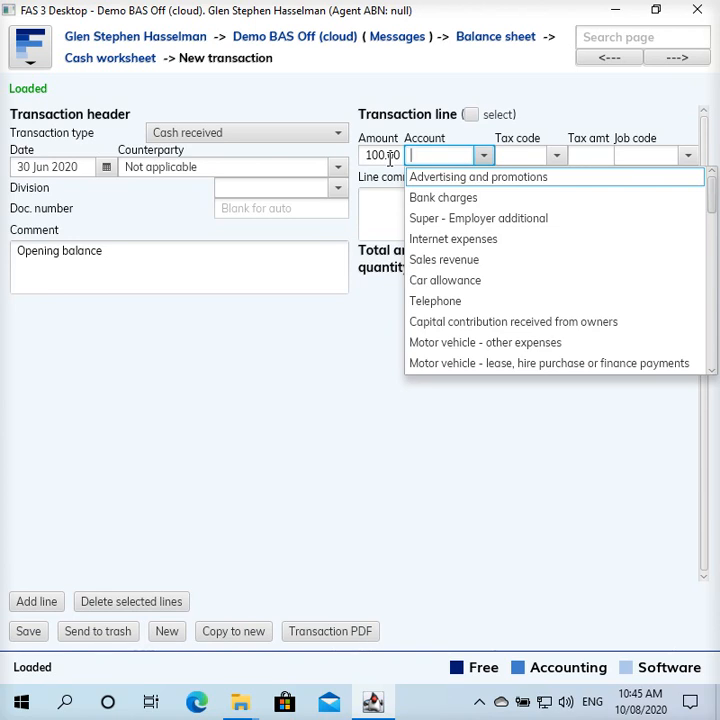
text(lo)
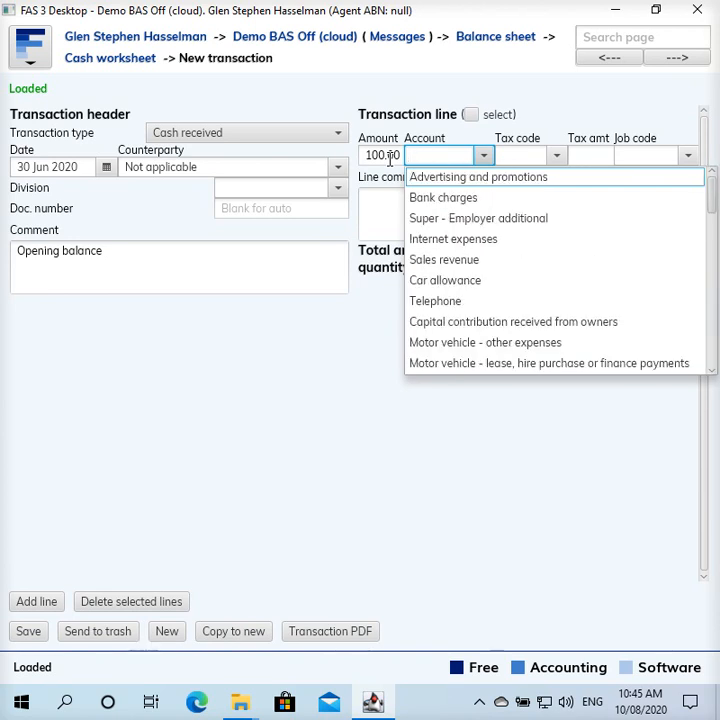
text(loa)
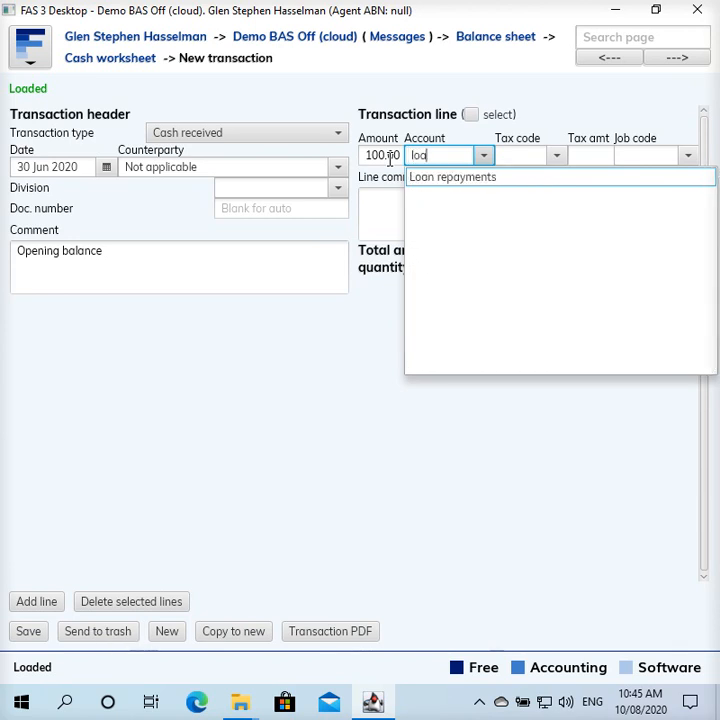
click(452, 177)
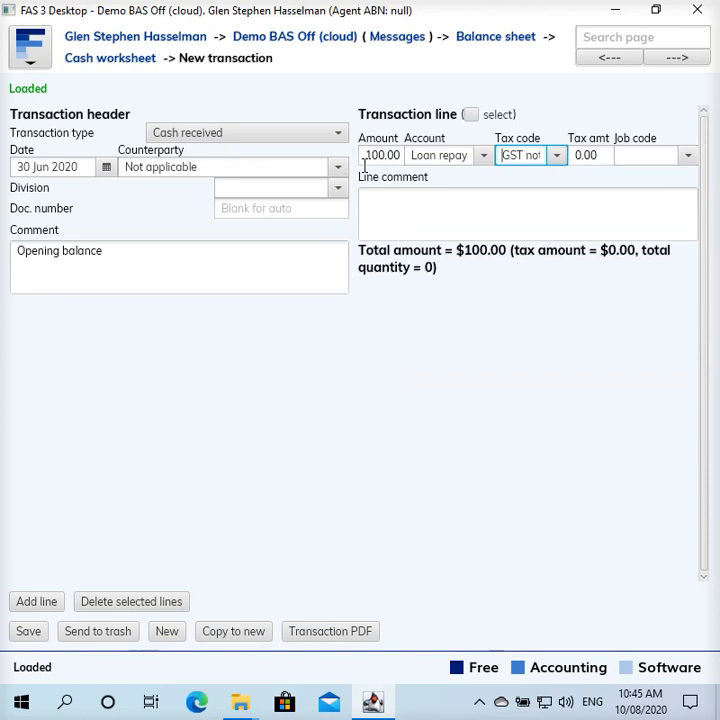
click(557, 155)
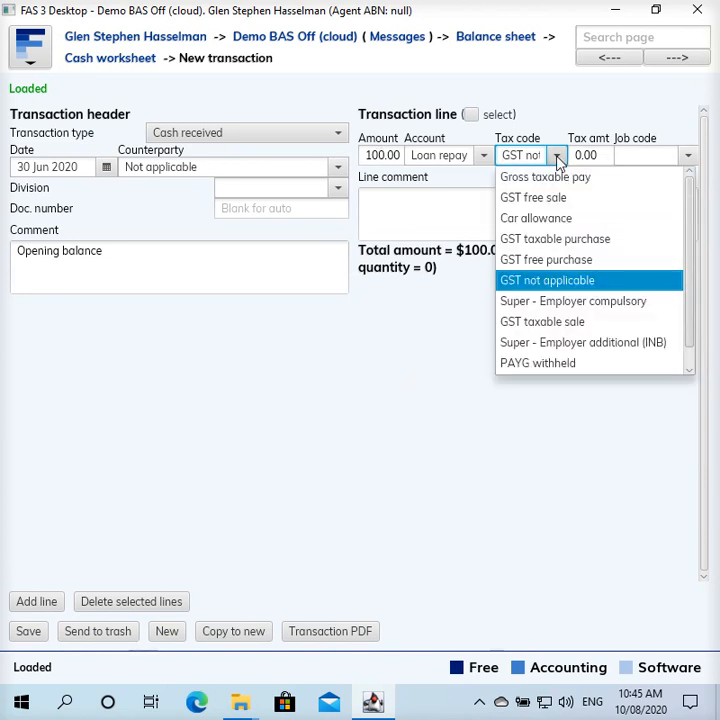
click(547, 280)
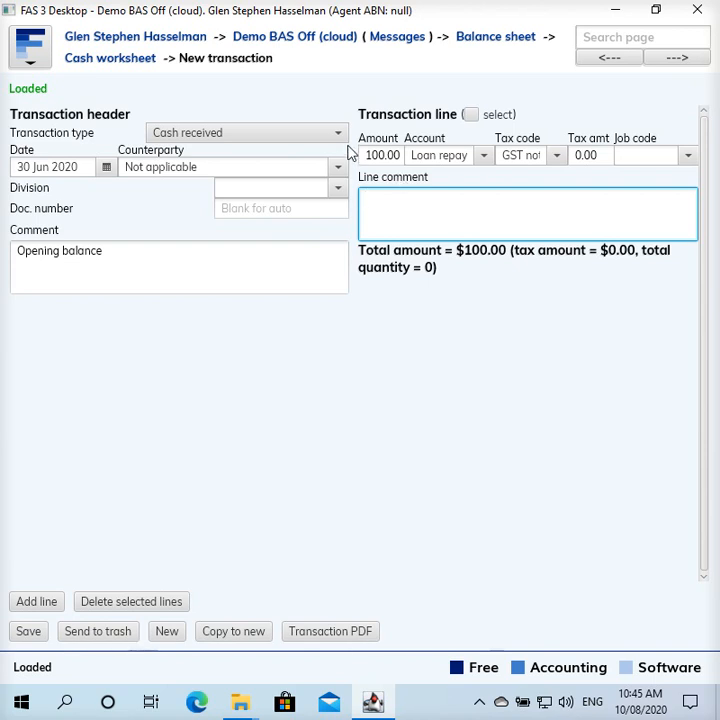
- Save the $100.00 opening-balance receipt so it gets document number 7
click(527, 210)
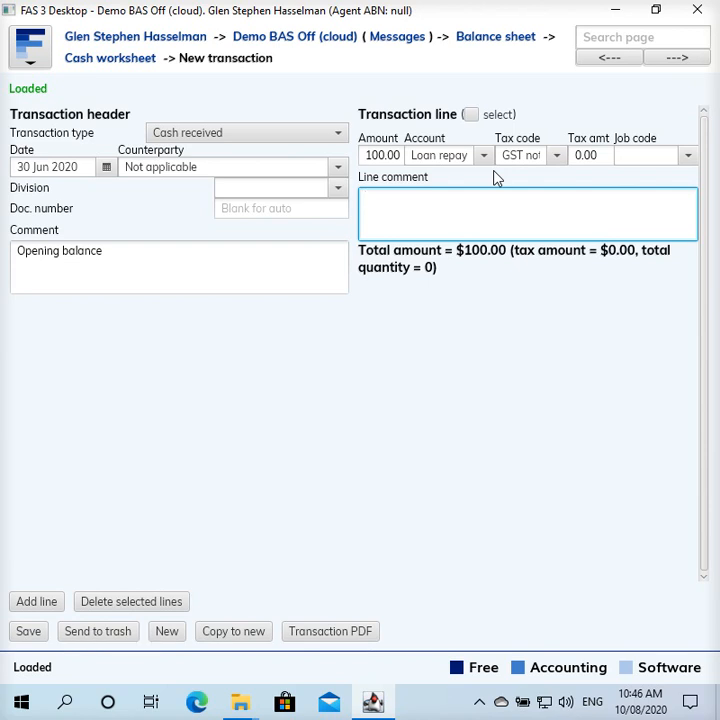
click(527, 210)
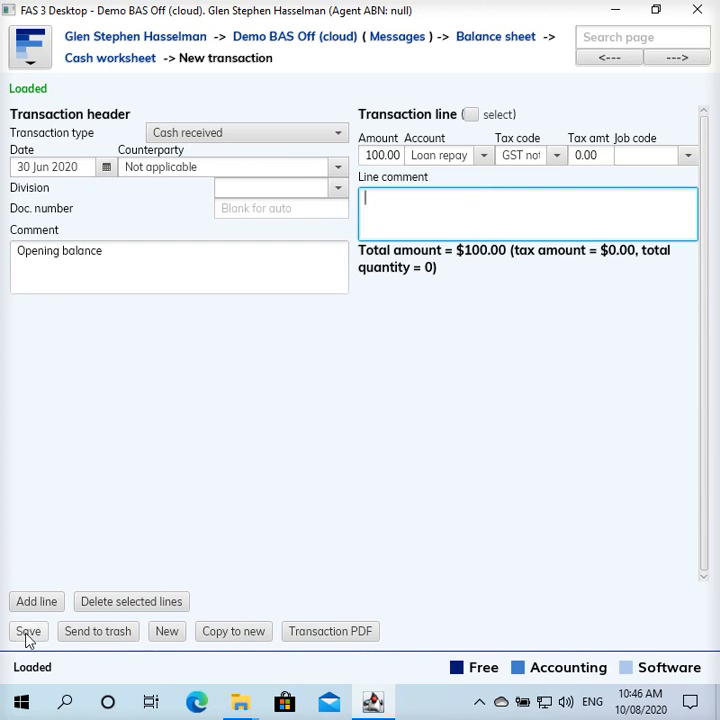
click(28, 631)
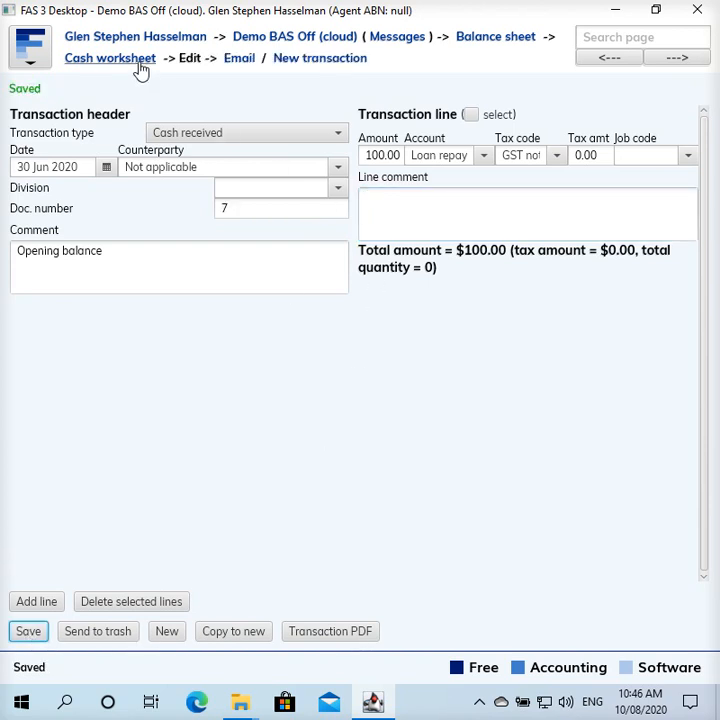
- Go back to the cash worksheet, now listing the 30 Jun $100 opening balance
click(110, 58)
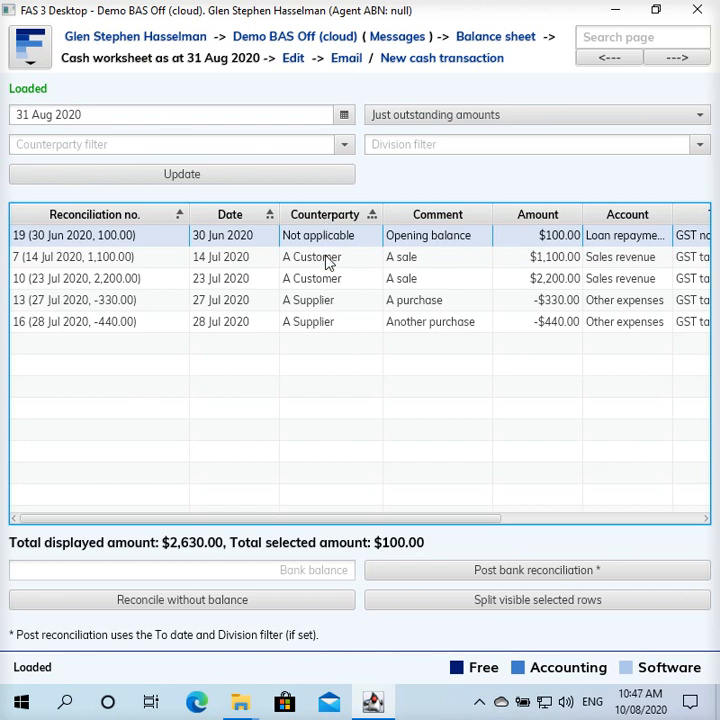
mouse_move(330, 262)
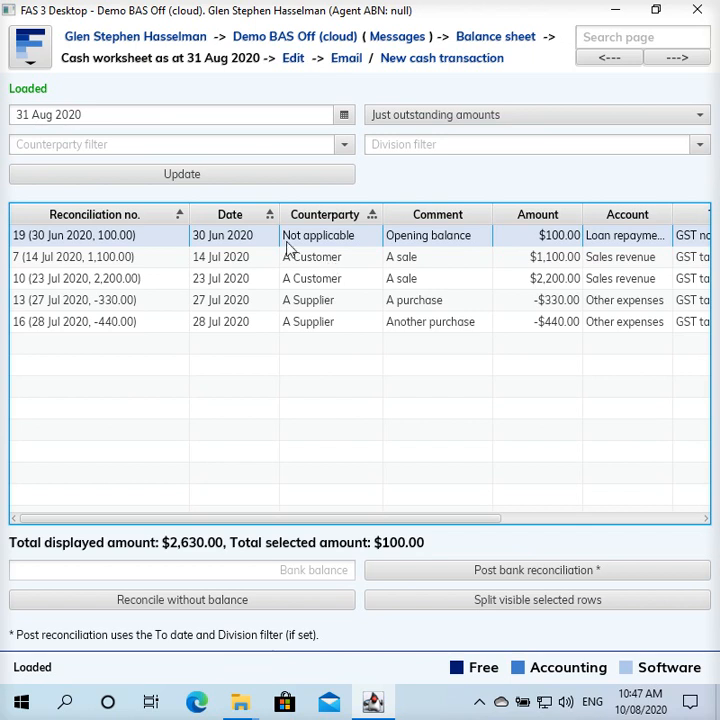
mouse_move(258, 331)
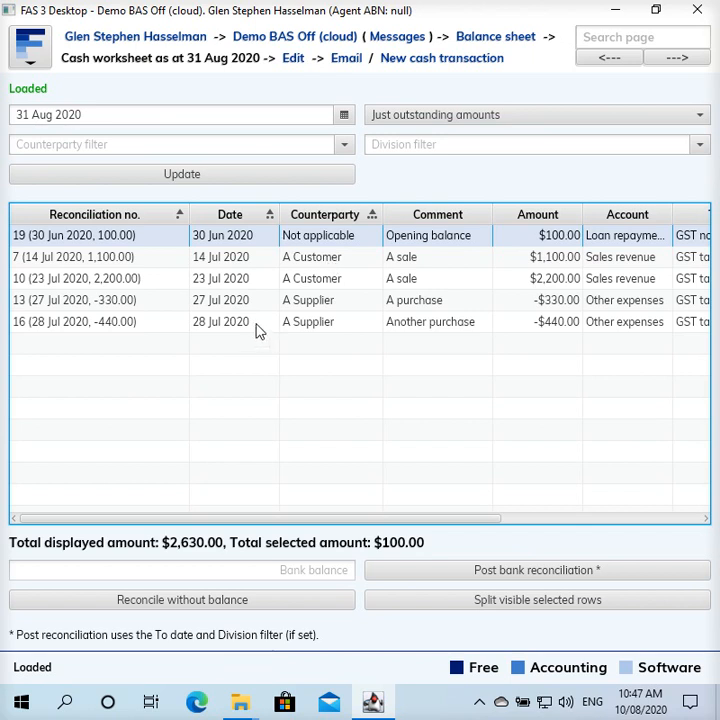
mouse_move(200, 68)
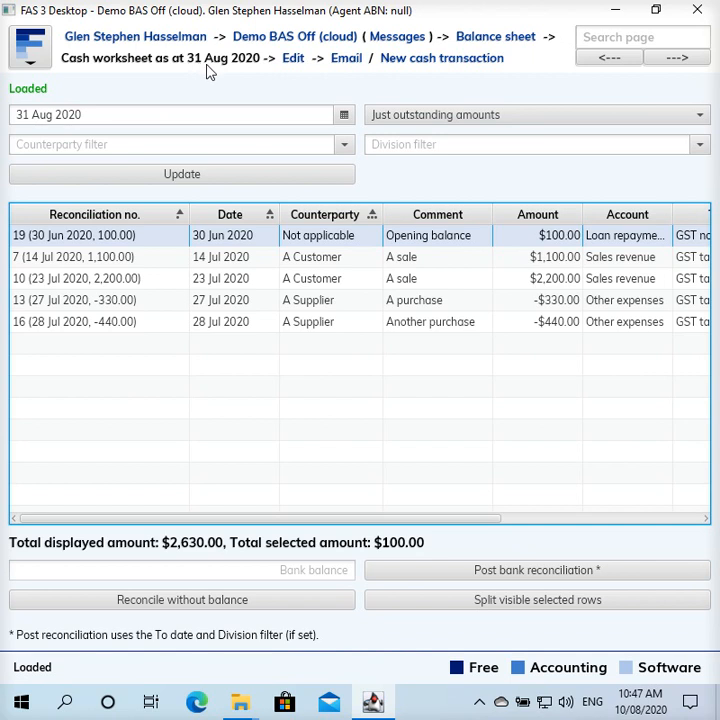
- Set the worksheet's as-at date to 31 Jul 2020 and update it
click(344, 114)
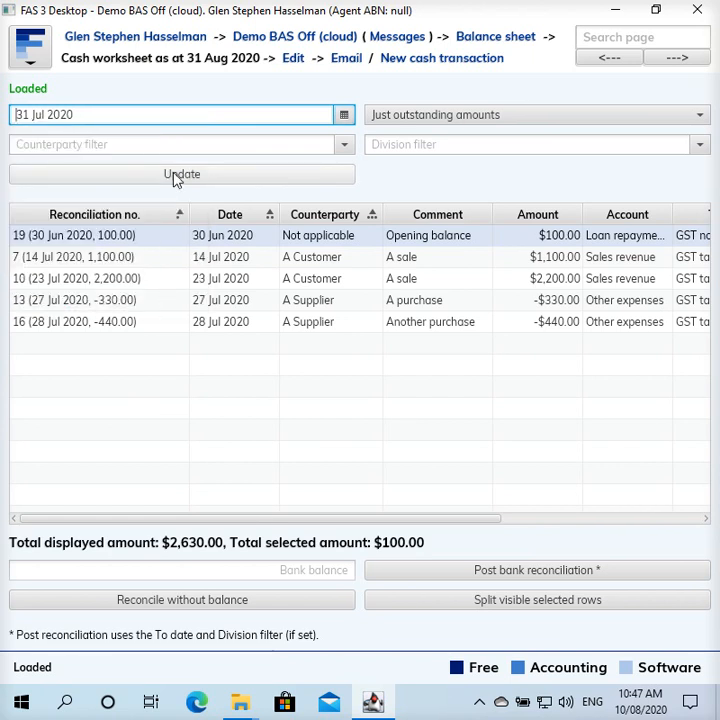
click(182, 174)
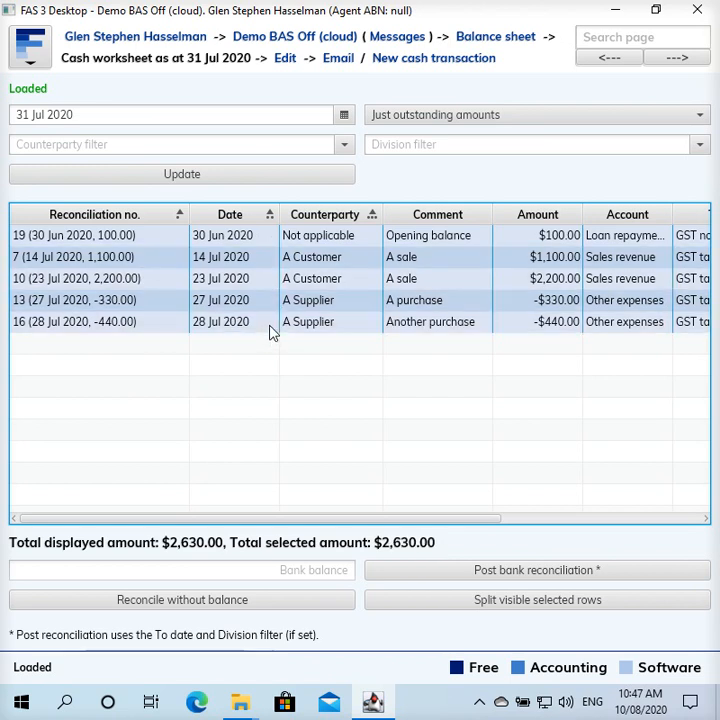
mouse_move(233, 547)
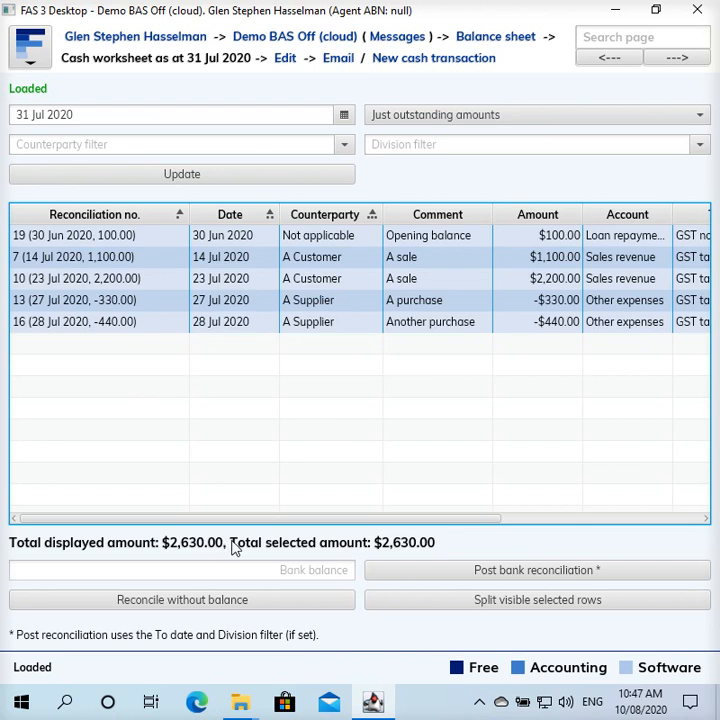
mouse_move(393, 553)
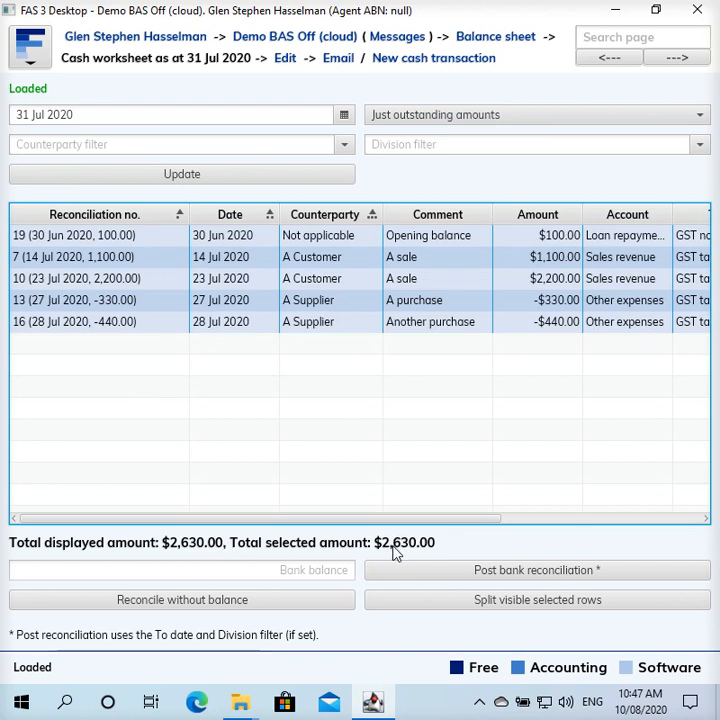
mouse_move(442, 541)
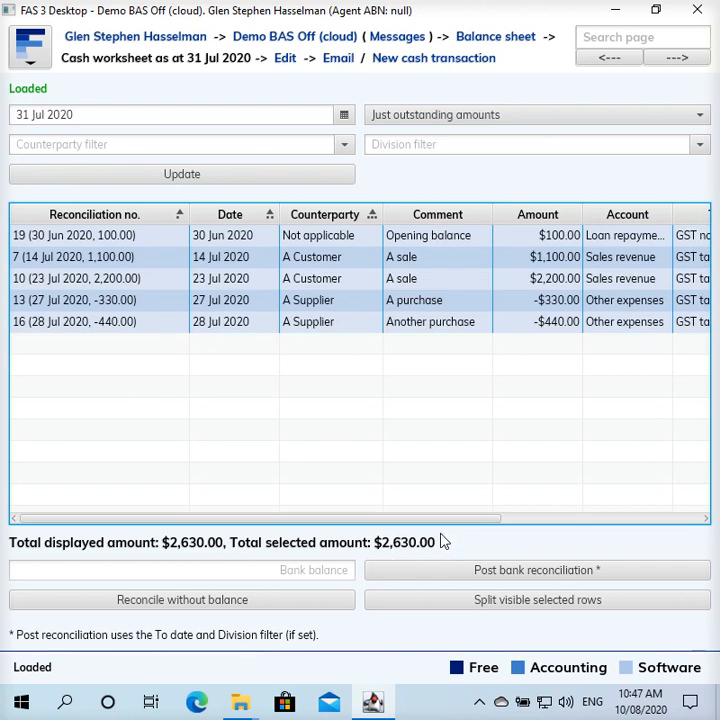
mouse_move(227, 97)
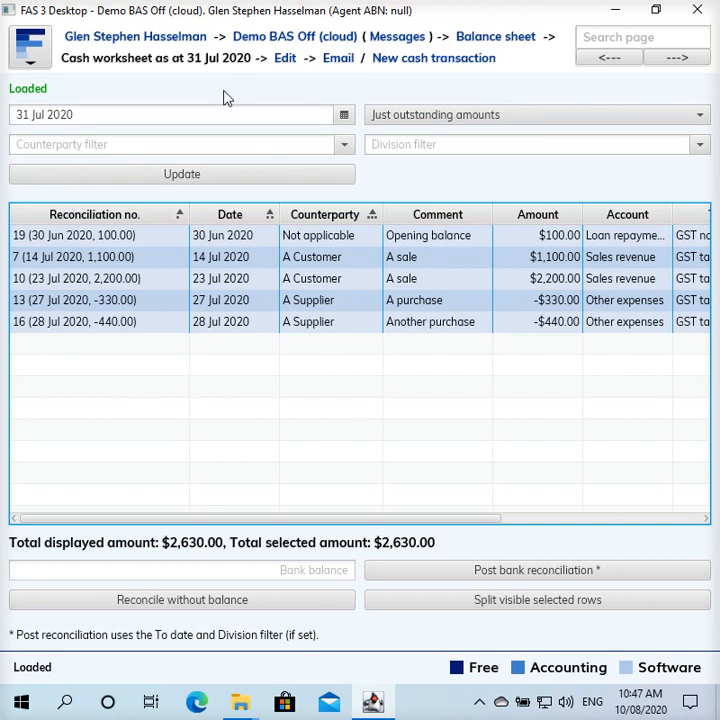
mouse_move(347, 328)
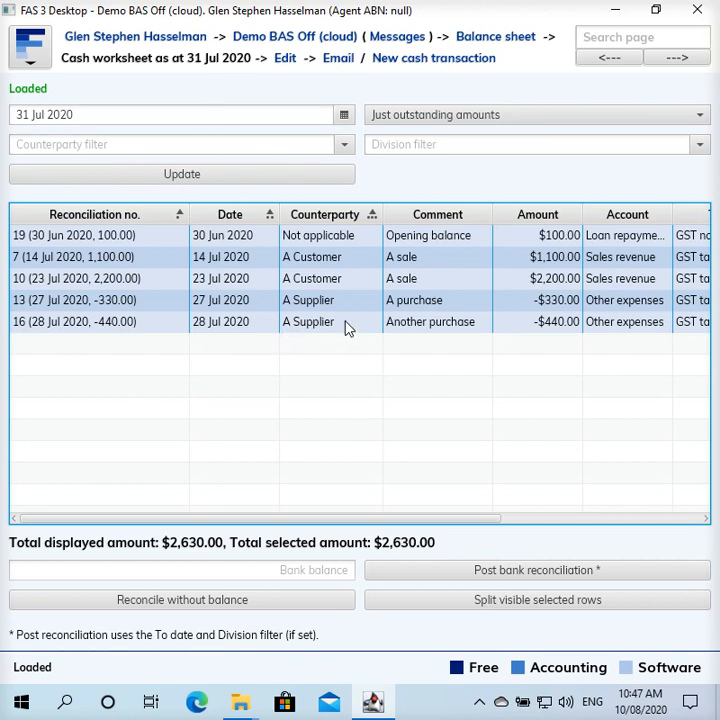
mouse_move(435, 256)
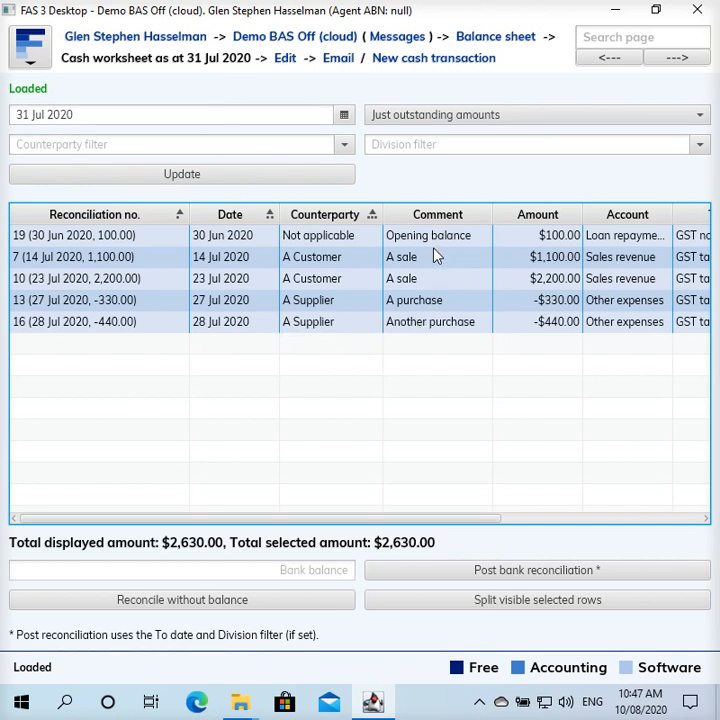
mouse_move(455, 322)
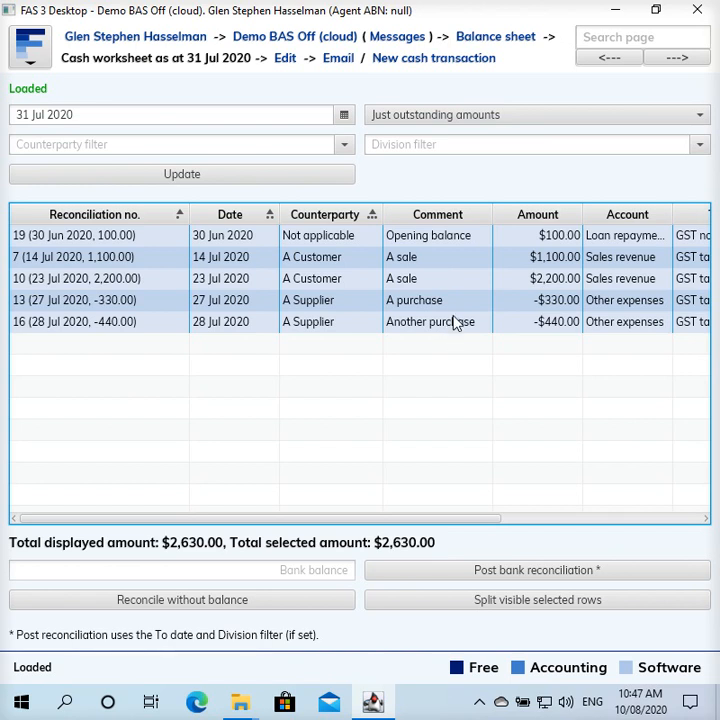
click(95, 235)
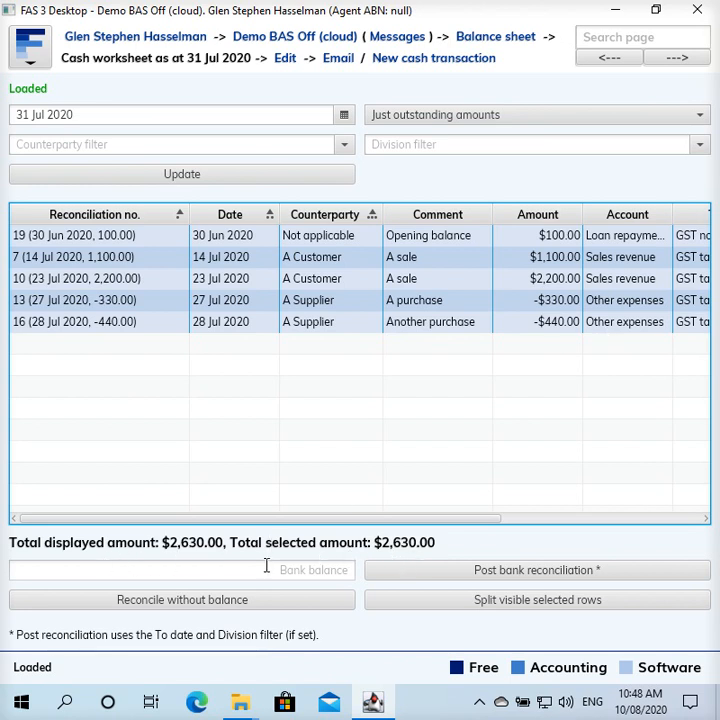
- Enter 2630 as the July closing bank statement balance
click(180, 569)
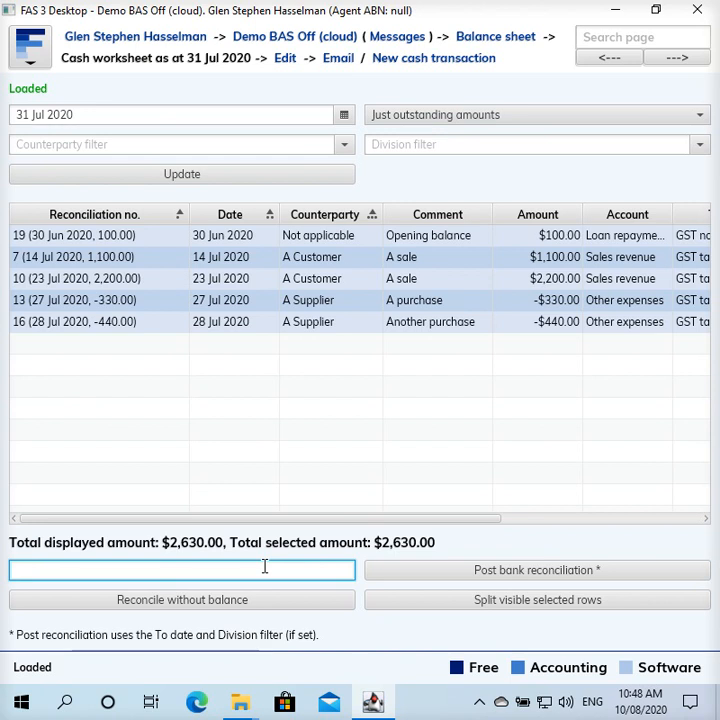
text(2630.00)
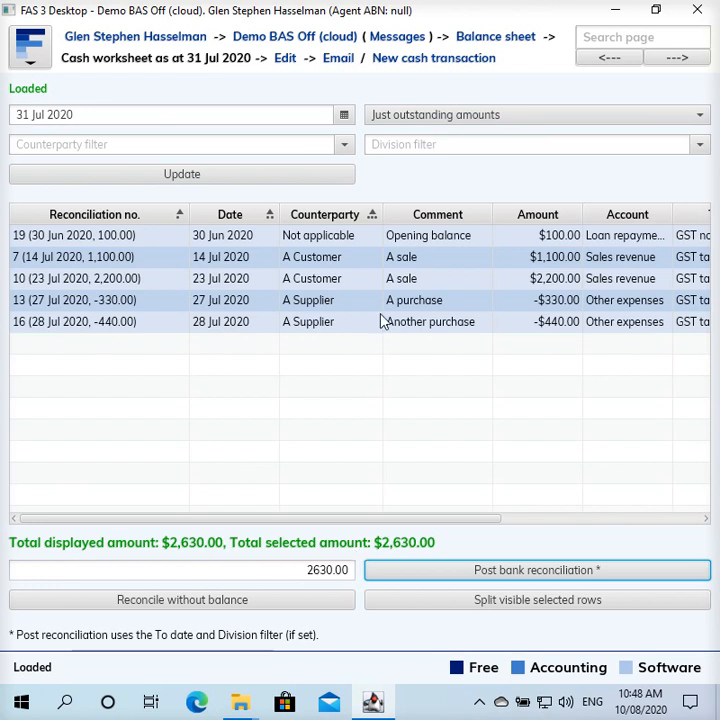
mouse_move(393, 554)
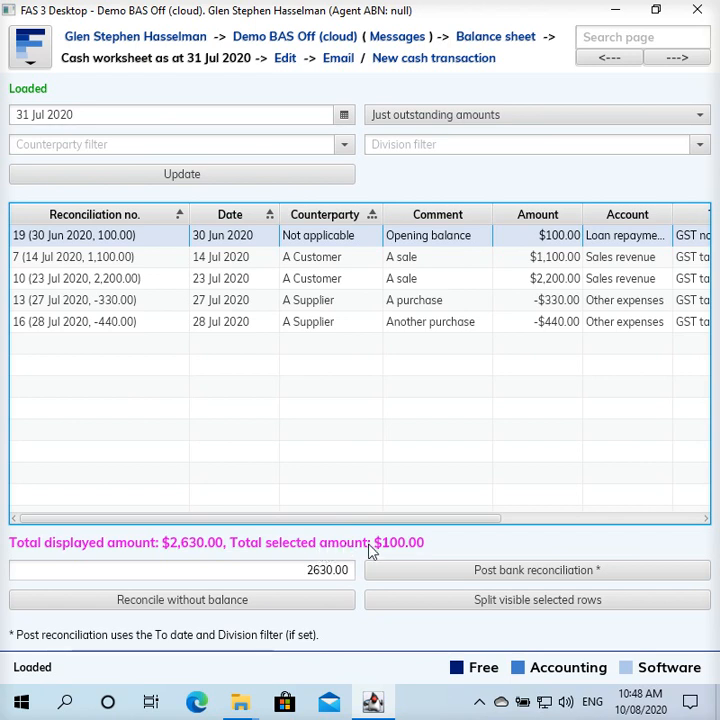
mouse_move(379, 342)
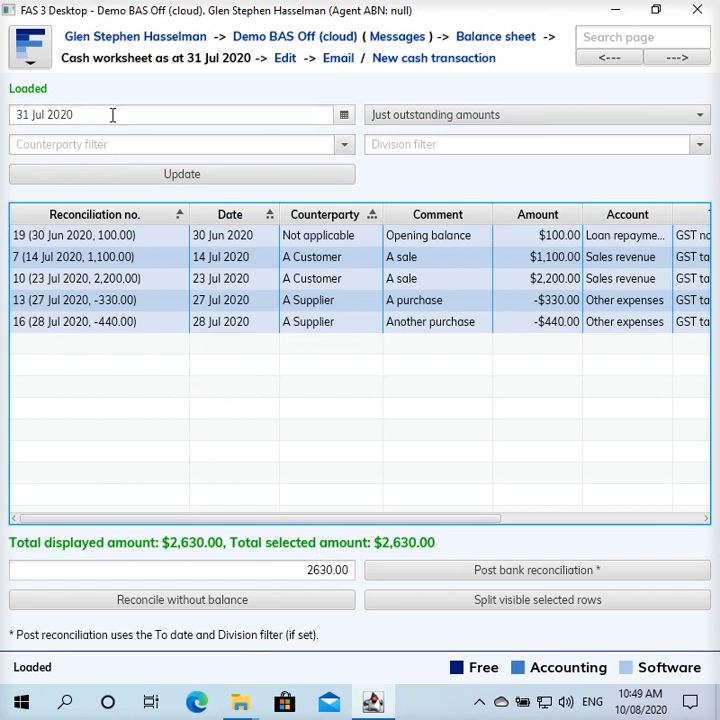
mouse_move(128, 119)
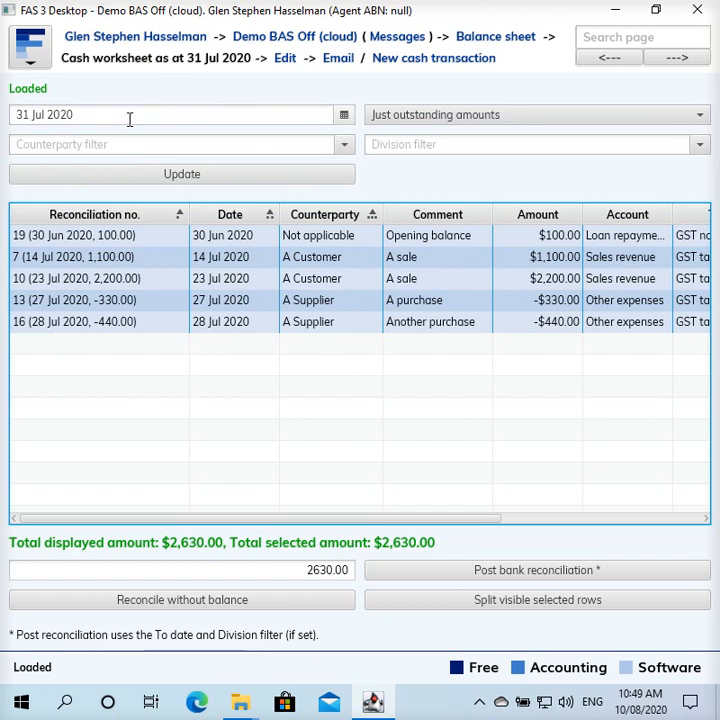
mouse_move(138, 148)
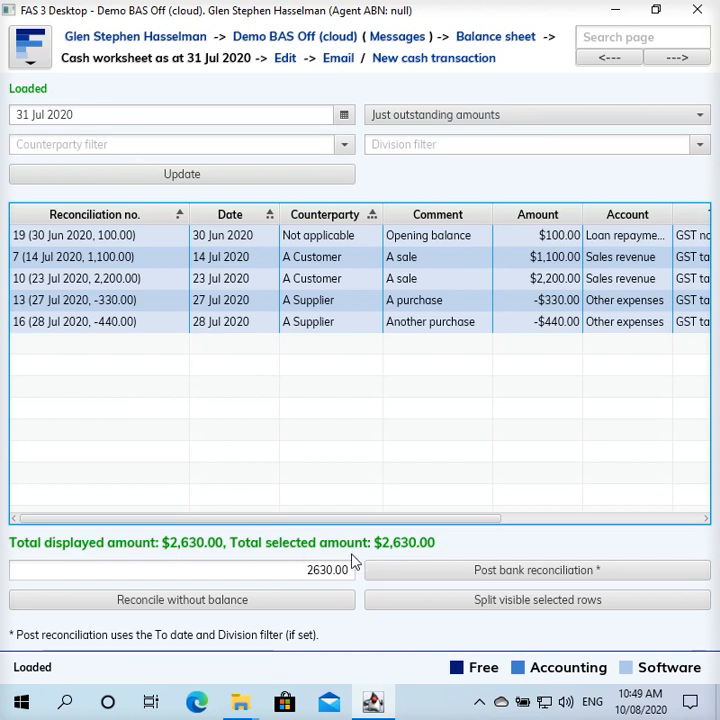
mouse_move(360, 557)
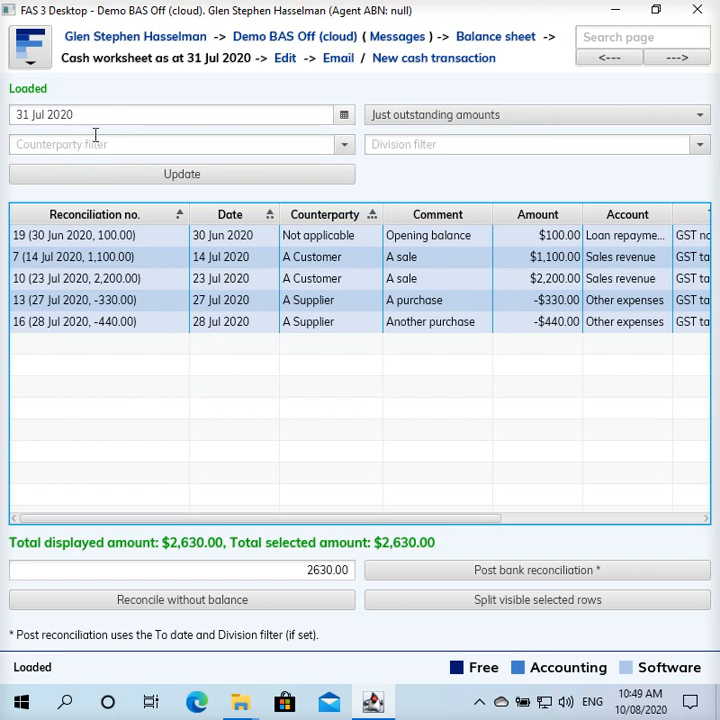
mouse_move(198, 435)
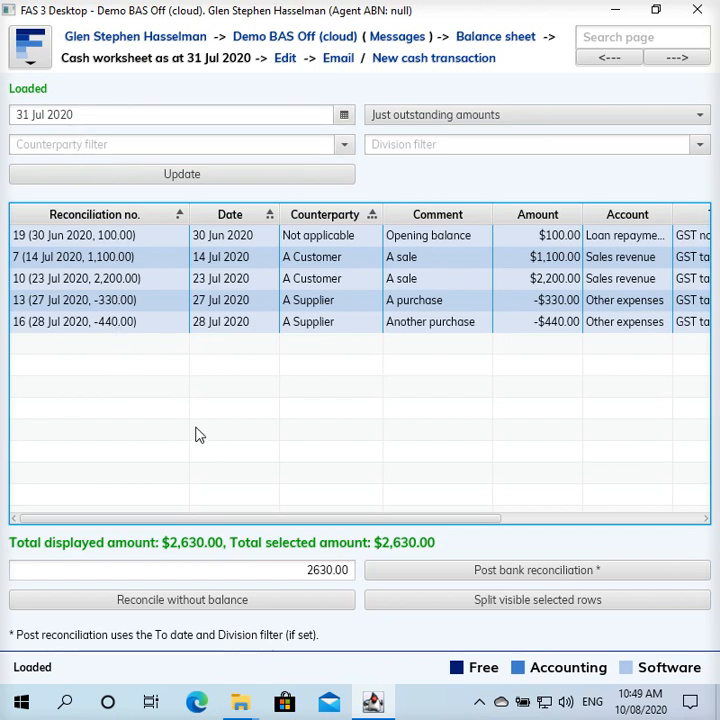
mouse_move(235, 449)
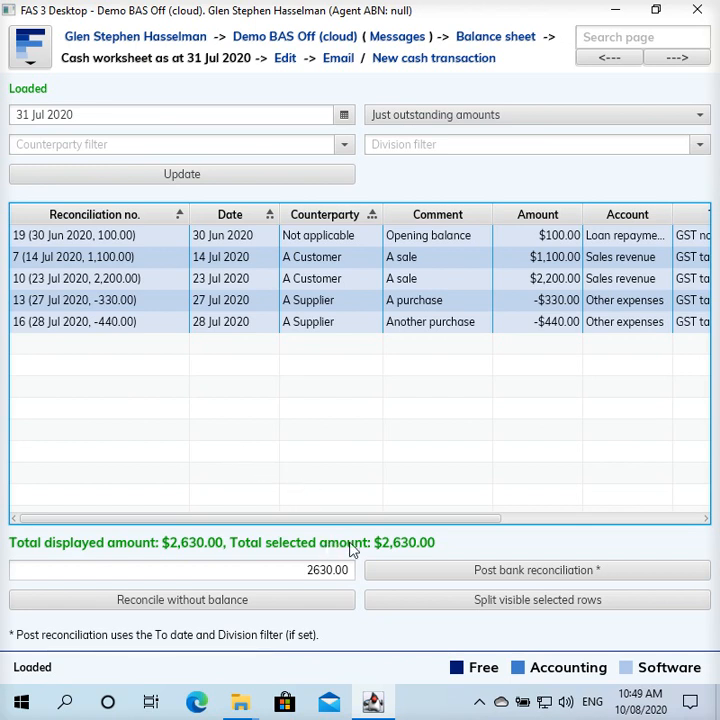
mouse_move(420, 573)
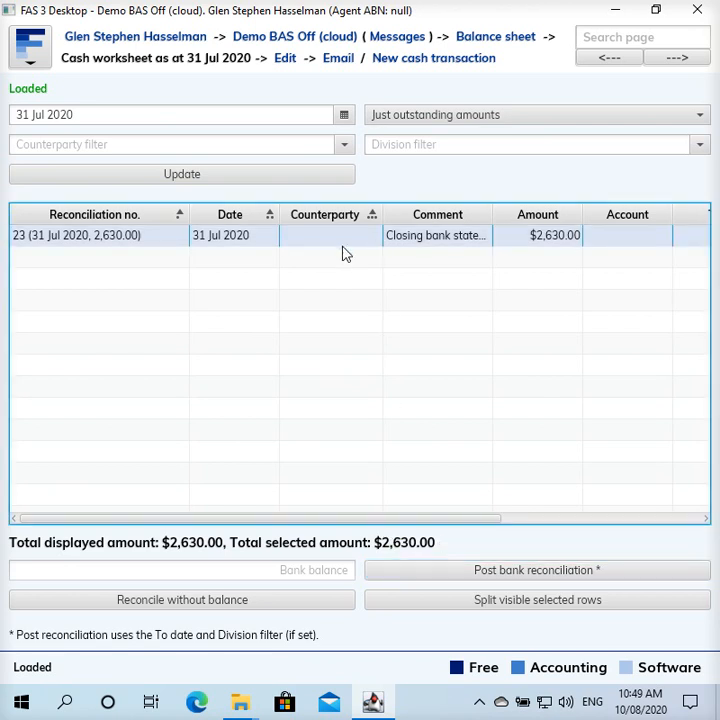
mouse_move(250, 265)
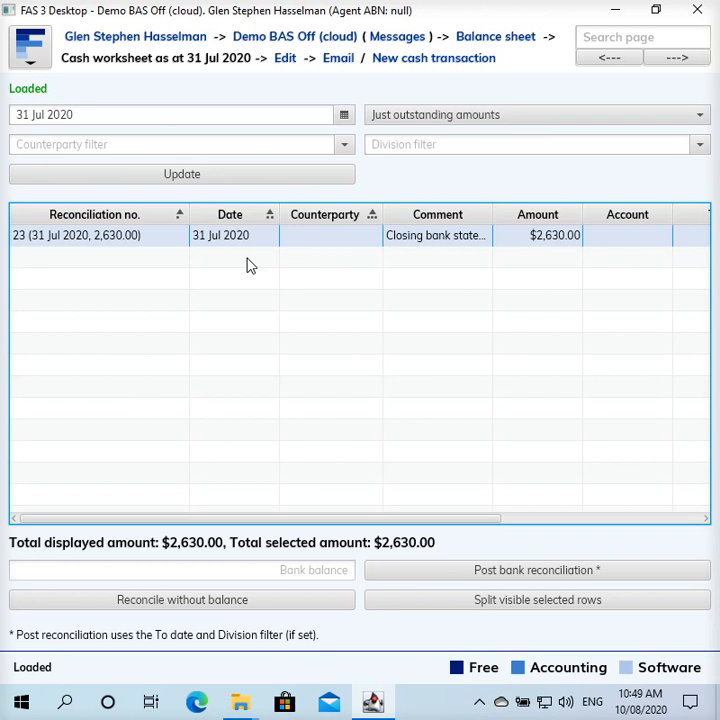
mouse_move(432, 252)
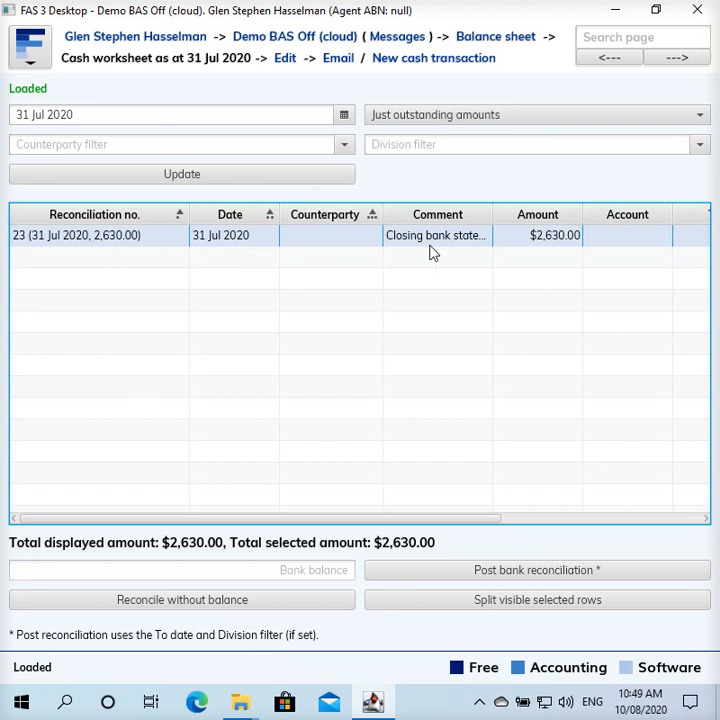
mouse_move(492, 213)
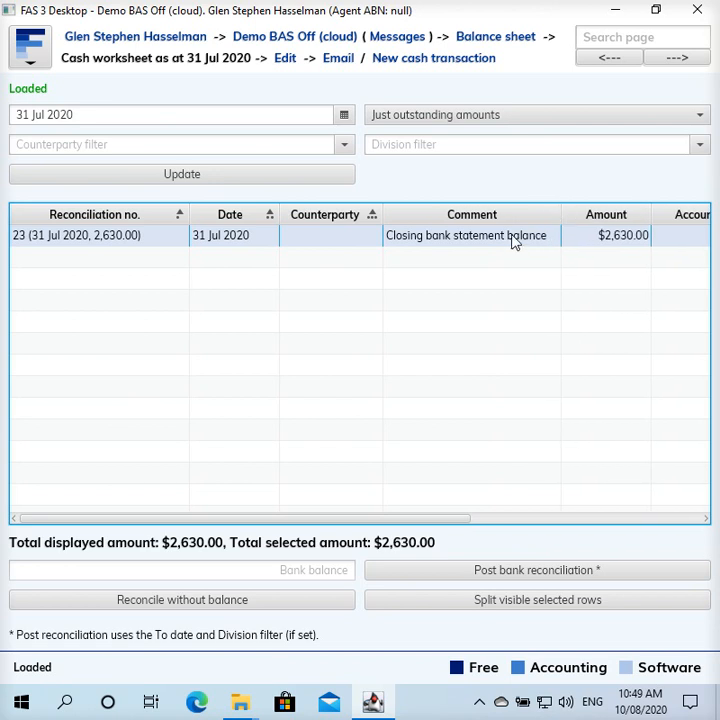
mouse_move(625, 247)
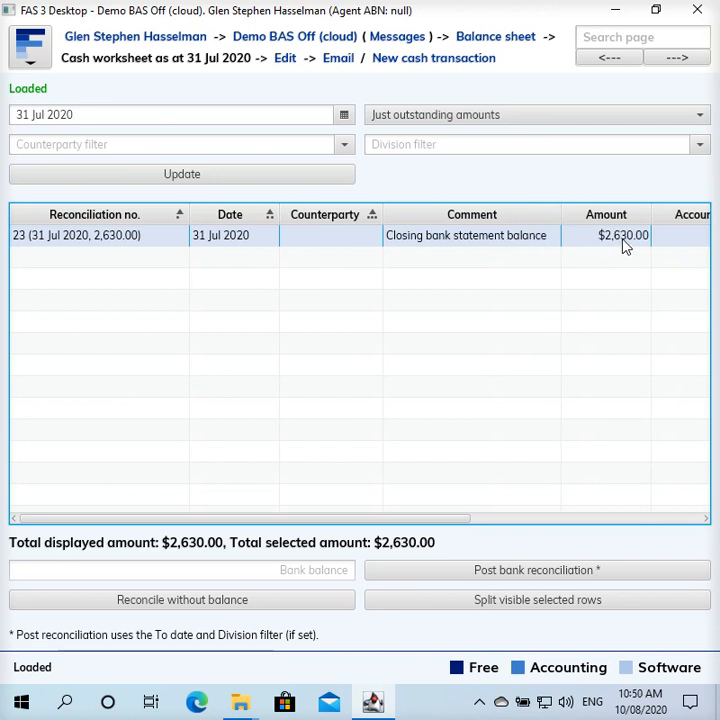
mouse_move(628, 238)
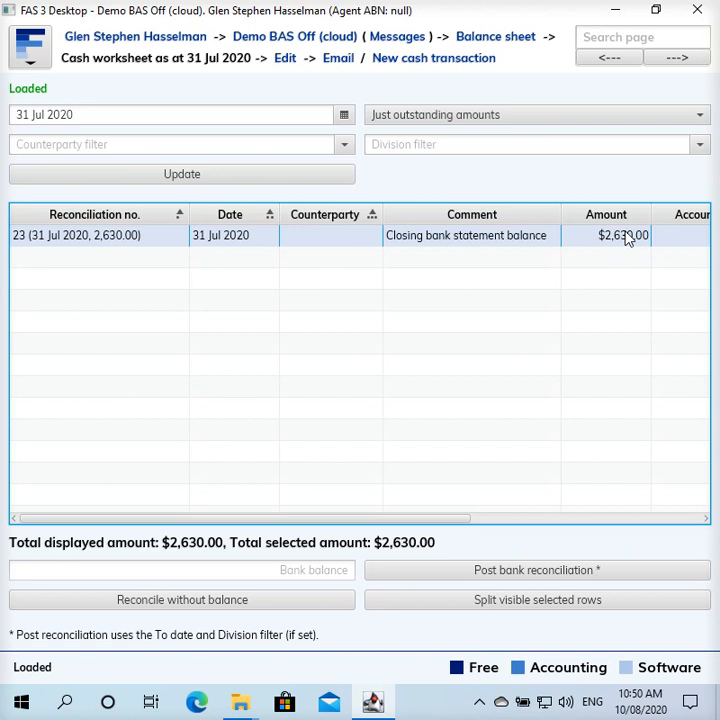
mouse_move(611, 258)
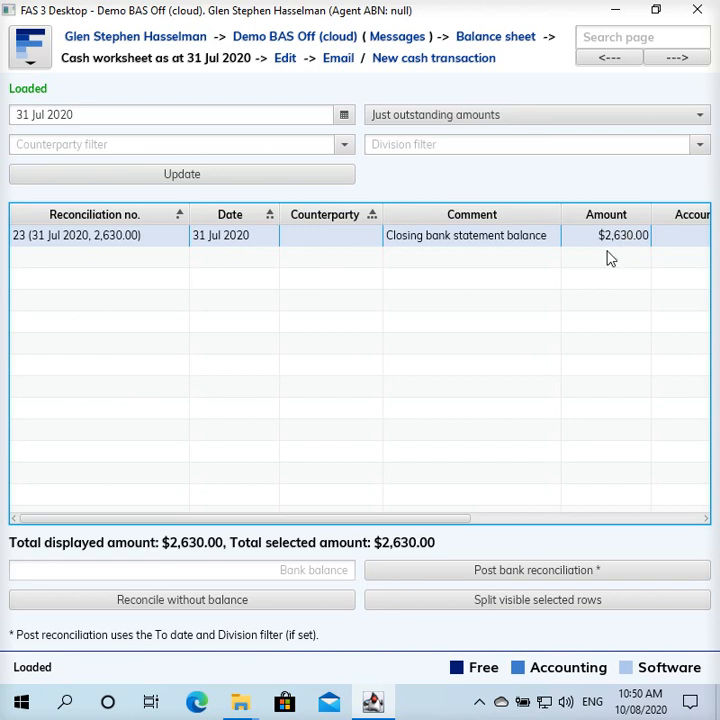
mouse_move(593, 296)
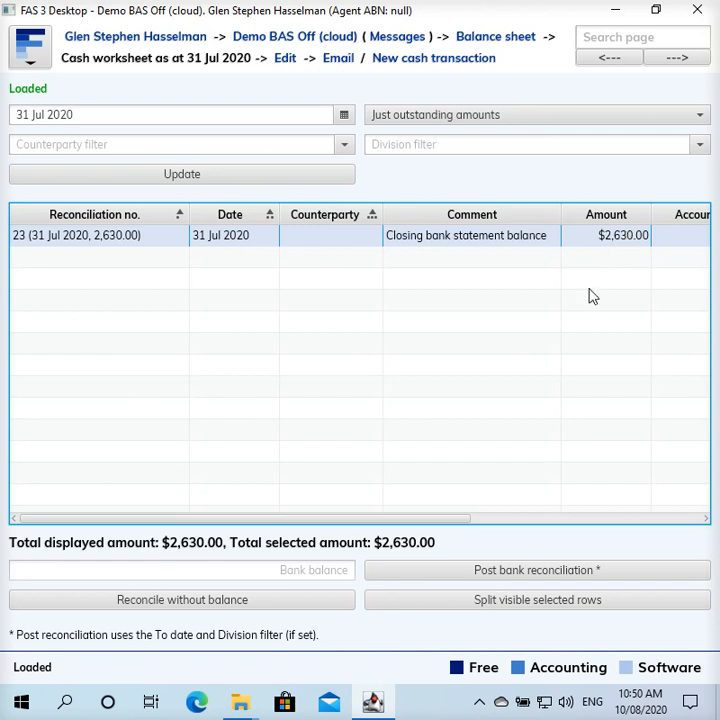
mouse_move(527, 298)
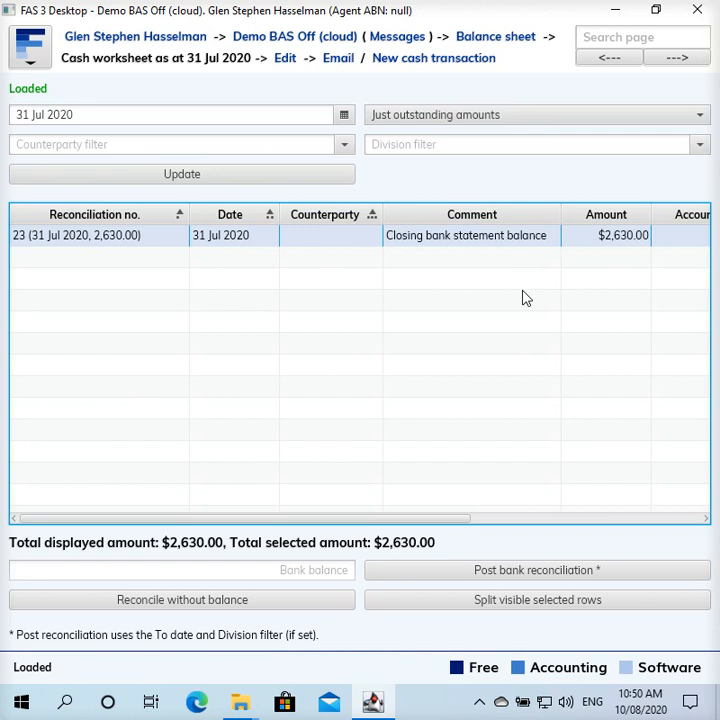
mouse_move(508, 285)
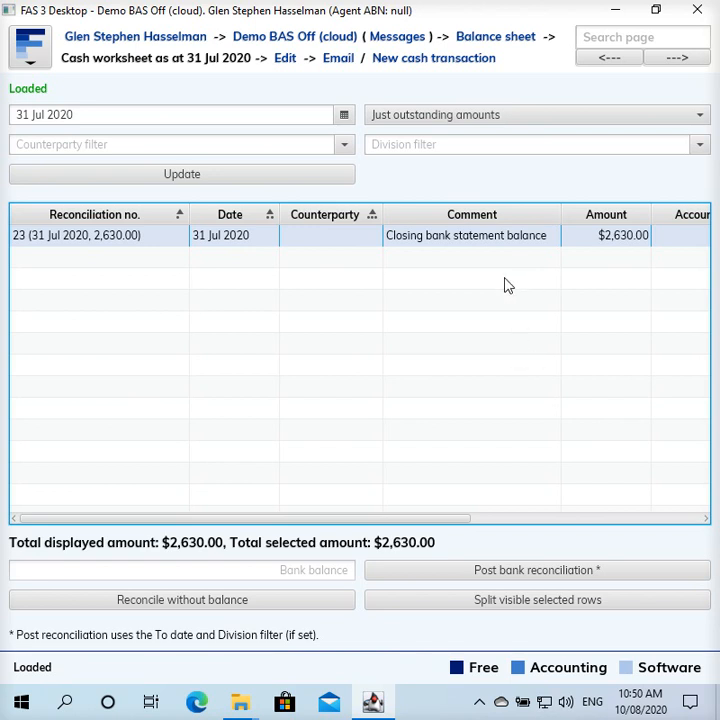
mouse_move(365, 243)
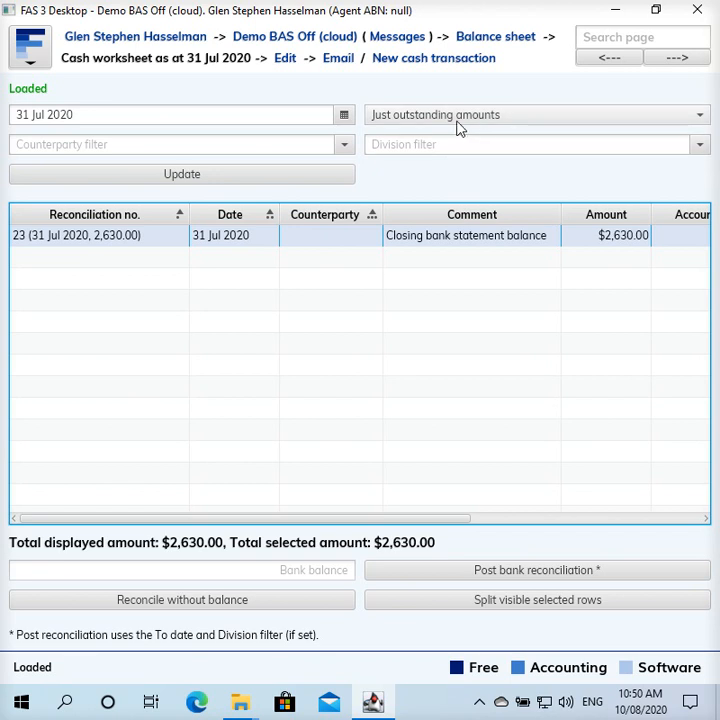
- Change the worksheet period from 'Just outstanding amounts' to '1 month'
click(695, 114)
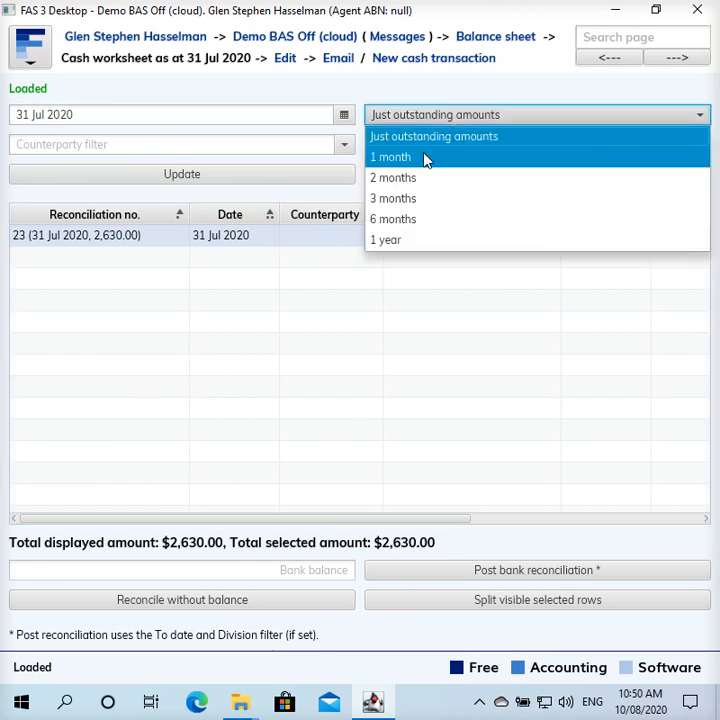
click(390, 157)
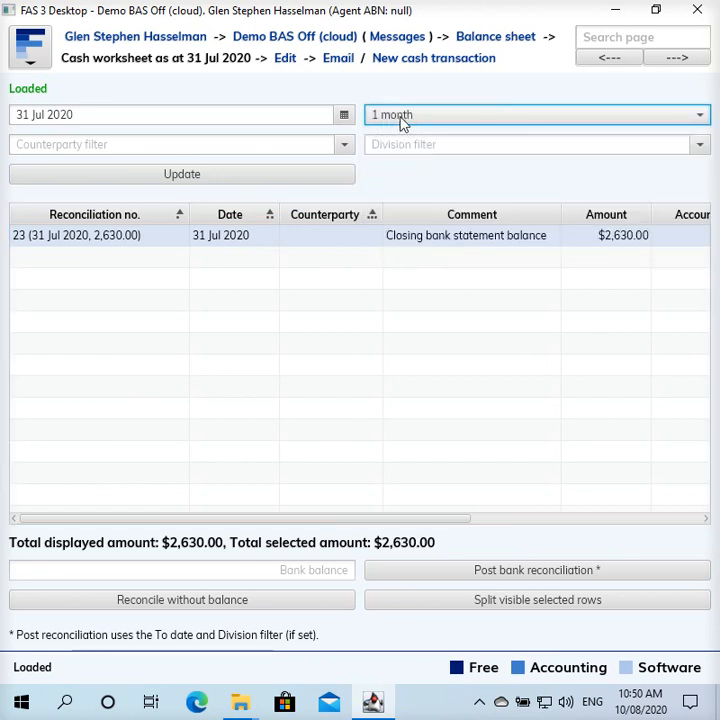
click(535, 114)
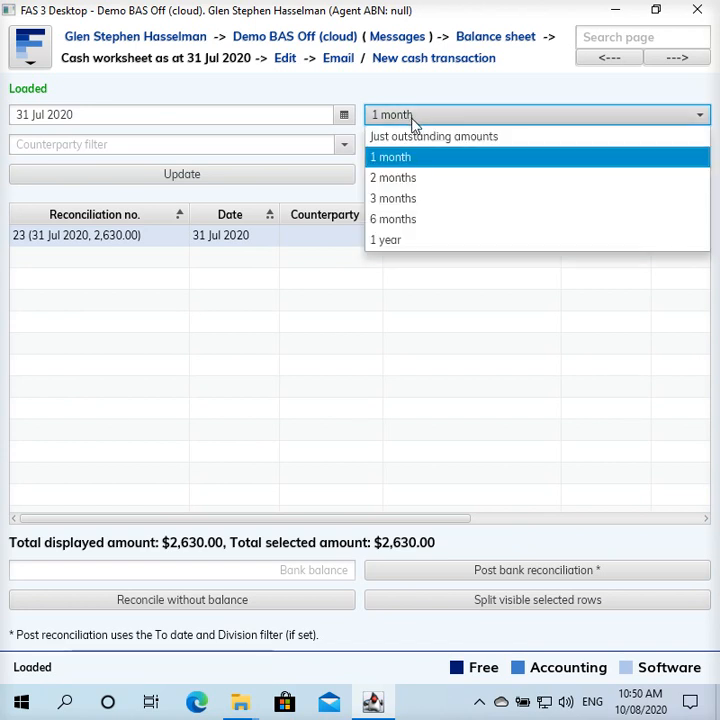
mouse_move(433, 136)
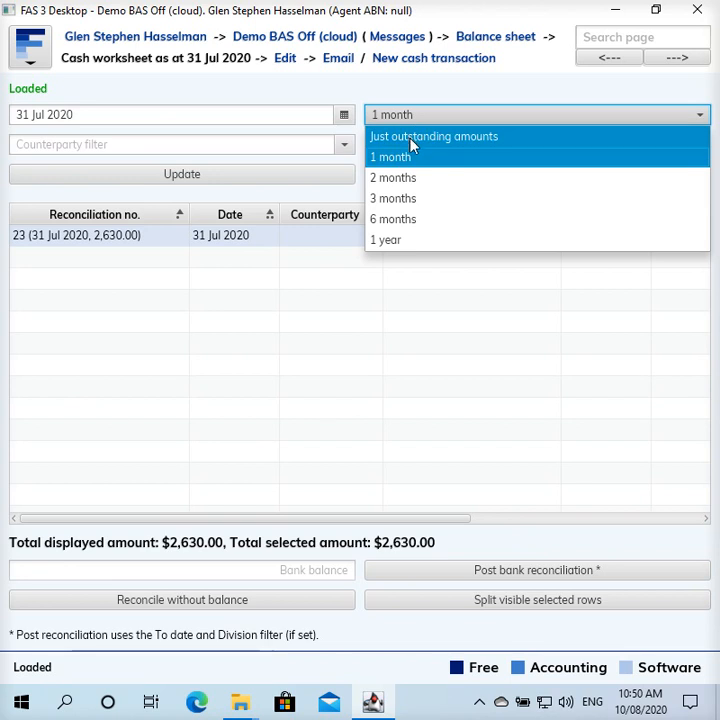
mouse_move(420, 240)
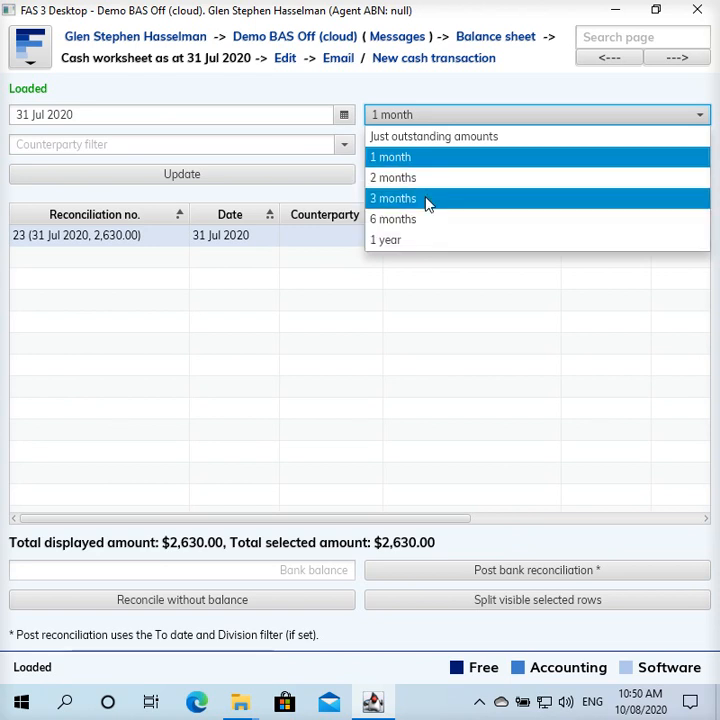
click(390, 157)
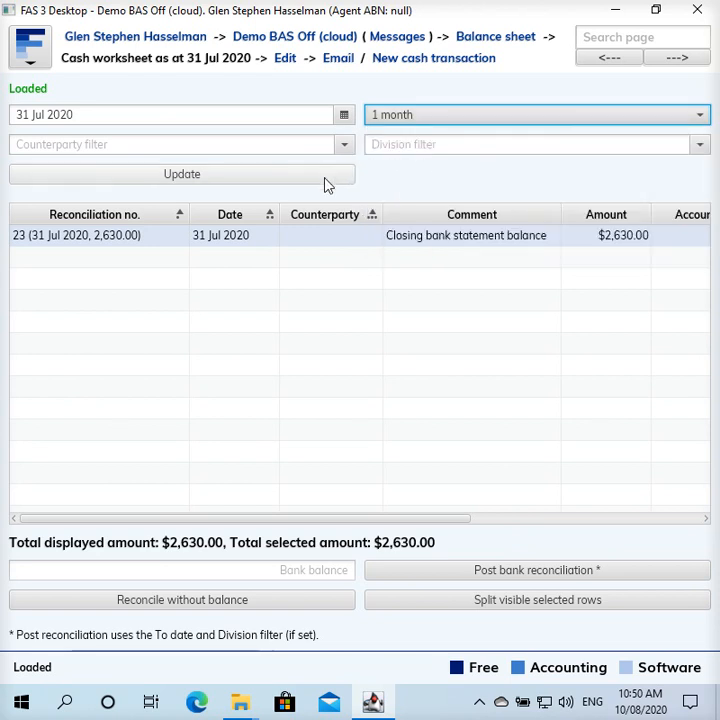
- Update the worksheet to list July's transactions, including the $2,630 closing balance
click(181, 173)
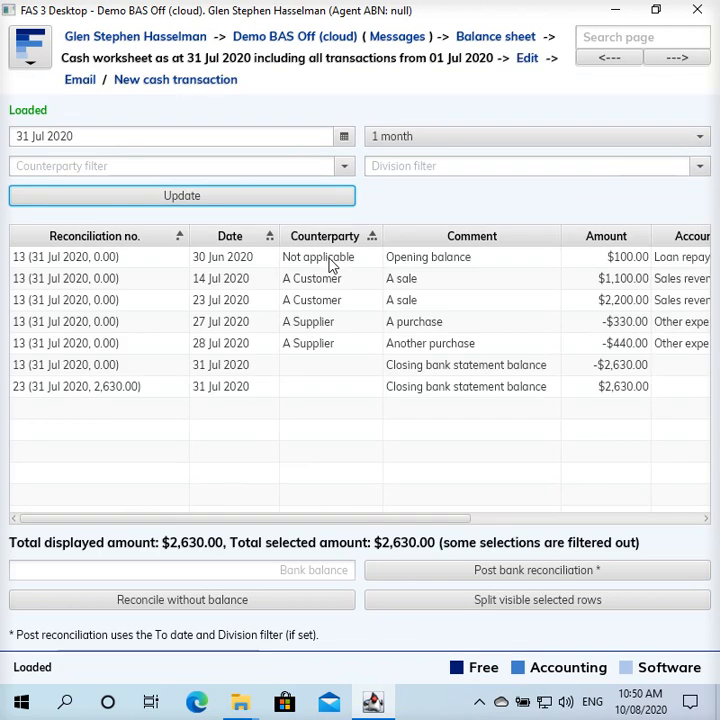
mouse_move(500, 390)
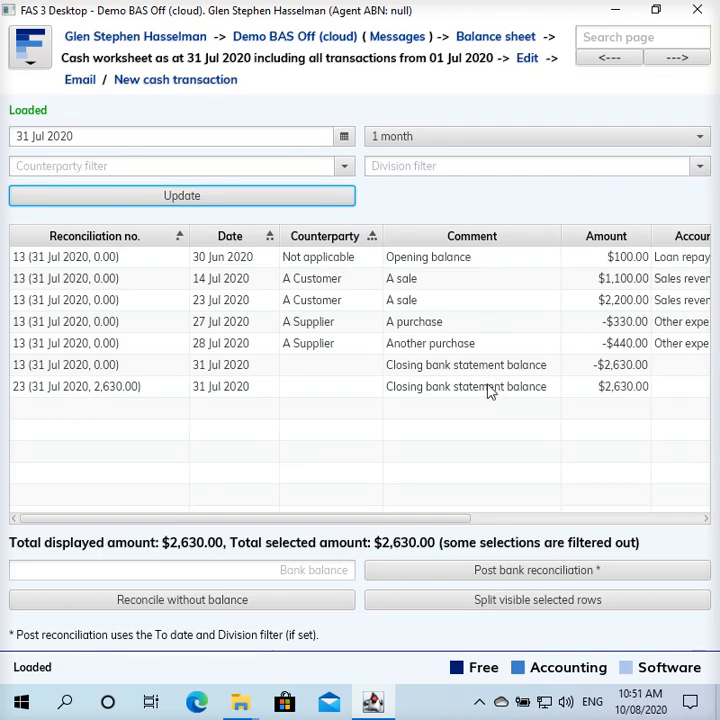
mouse_move(358, 370)
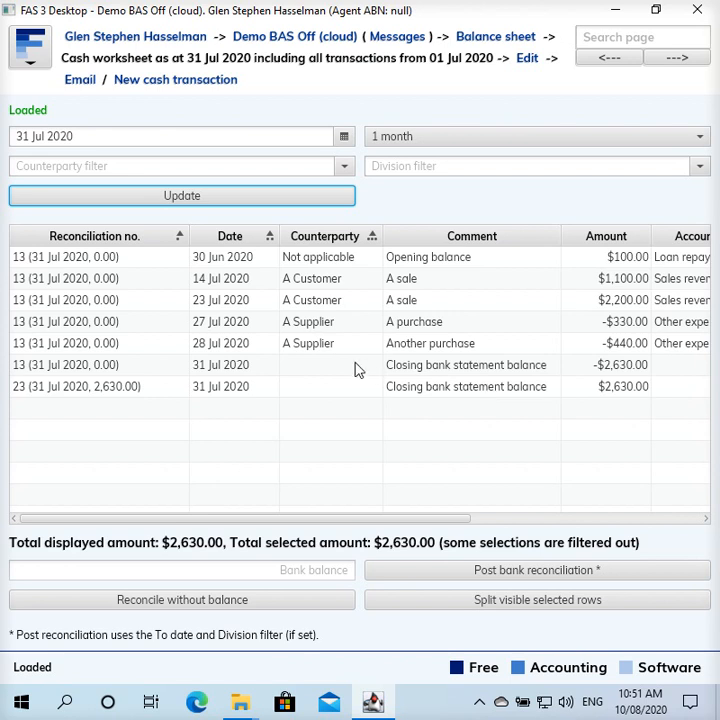
mouse_move(143, 376)
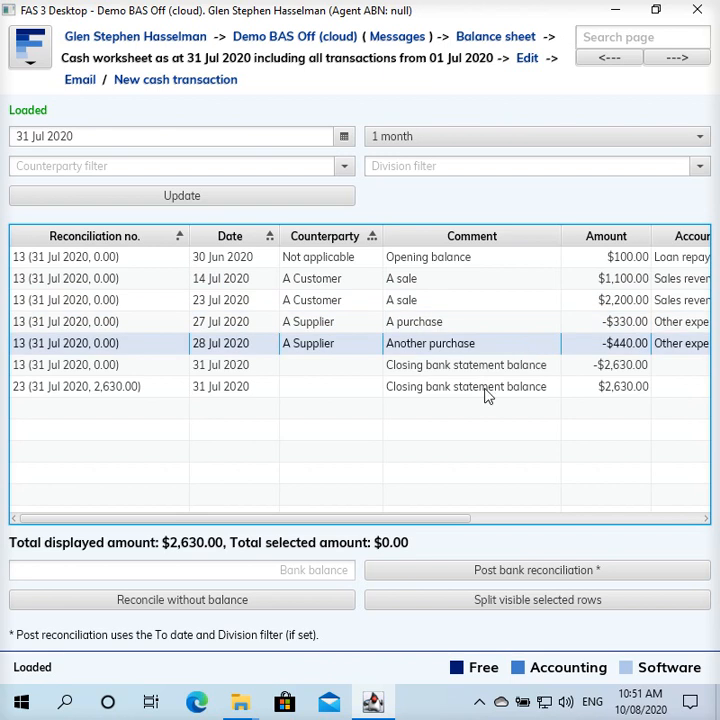
mouse_move(275, 352)
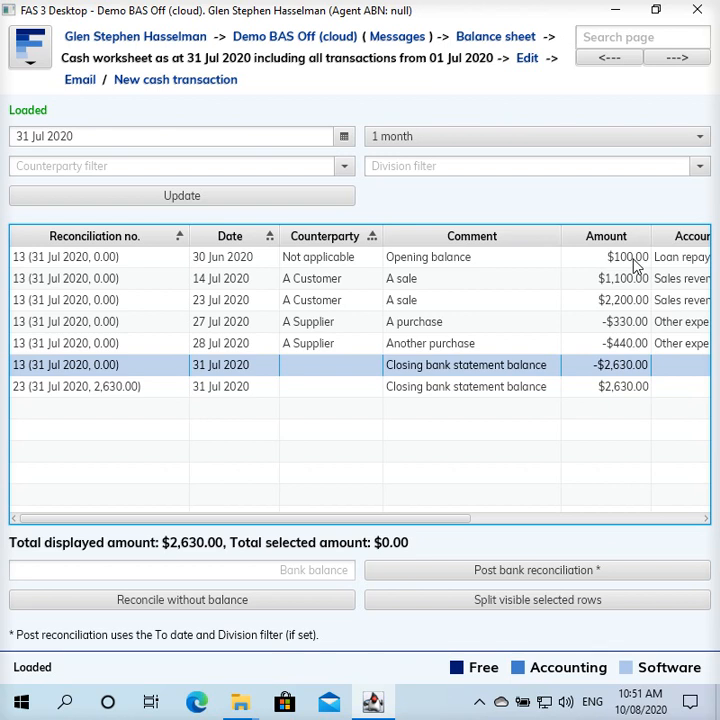
mouse_move(624, 273)
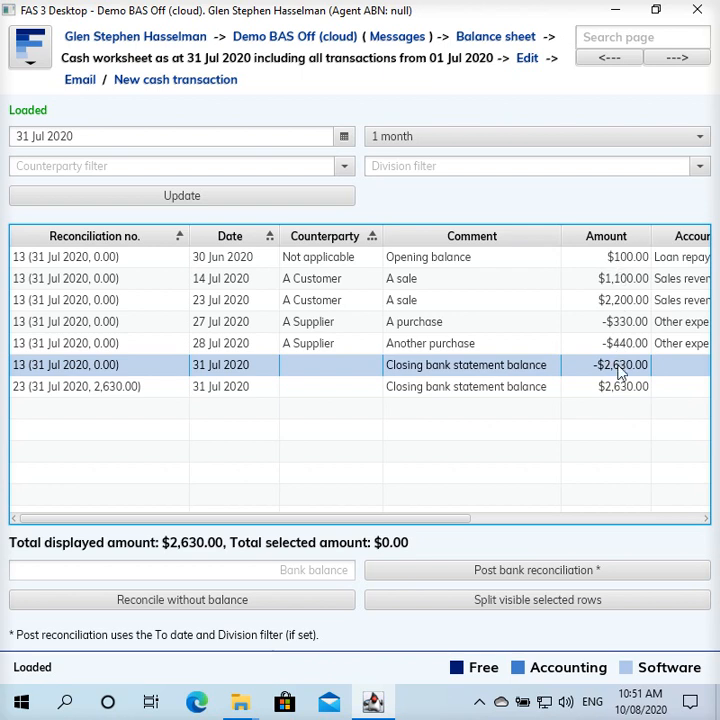
mouse_move(130, 345)
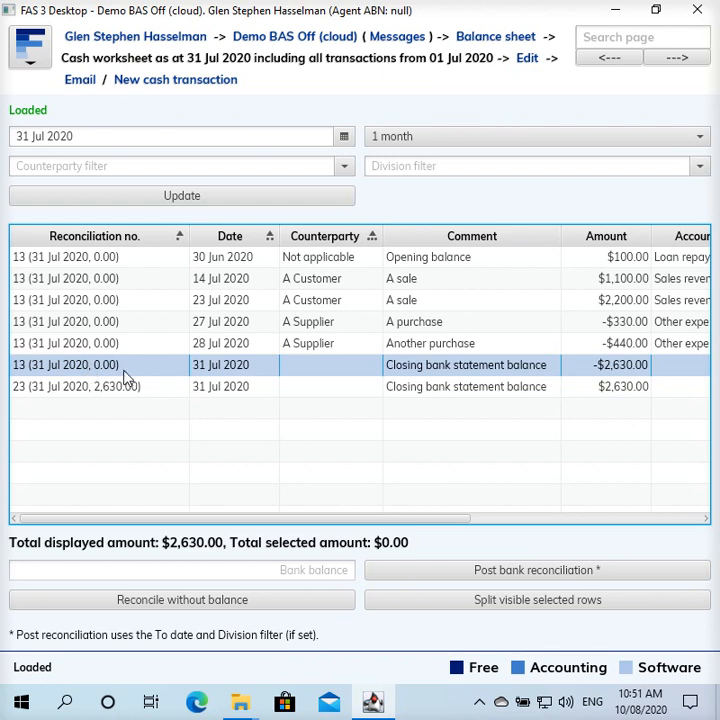
mouse_move(97, 374)
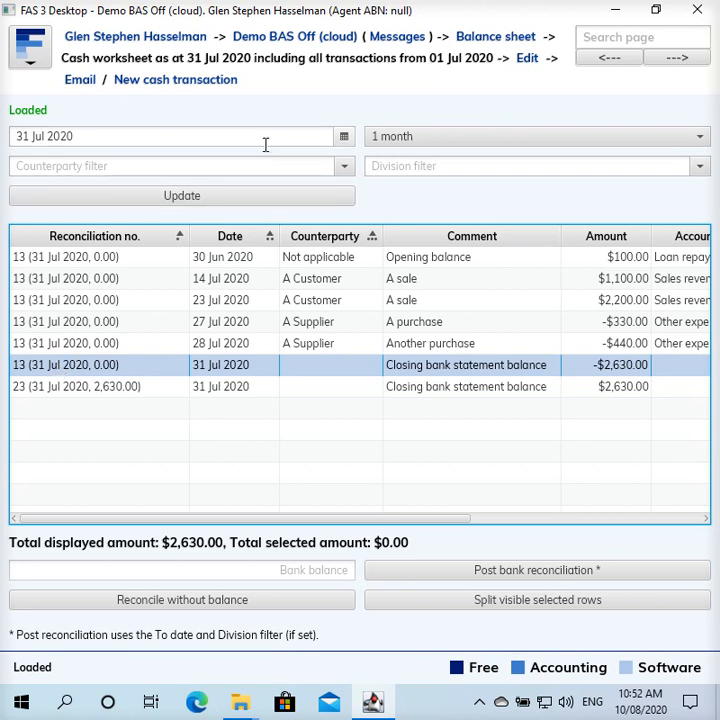
- Switch the worksheet period back to 'Just outstanding amounts', showing the $2,630.00 closing balance
click(697, 136)
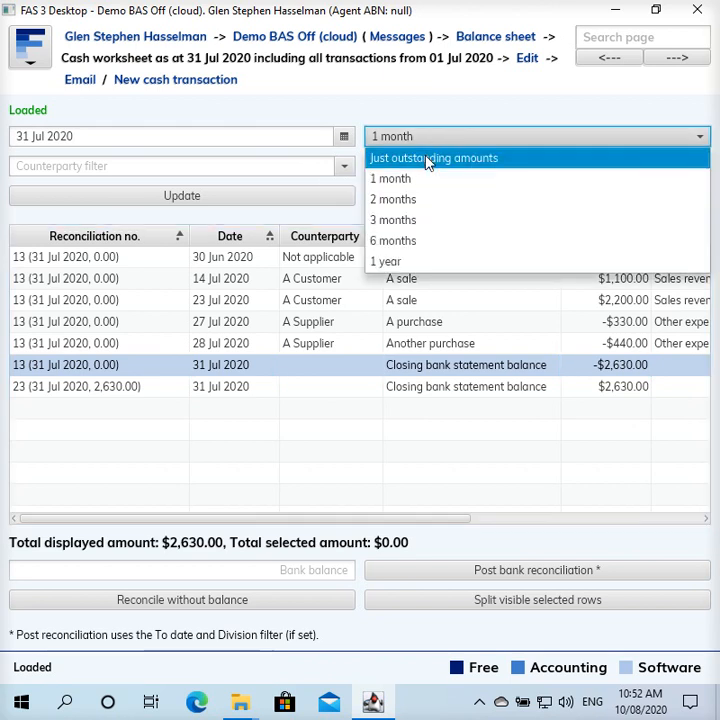
click(433, 157)
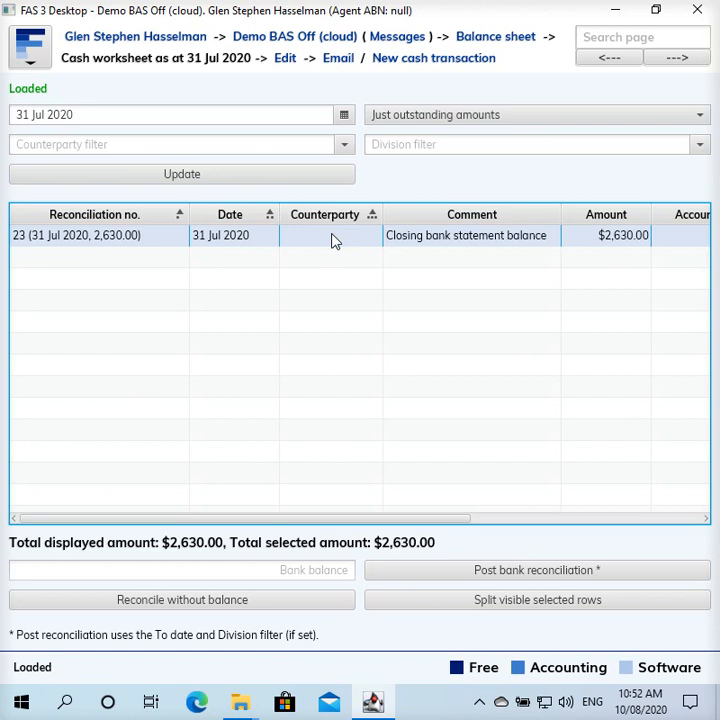
mouse_move(427, 341)
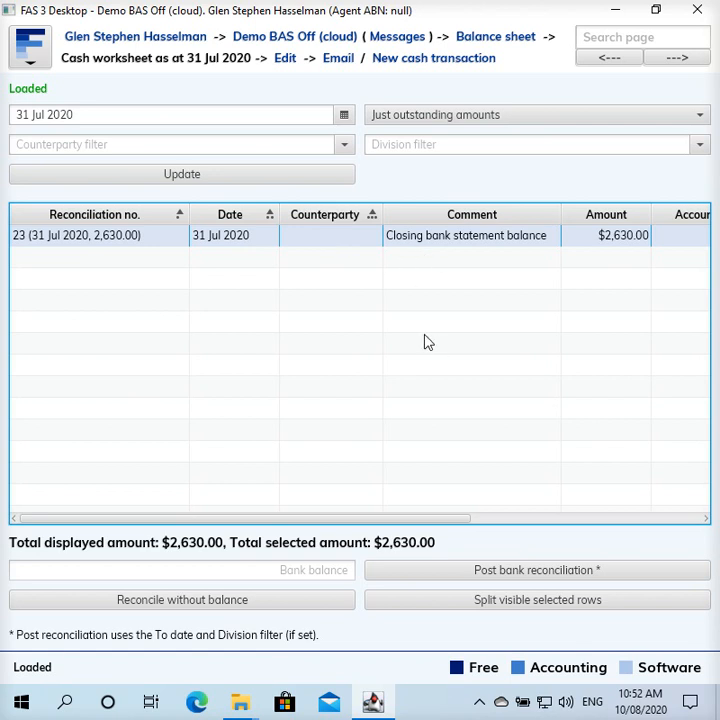
mouse_move(393, 335)
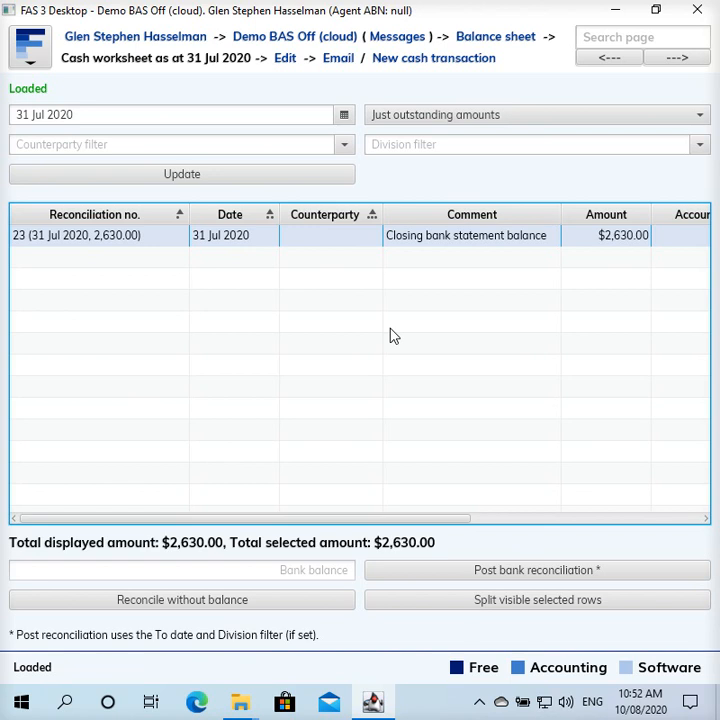
mouse_move(353, 273)
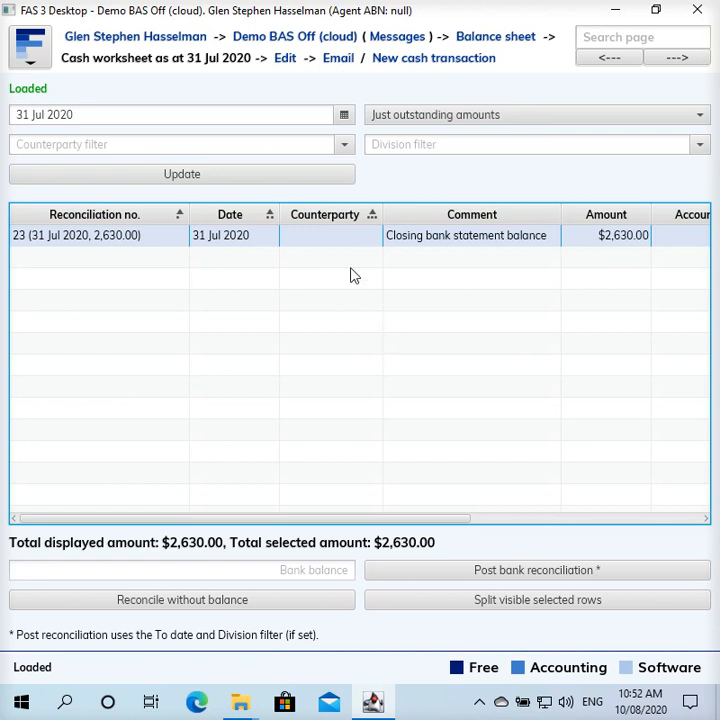
mouse_move(400, 235)
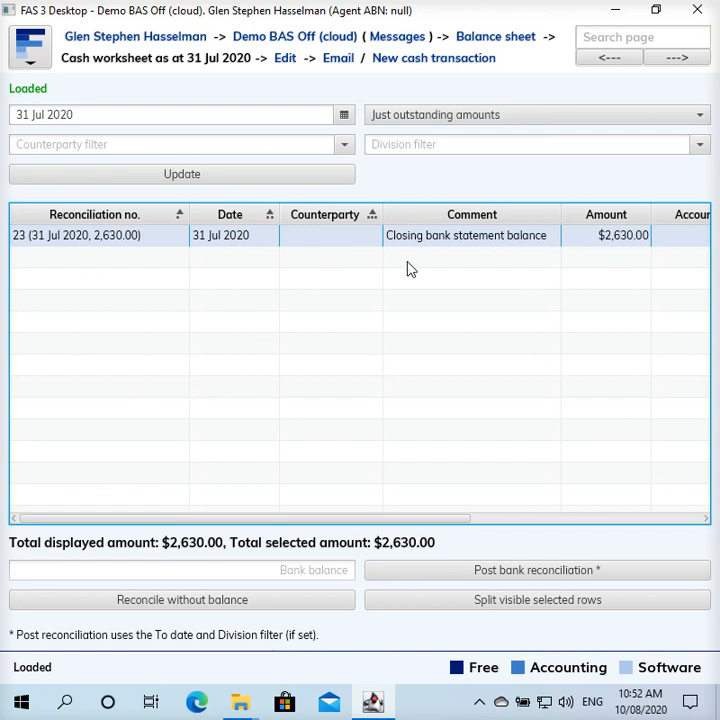
mouse_move(407, 267)
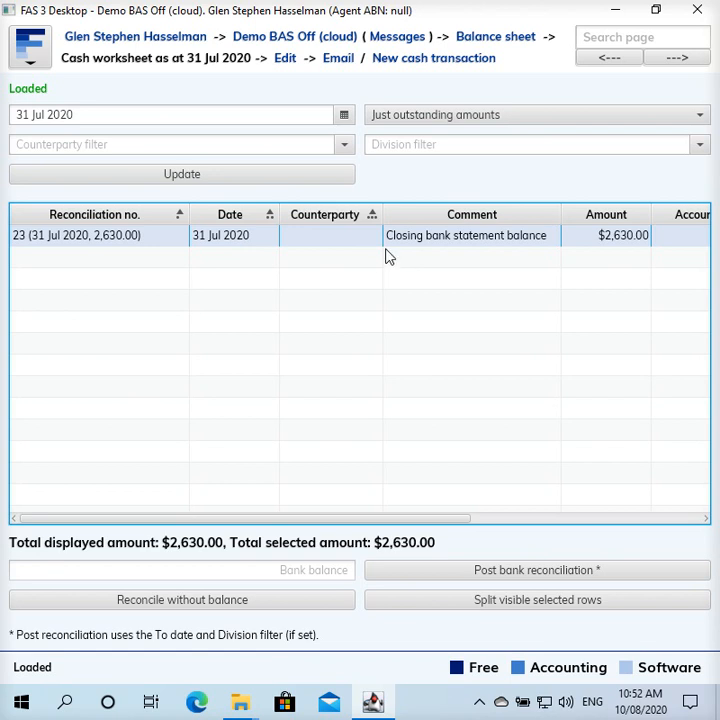
mouse_move(249, 82)
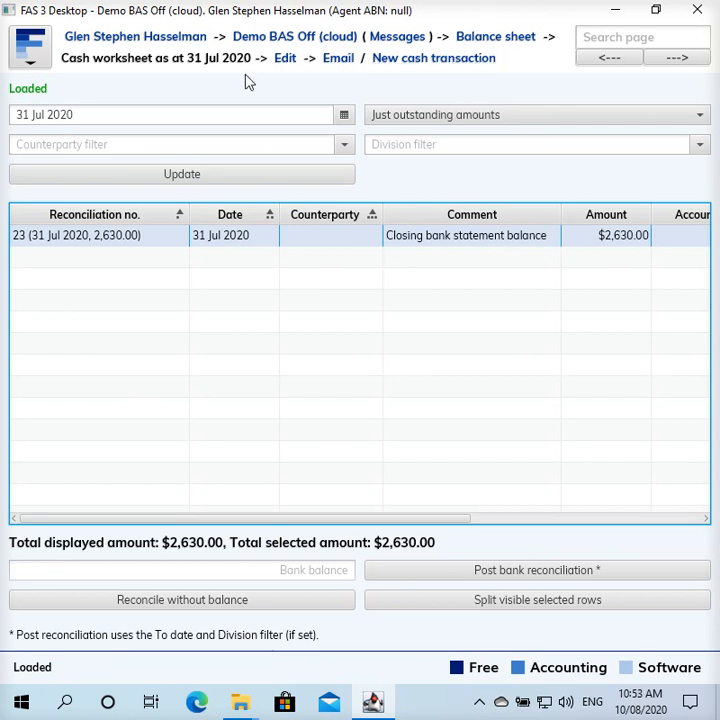
mouse_move(300, 88)
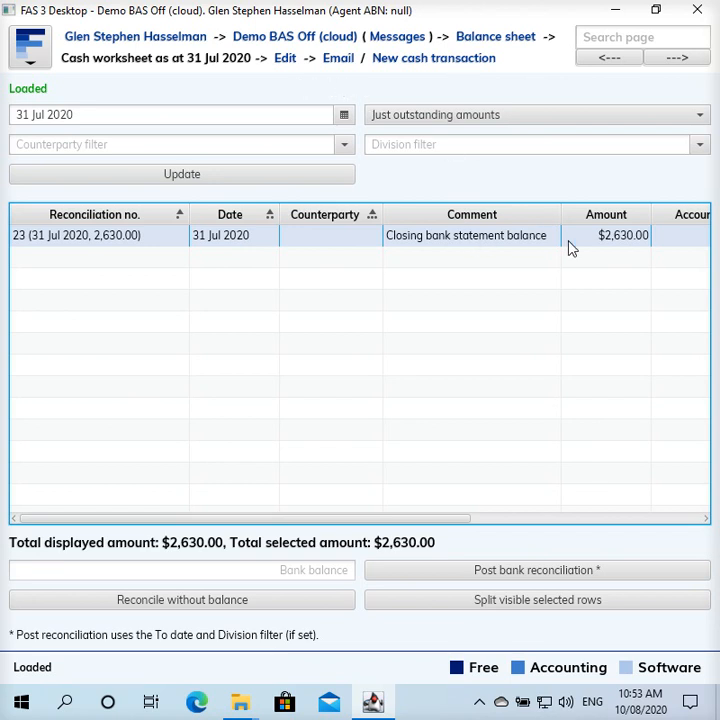
mouse_move(37, 248)
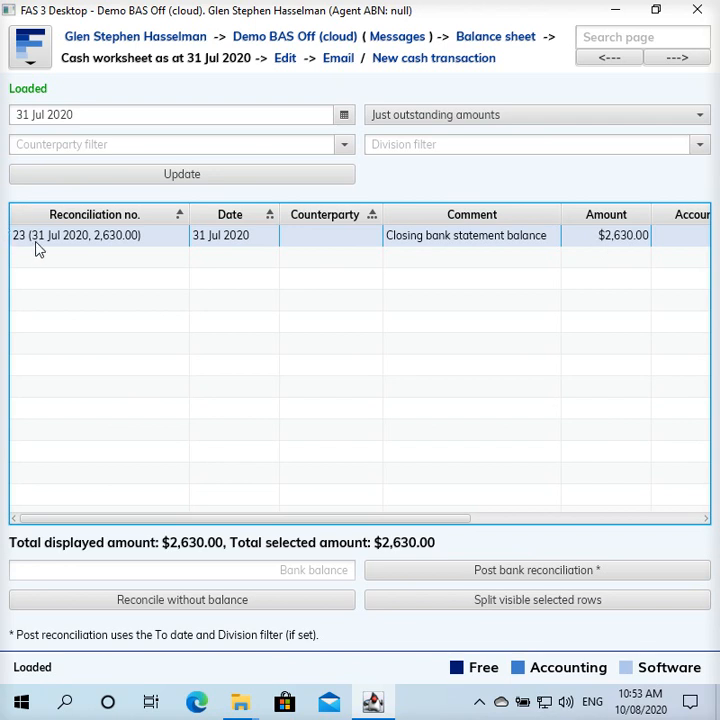
mouse_move(218, 248)
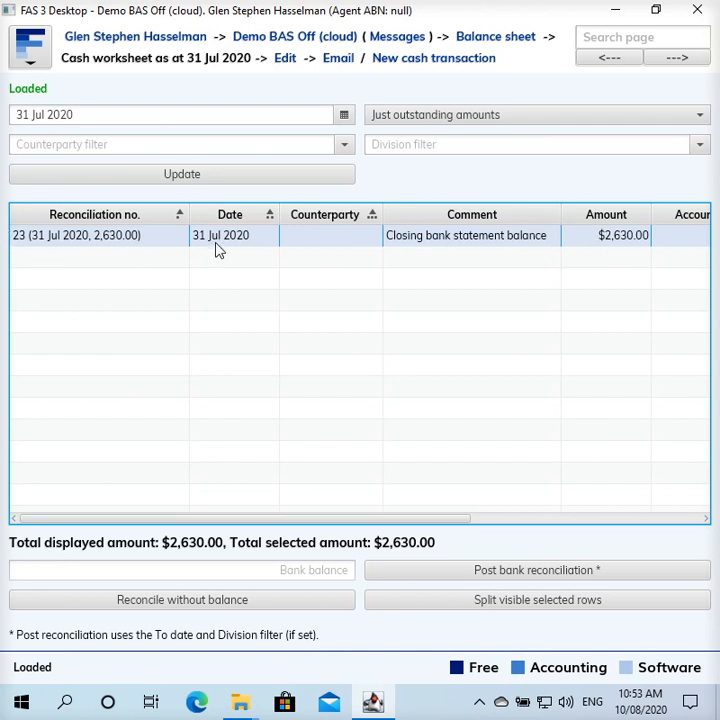
- Save a new $220 cash sale to A Customer with comment 'A sale'
click(433, 57)
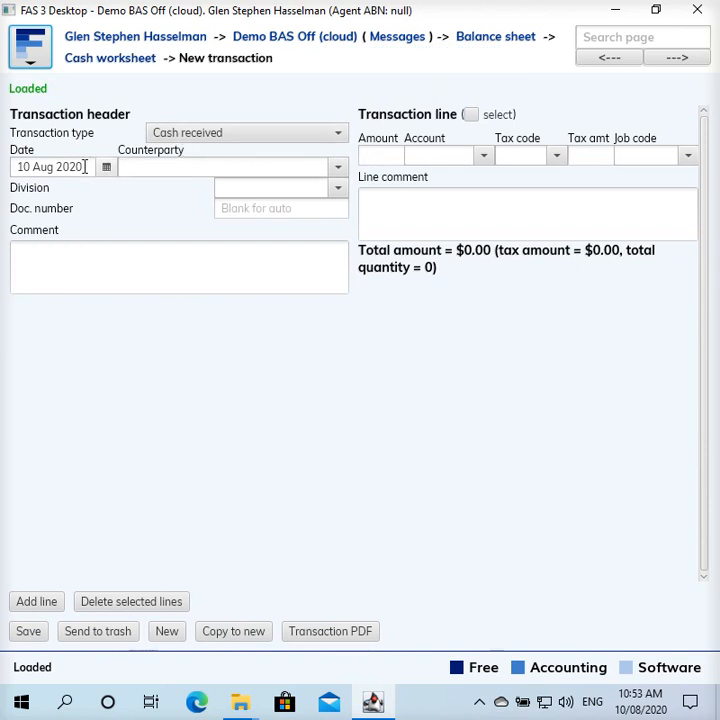
click(225, 167)
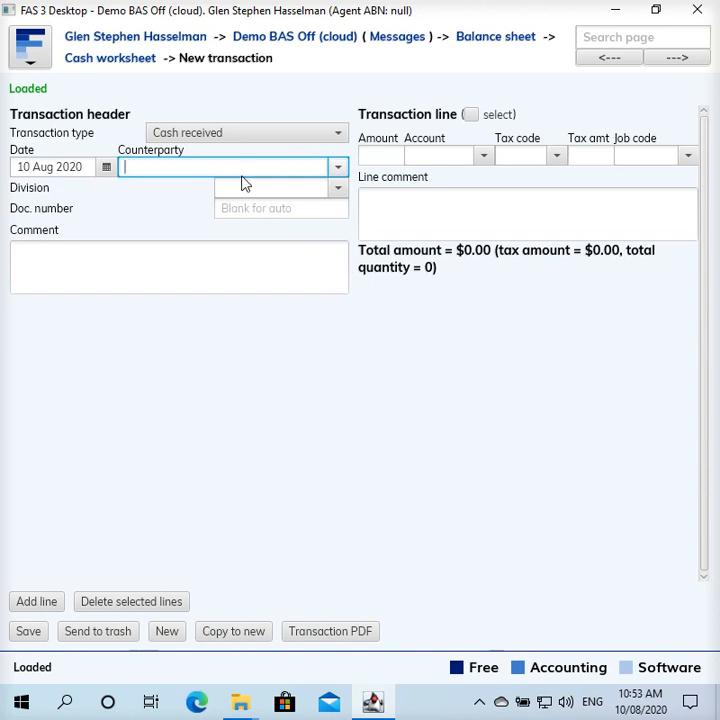
click(240, 167)
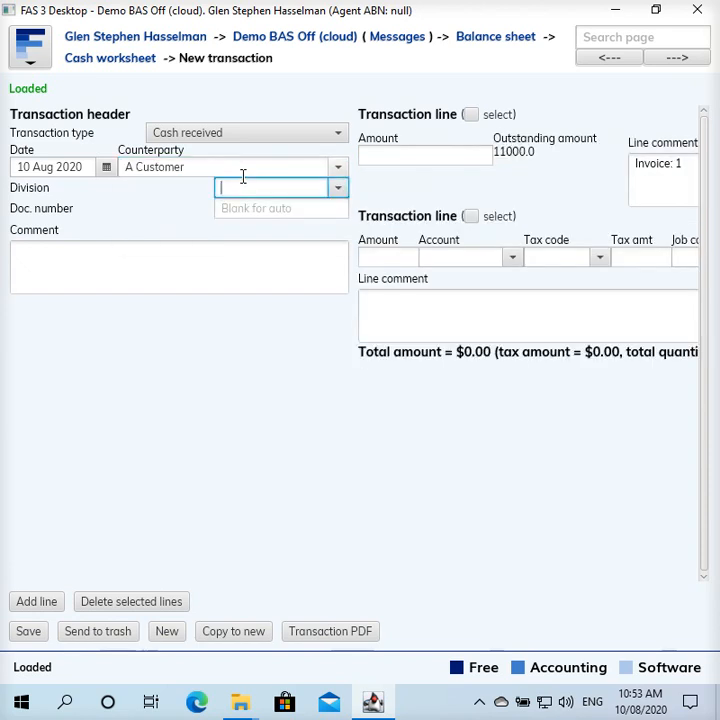
click(179, 265)
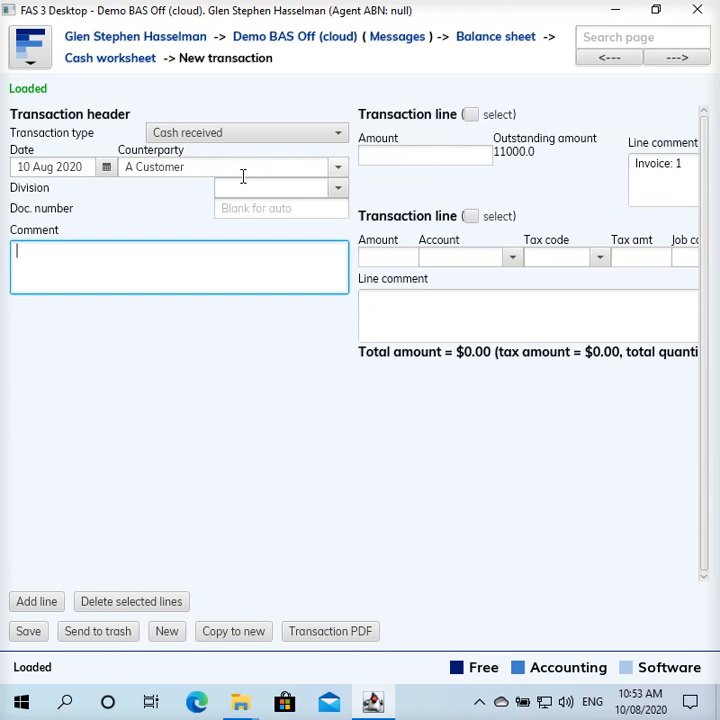
text(A sale)
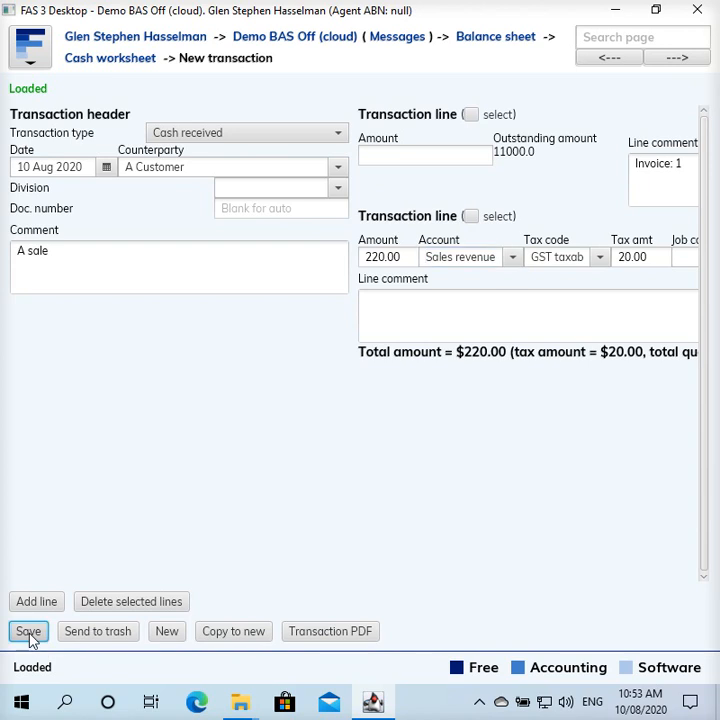
click(28, 631)
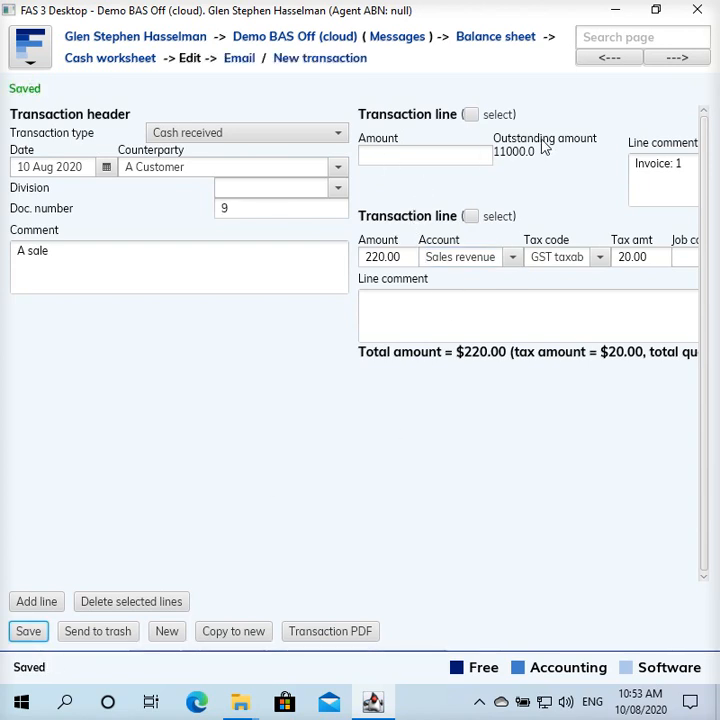
mouse_move(308, 90)
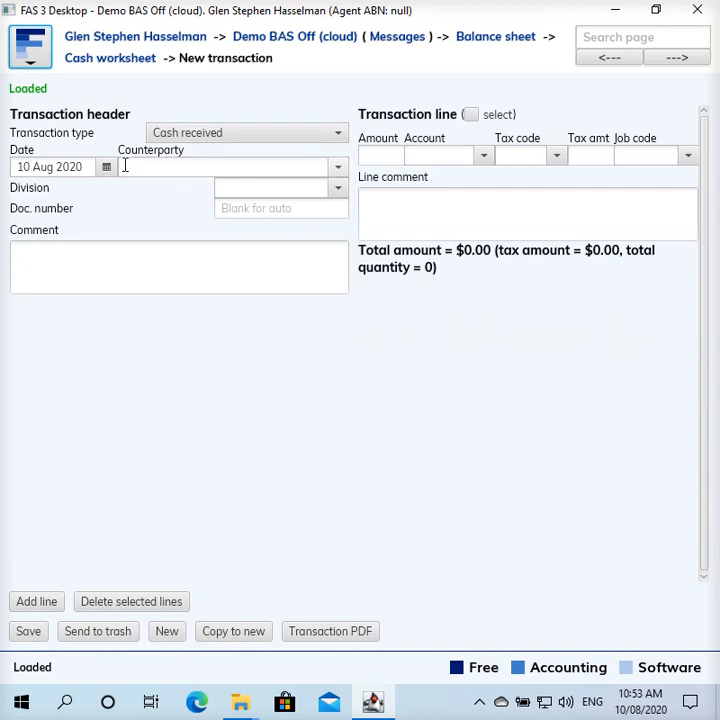
- Save a 19 Aug 2020 A Customer receipt 'Payment received thankyou' for $11,000 on Invoice 1
text(19 Aug 2020)
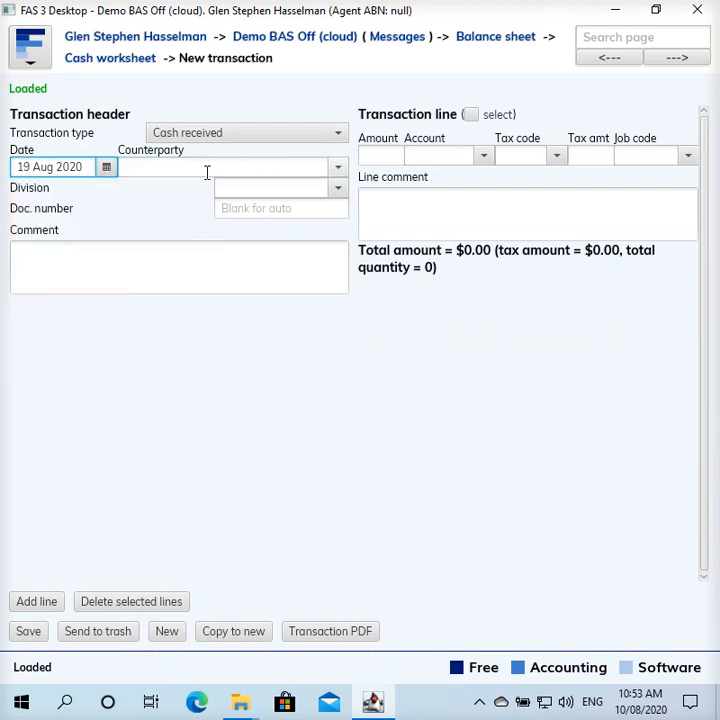
text(cus)
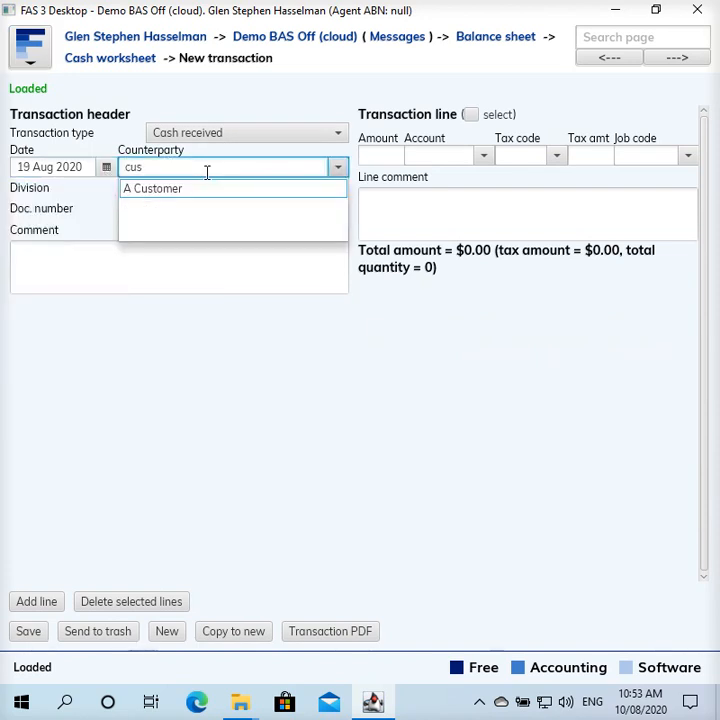
click(152, 188)
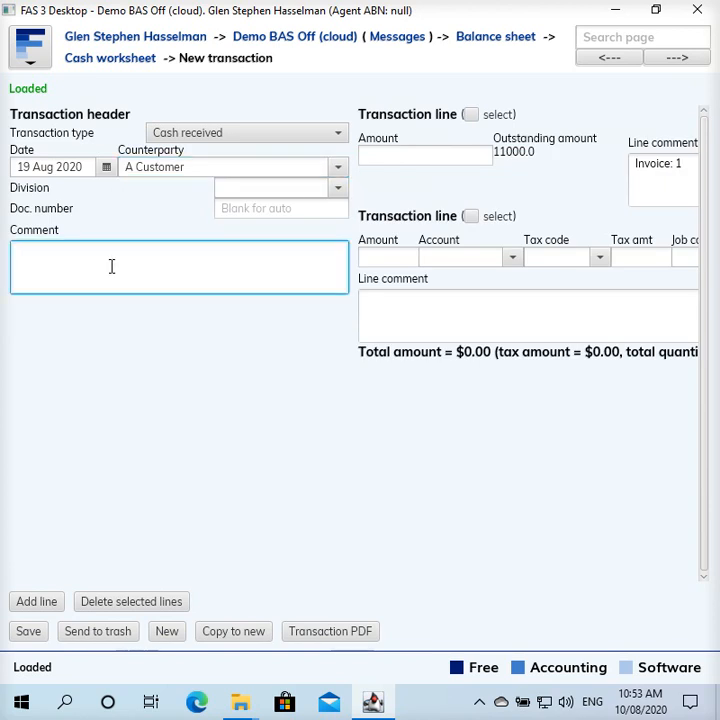
text(Payment r)
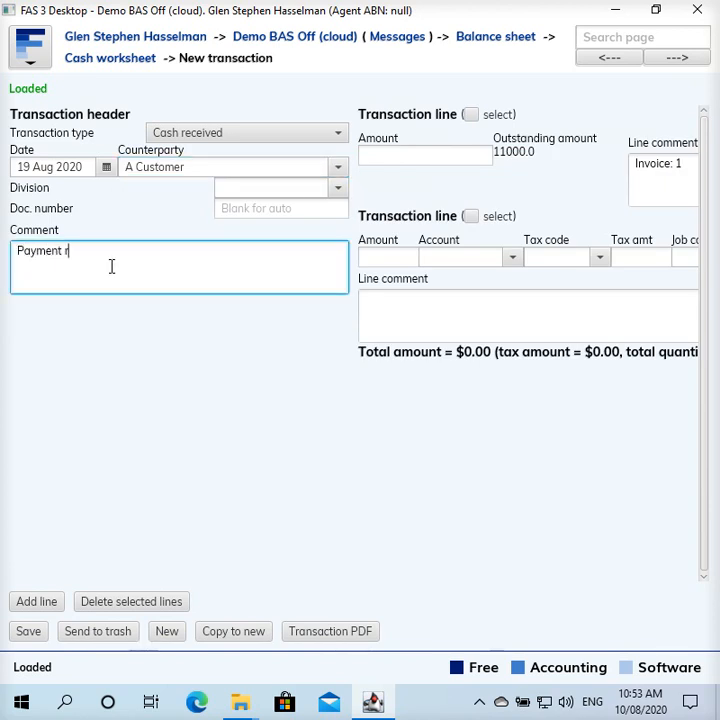
text(eceived thank)
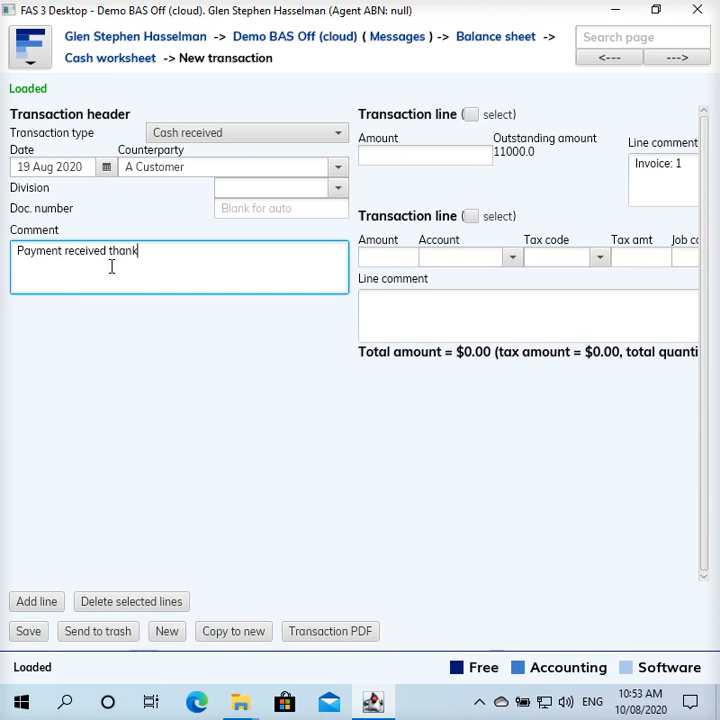
text(you)
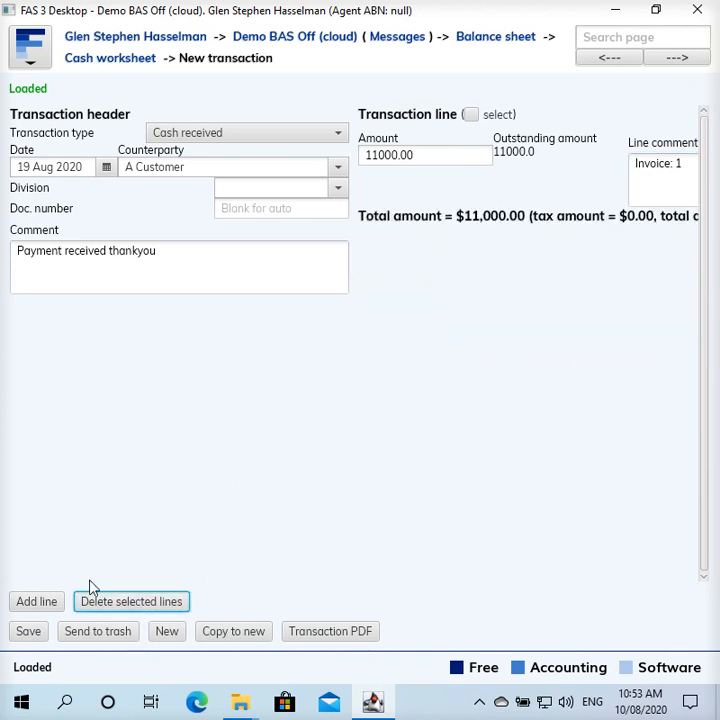
click(28, 631)
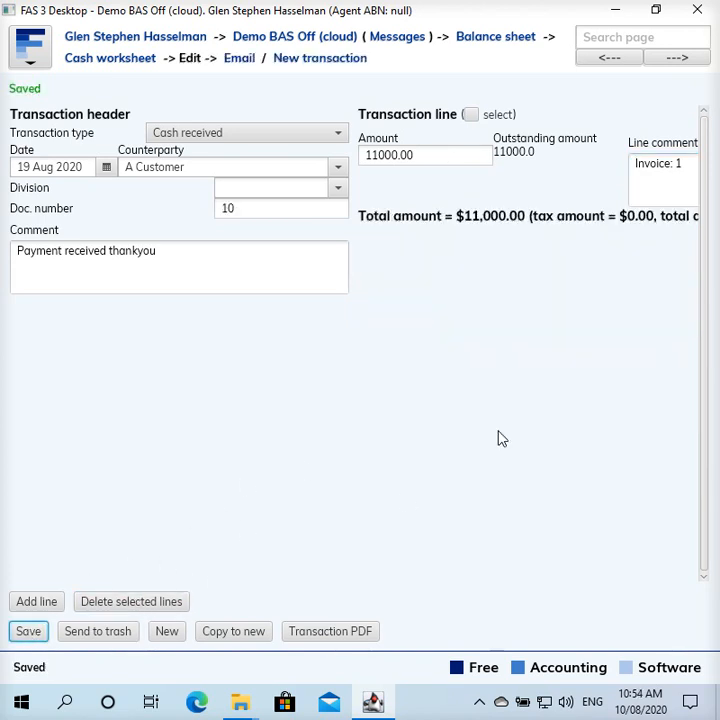
mouse_move(110, 58)
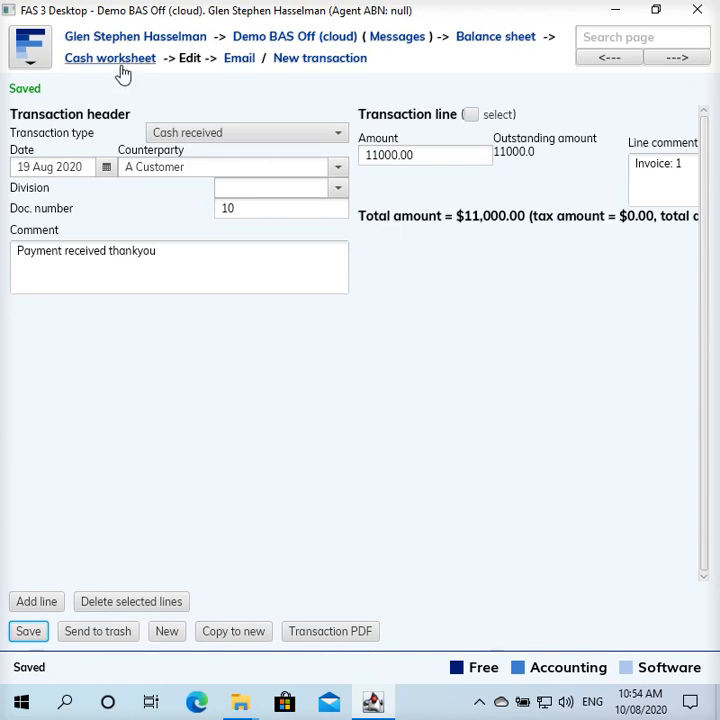
- Return to the cash worksheet and change its as-at date to 31 Aug 2020
click(109, 57)
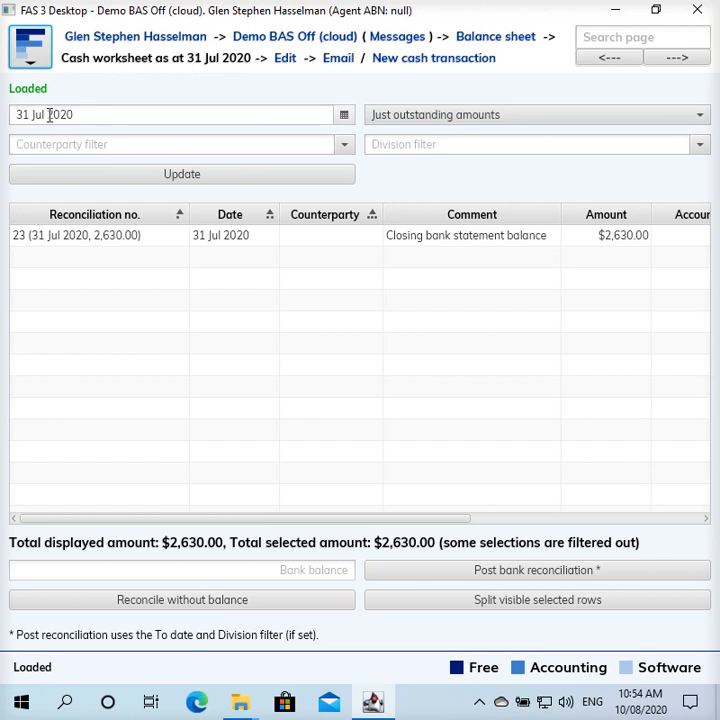
mouse_move(232, 124)
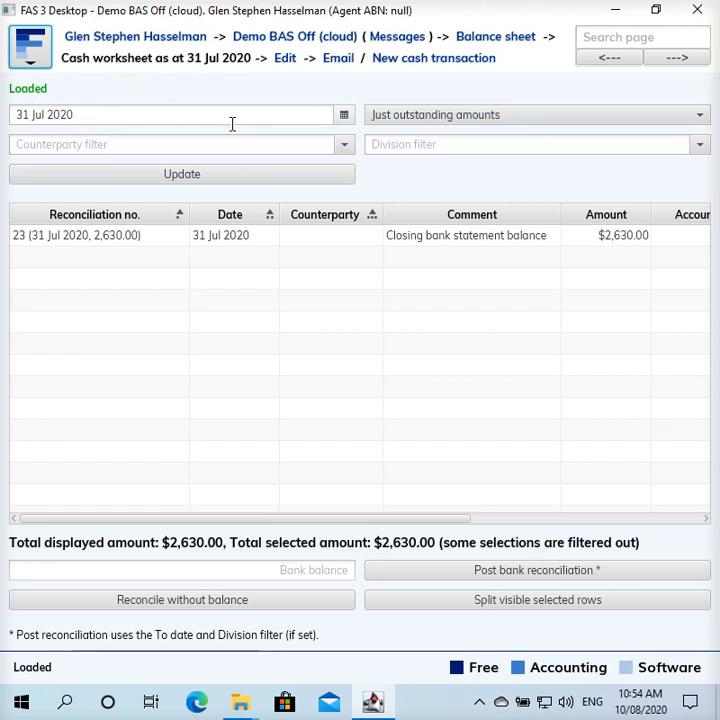
click(344, 114)
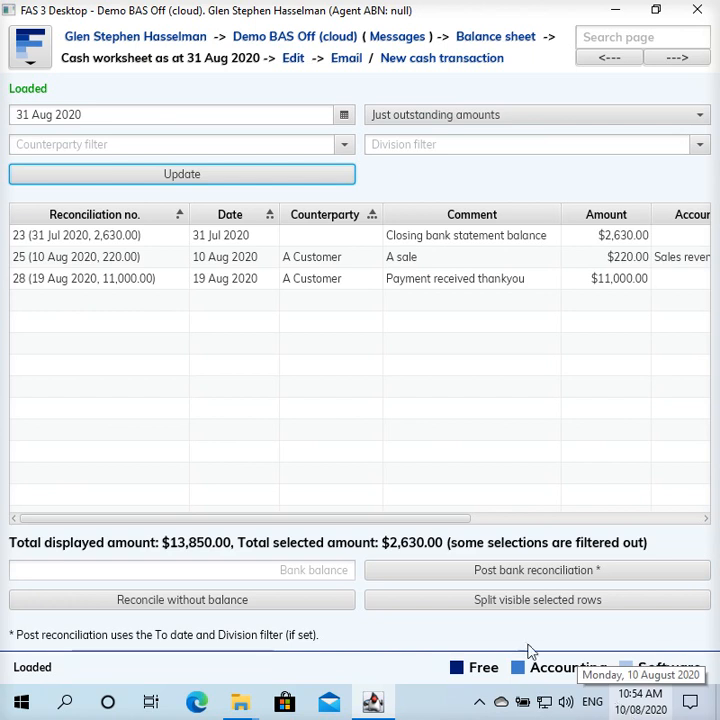
mouse_move(285, 407)
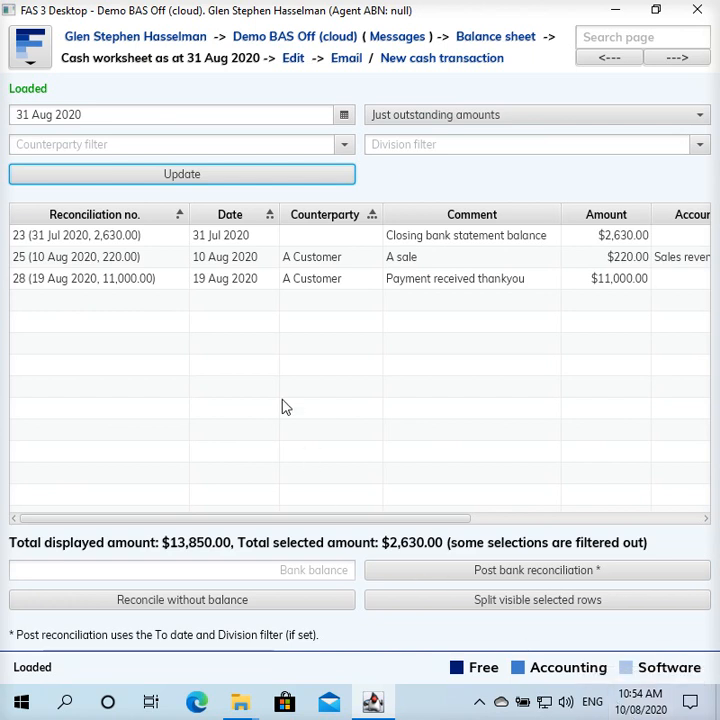
mouse_move(289, 348)
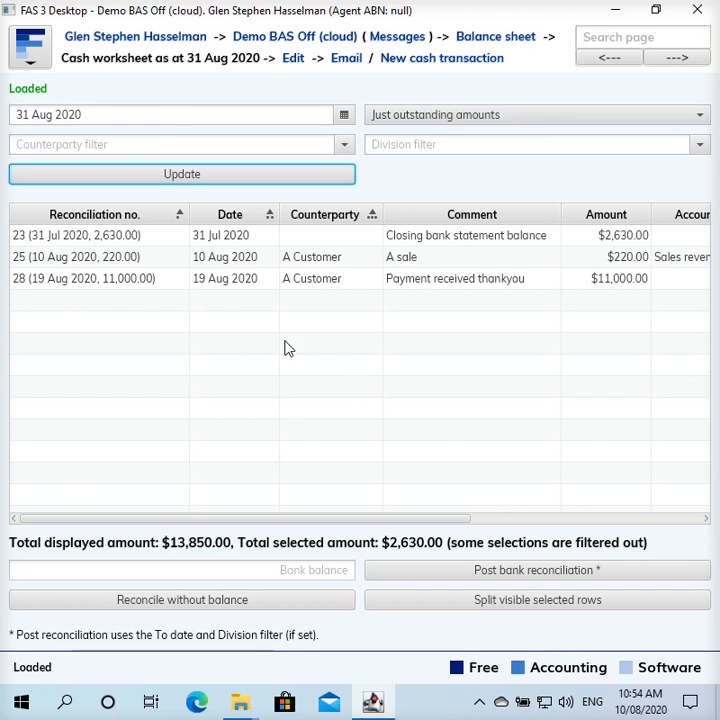
mouse_move(289, 245)
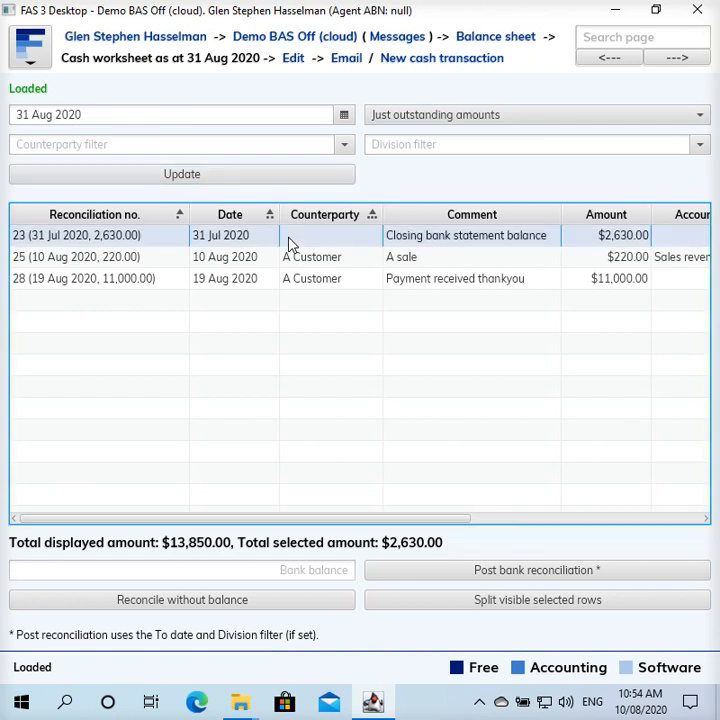
- Enter 13850 as the closing bank statement balance
click(182, 570)
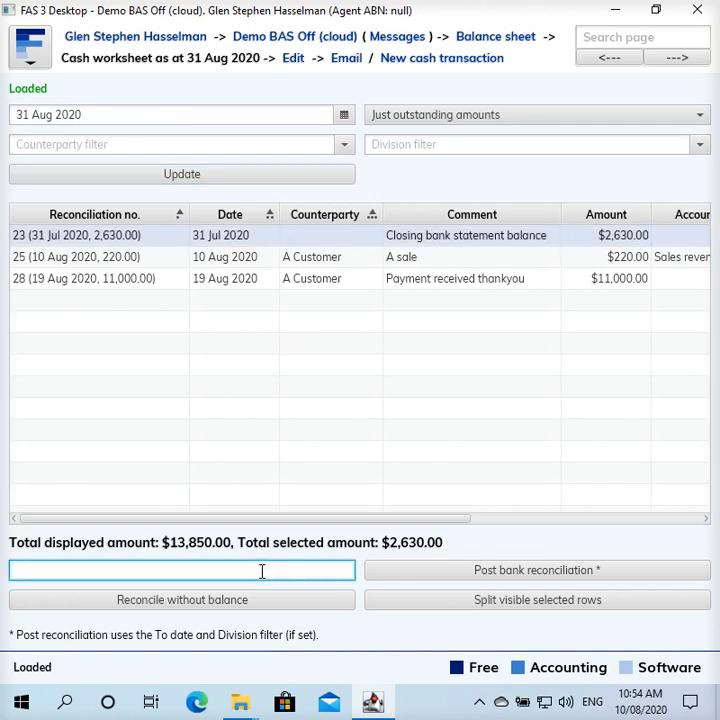
text(1385)
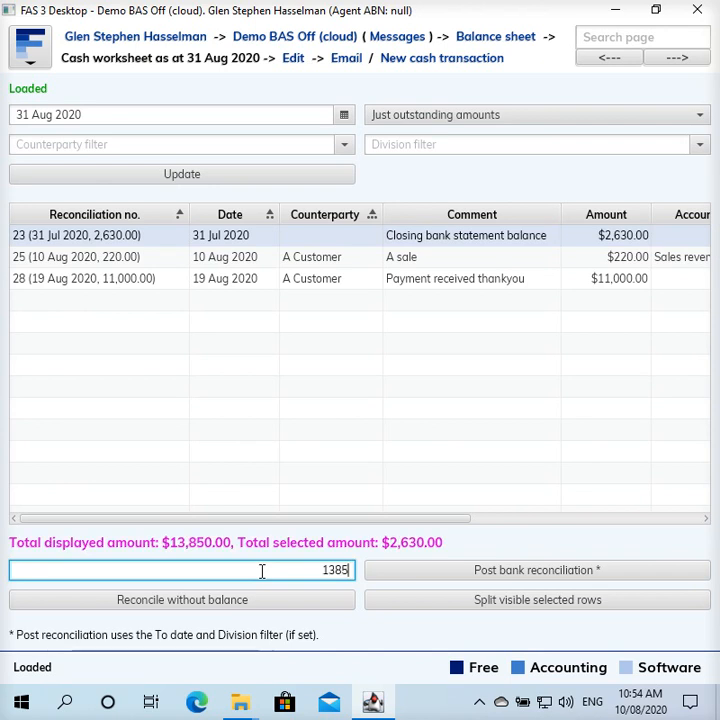
text(0.00)
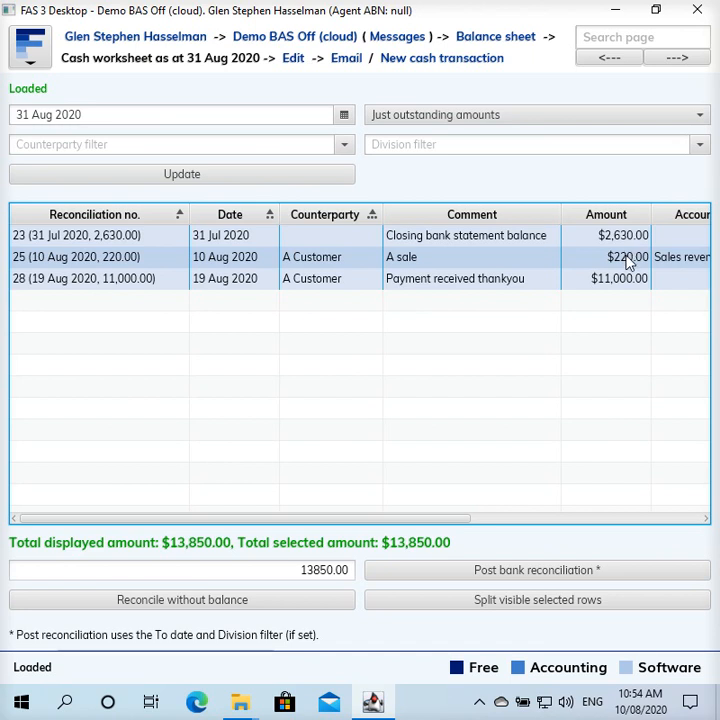
mouse_move(444, 669)
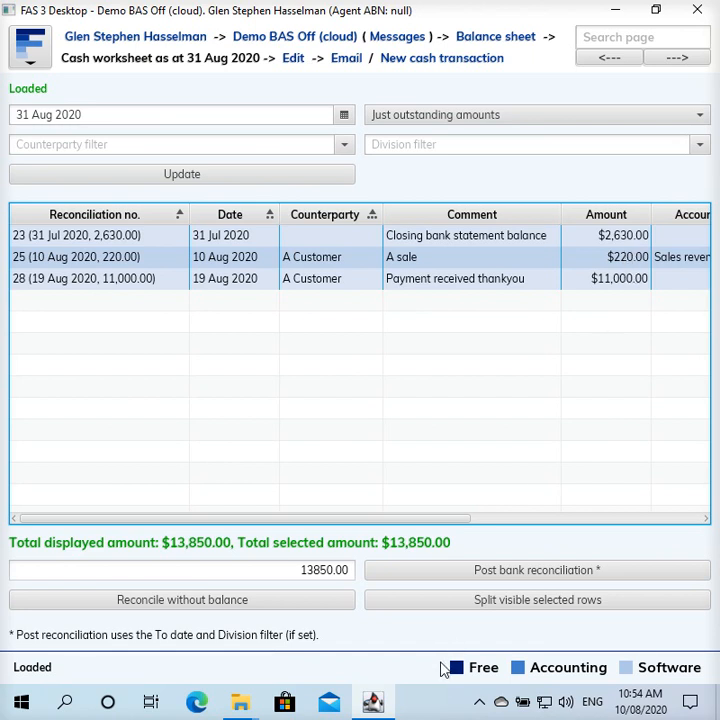
- Post the August bank reconciliation and select the resulting $13,850.00 closing balance row
click(537, 570)
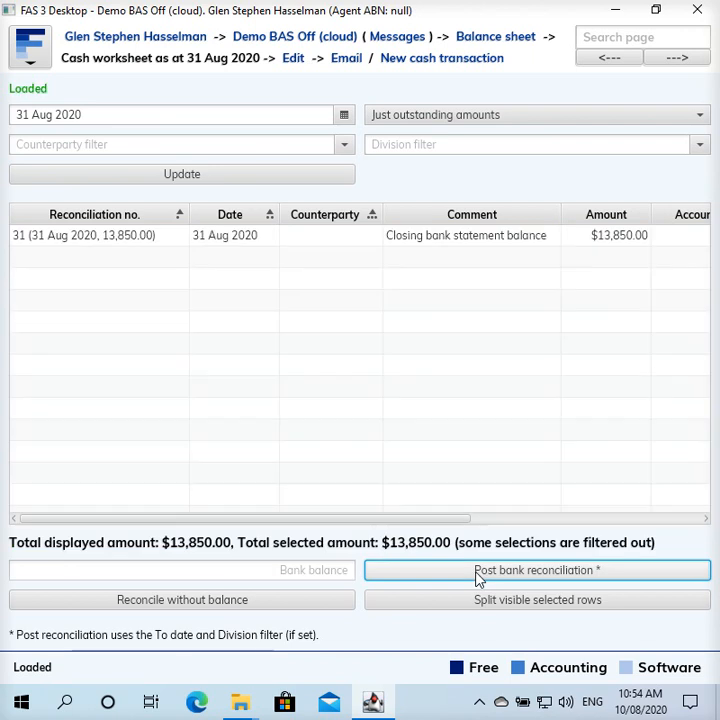
mouse_move(311, 246)
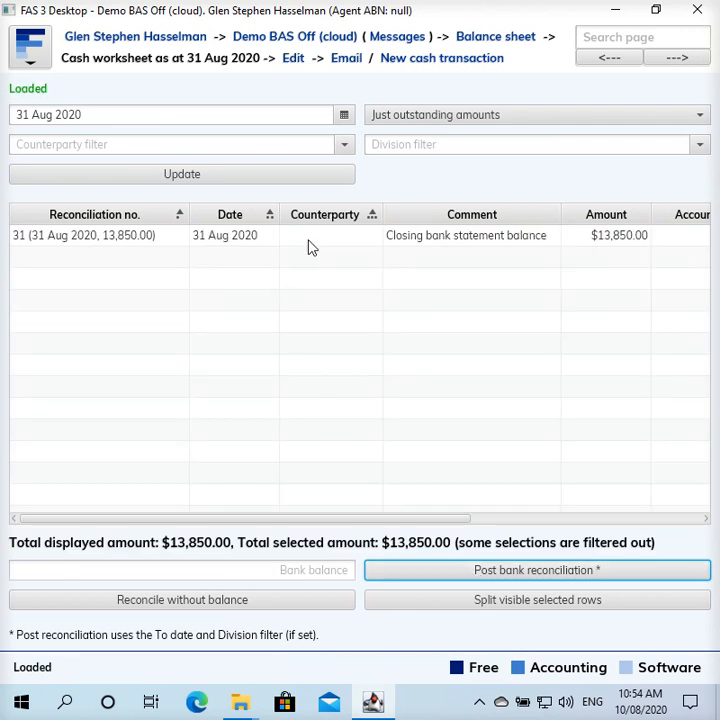
click(230, 235)
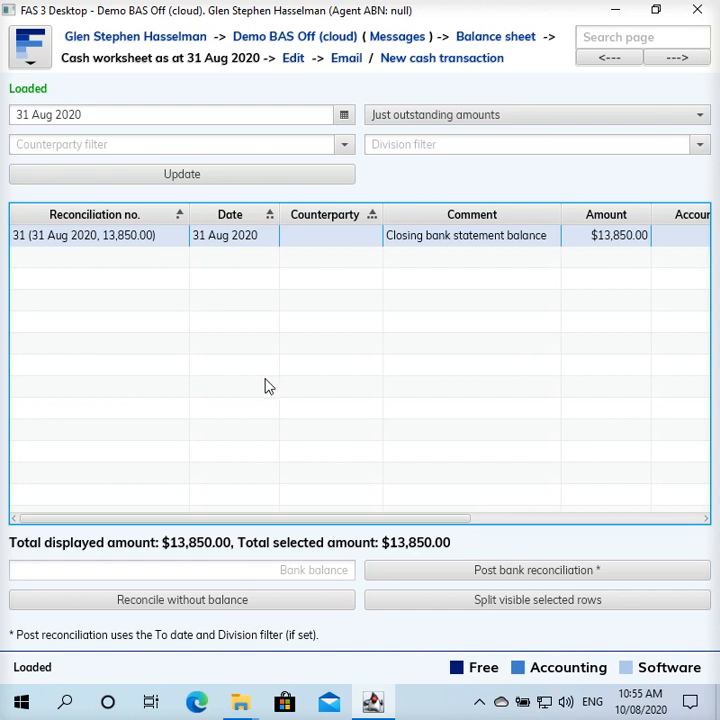
mouse_move(308, 398)
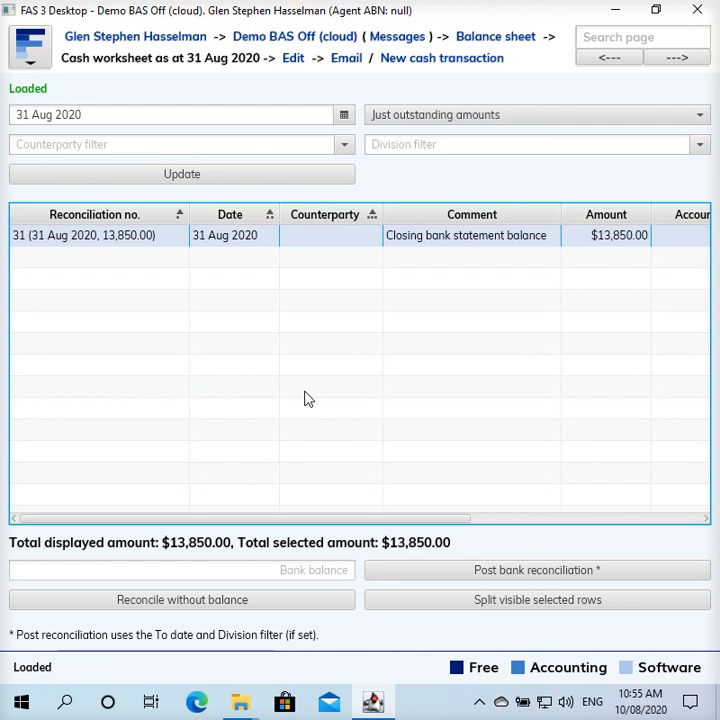
mouse_move(333, 379)
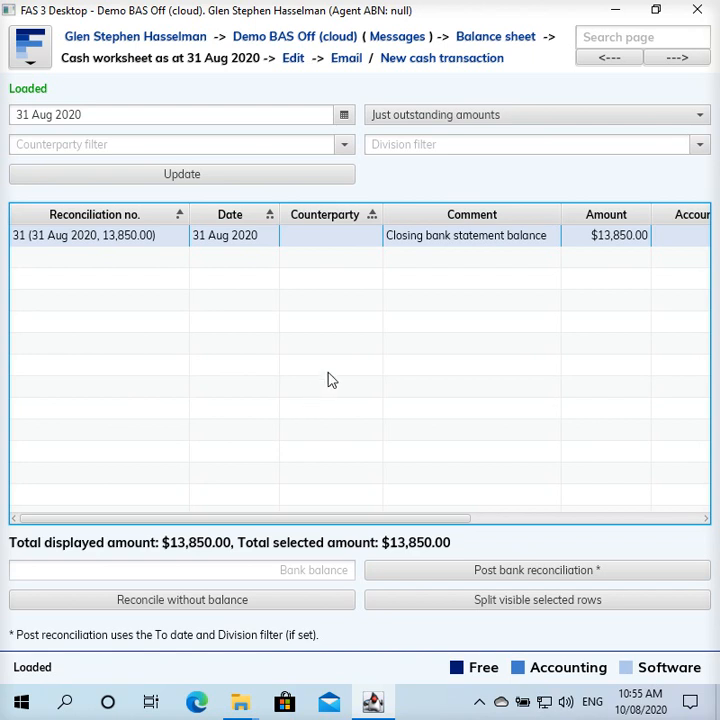
mouse_move(239, 247)
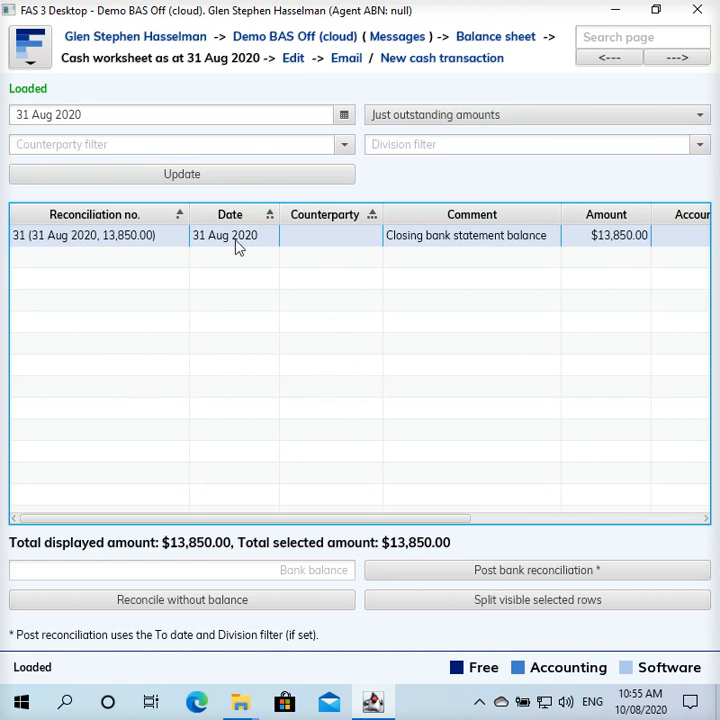
mouse_move(232, 262)
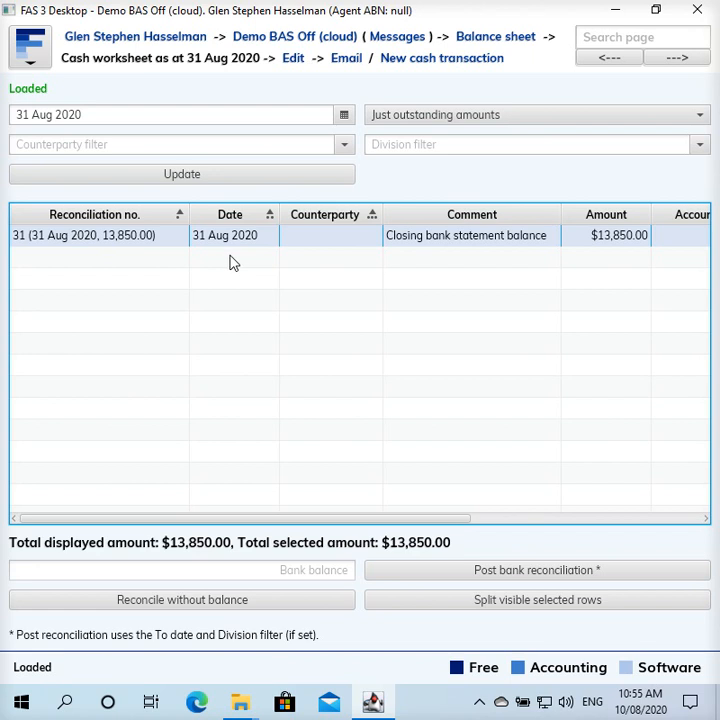